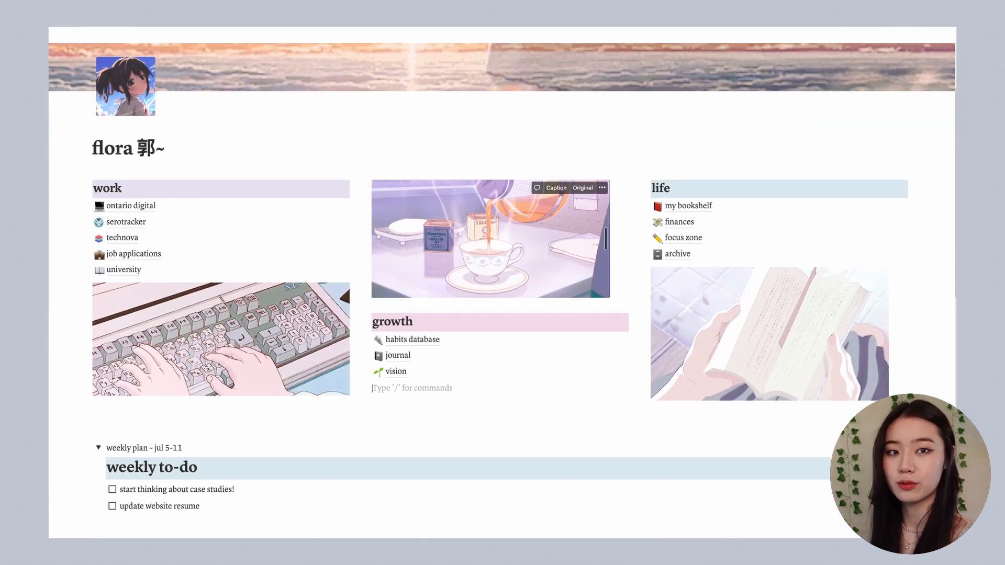
Add an empty Untitled sub-page at the bottom of the growth list with /page, then return to the dashboard
{"action": "type", "text": "/page"}
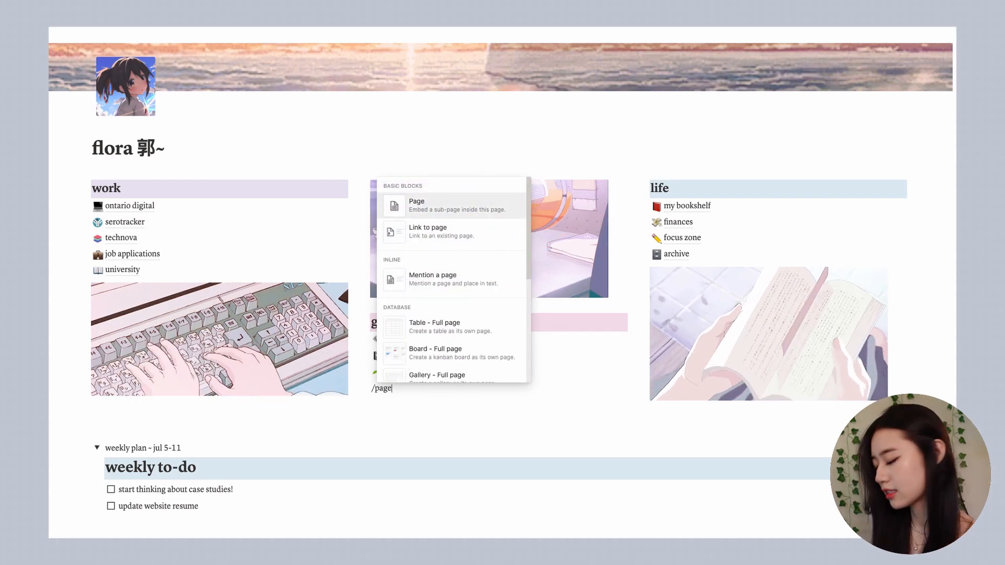
{"action": "left_click", "coordinate": [416, 206]}
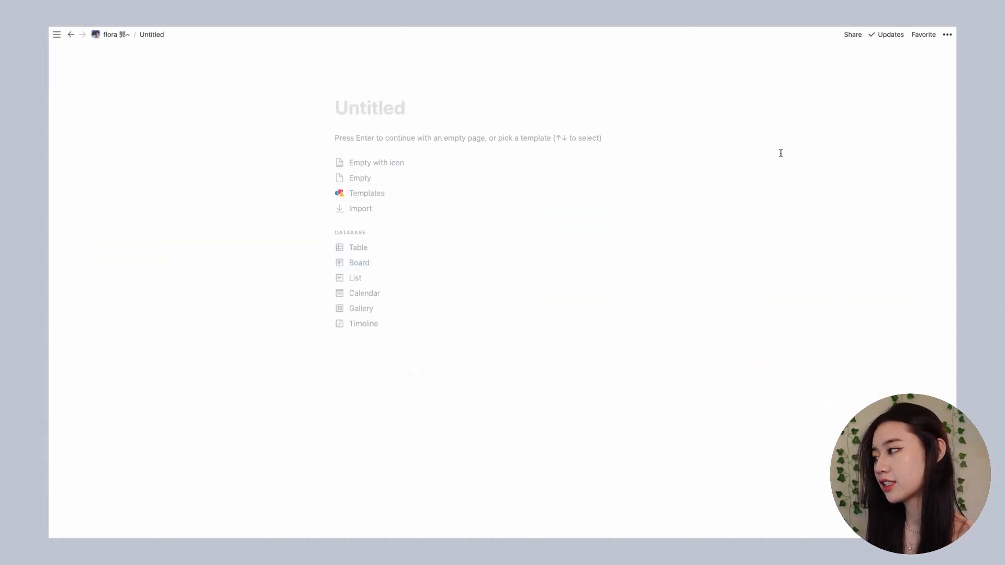
{"action": "left_click", "coordinate": [71, 35]}
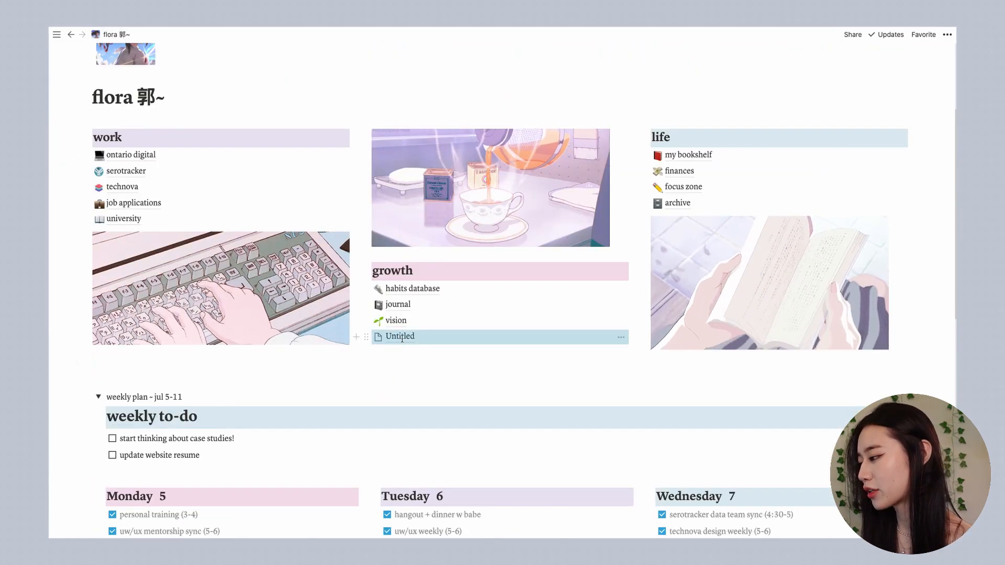
Scroll to the collapsed Jul 5-11 weekly plan toggle above the weekly archive page
{"action": "scroll", "scroll_direction": "down", "scroll_amount": 3}
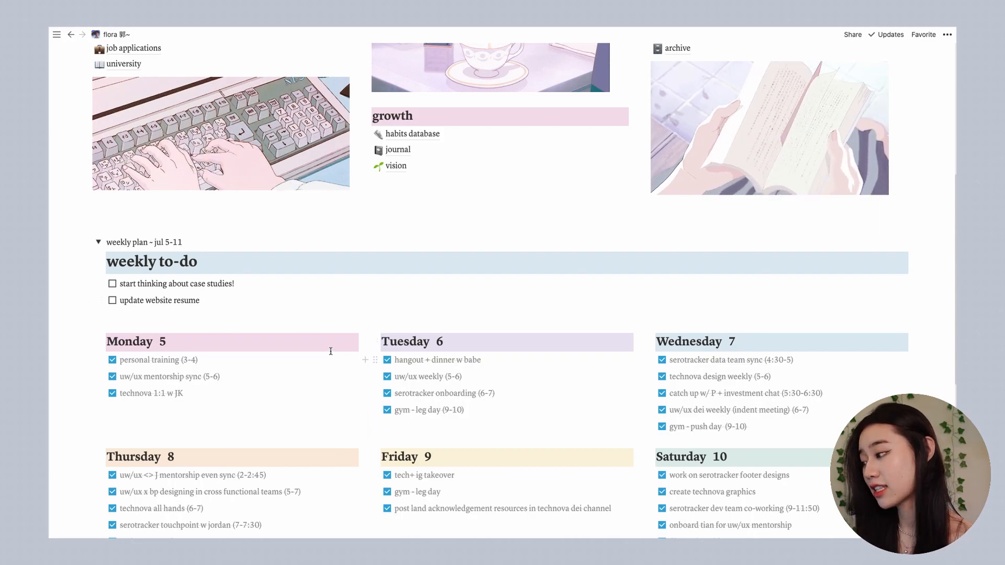
{"action": "scroll", "scroll_direction": "down", "scroll_amount": 3}
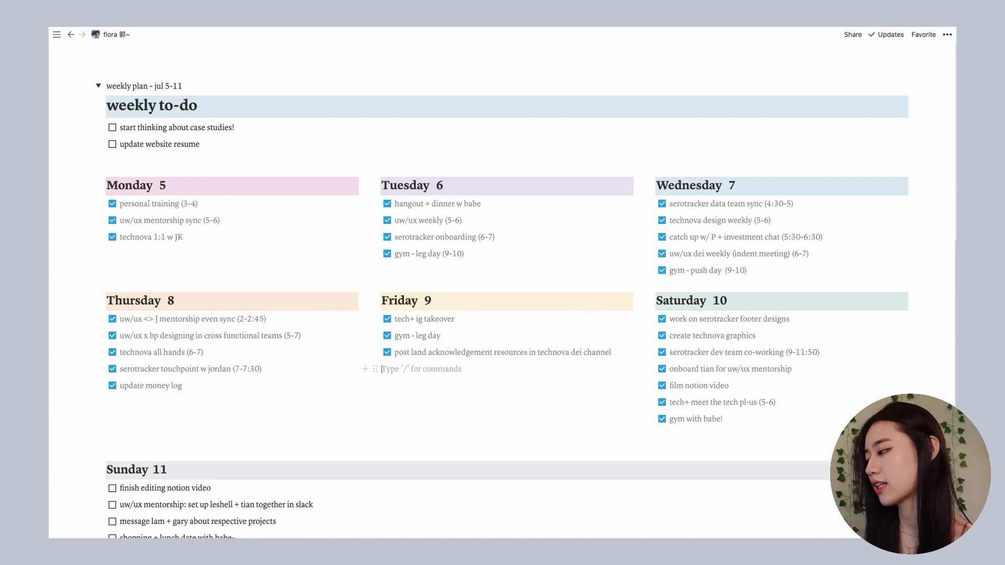
{"action": "type", "text": "/page"}
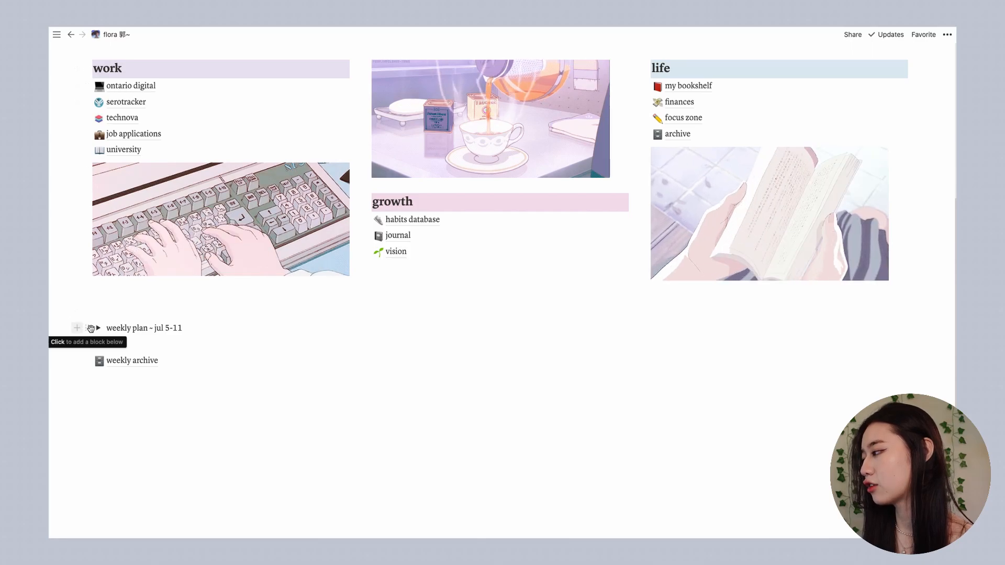
Duplicate the weekly plan toggle, expand the copy, and open the weekly archive page
{"action": "left_click", "coordinate": [86, 328]}
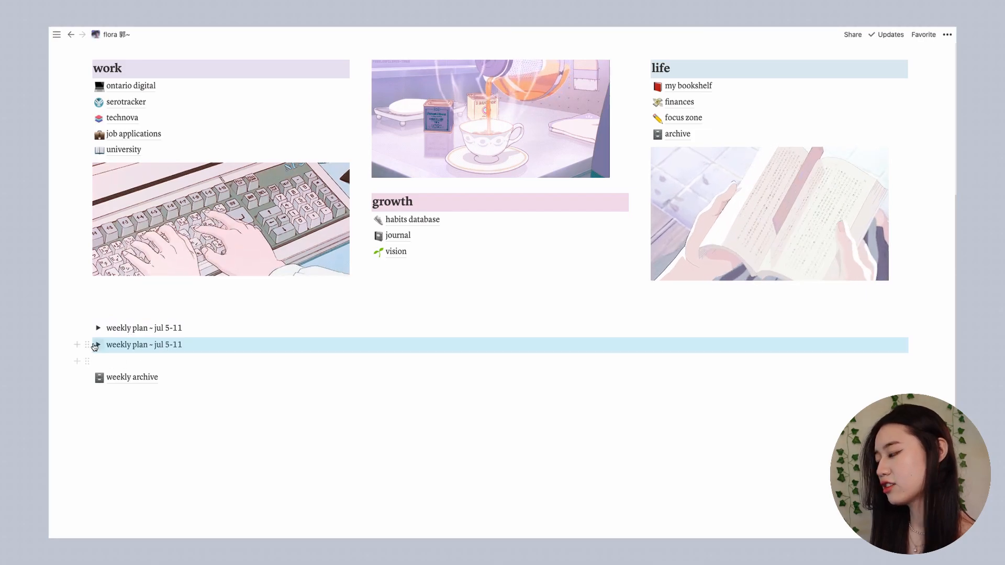
{"action": "left_click", "coordinate": [98, 345]}
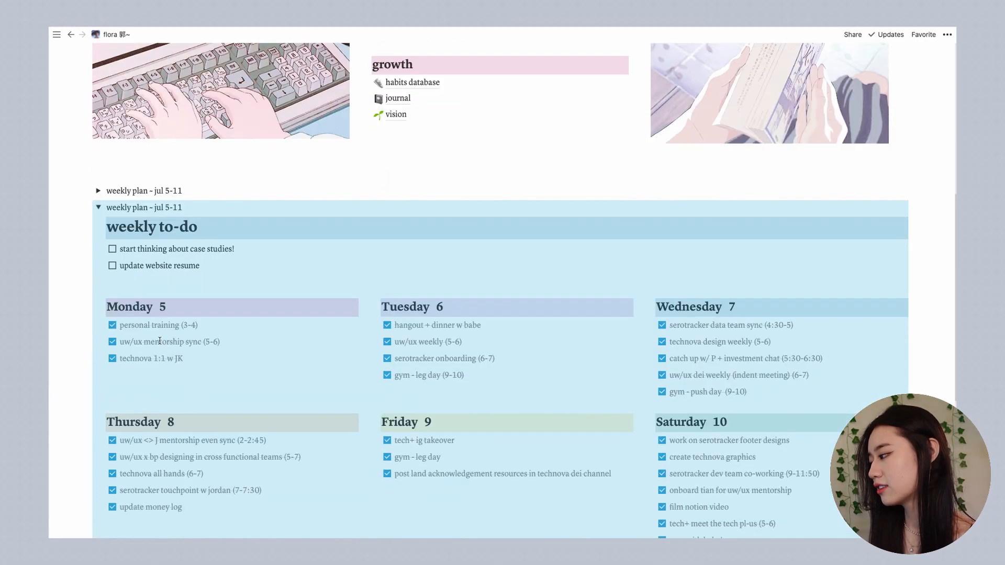
{"action": "scroll", "scroll_direction": "down", "scroll_amount": 3}
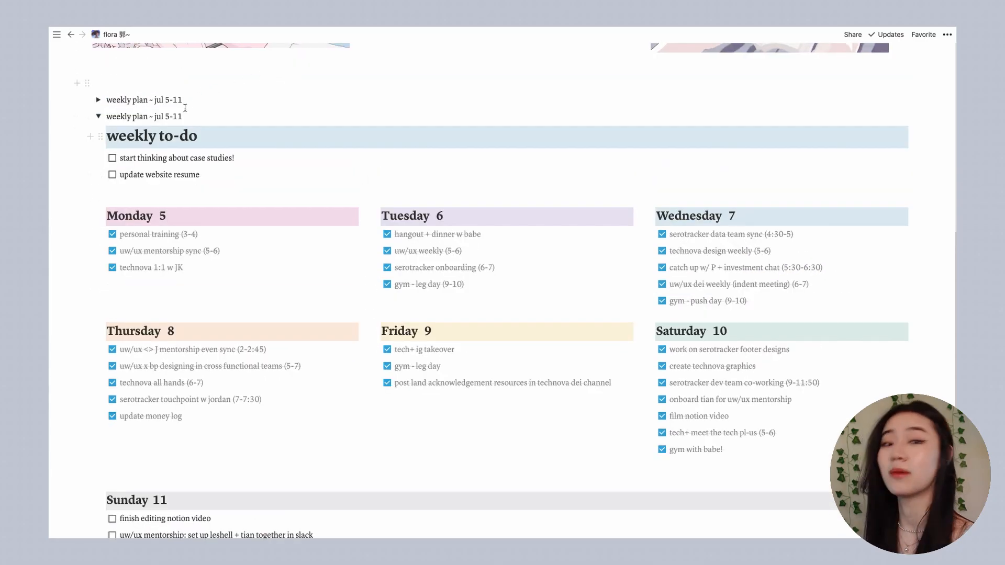
{"action": "left_click", "coordinate": [71, 35]}
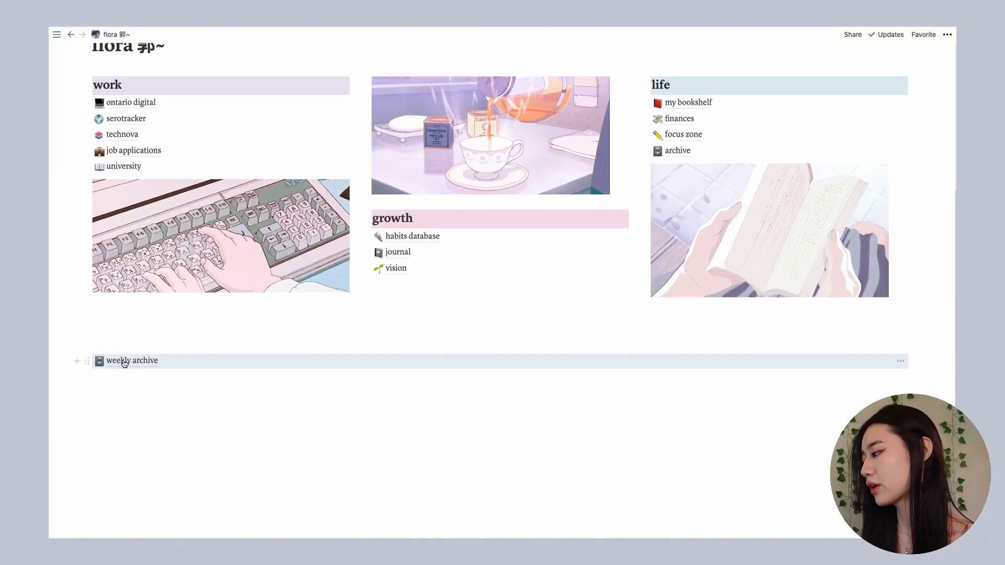
{"action": "left_click", "coordinate": [132, 360]}
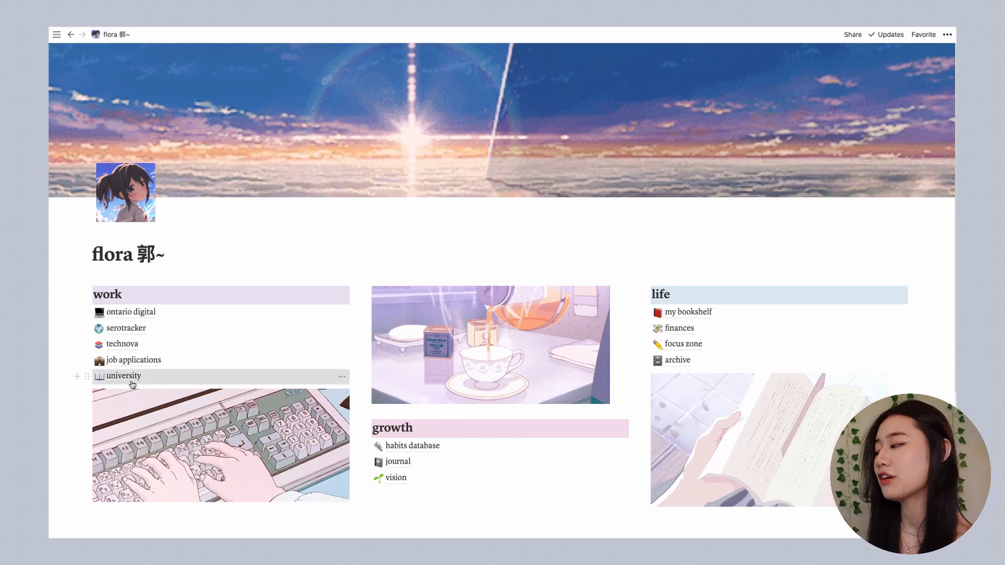
Add 'Google Drive' to the end of the university quick-link row and select it for linking
{"action": "left_click", "coordinate": [123, 376]}
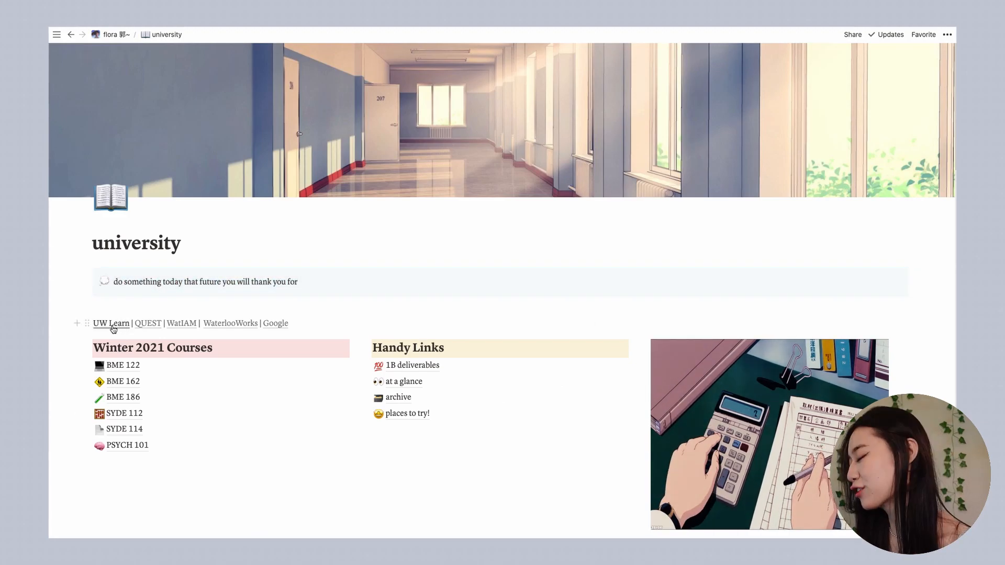
{"action": "mouse_move", "coordinate": [276, 322]}
{"action": "type", "text": " |"}
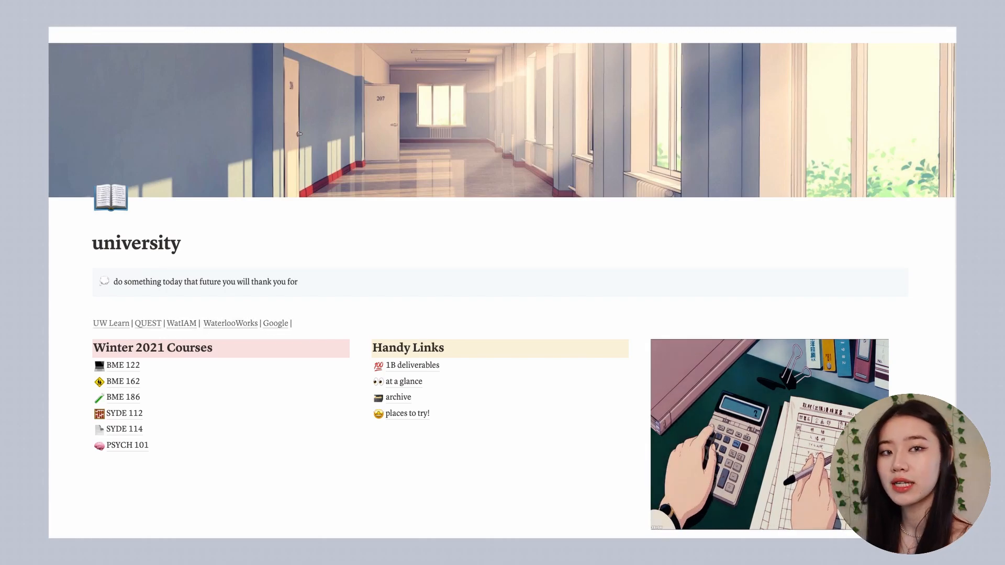
{"action": "type", "text": "Google Drive"}
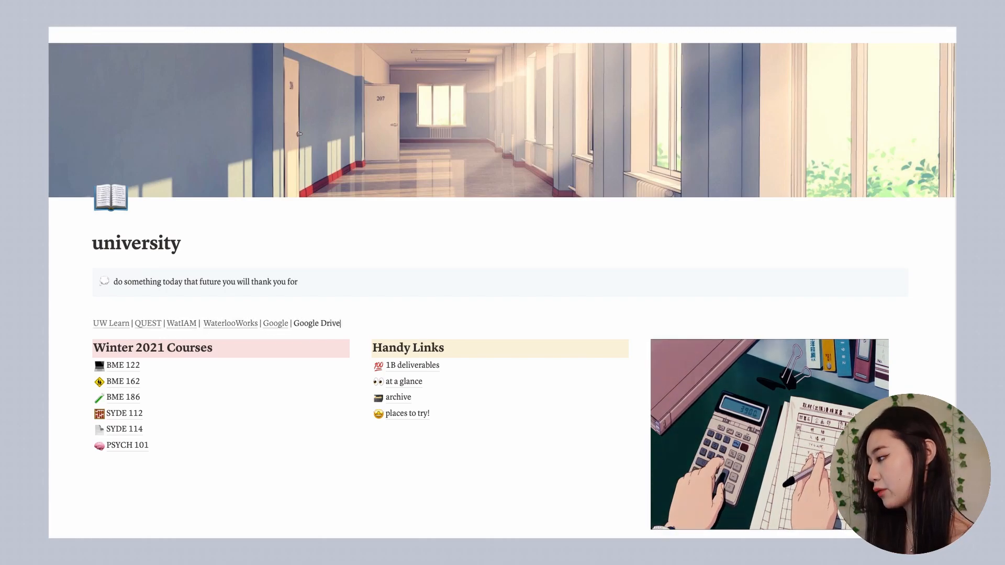
{"action": "left_click", "coordinate": [57, 34]}
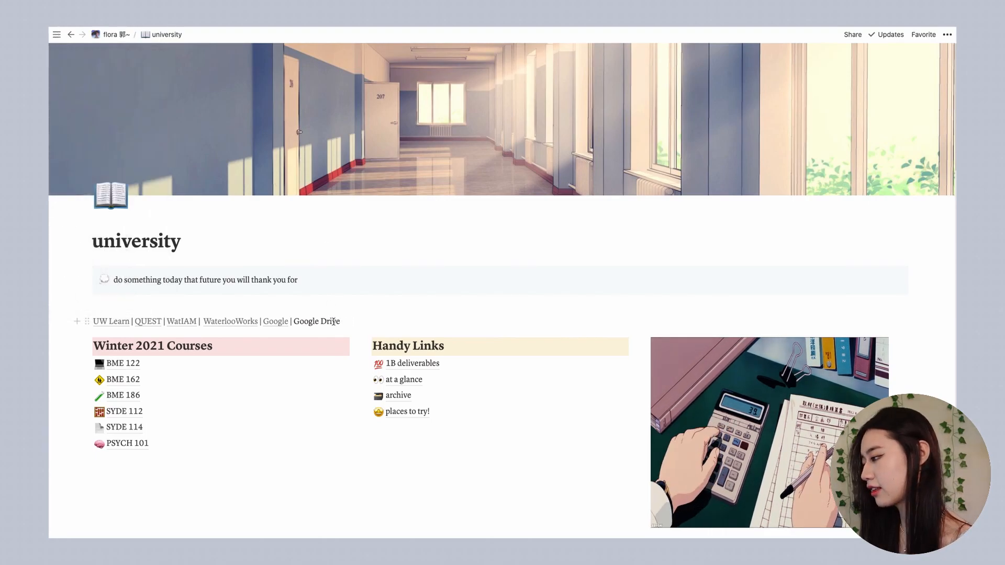
{"action": "double_click", "coordinate": [316, 321]}
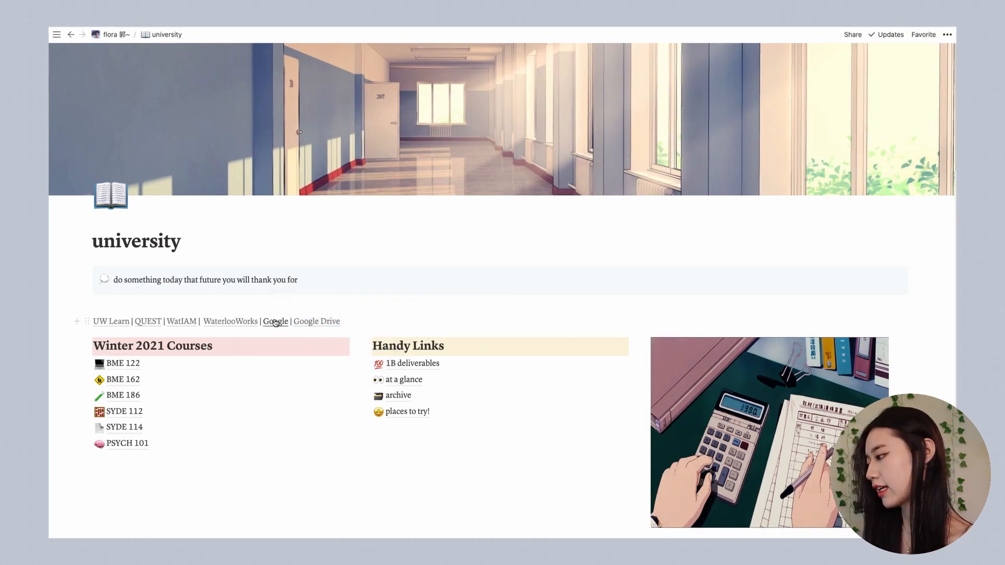
{"action": "mouse_move", "coordinate": [316, 321]}
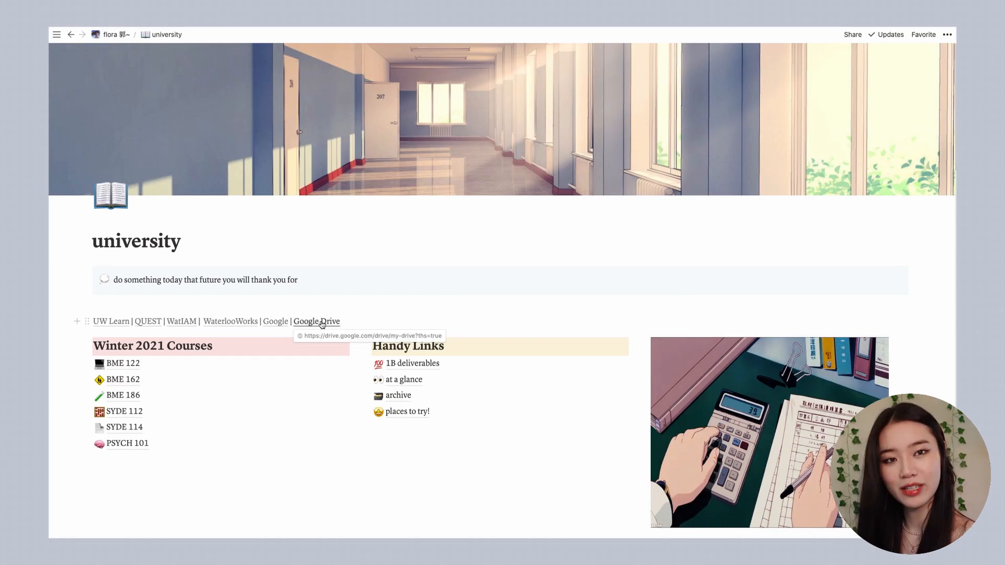
Open BME 122, expand its Grade Scheme toggle, and scroll to the 1B deliverables table
{"action": "scroll", "scroll_direction": "down", "scroll_amount": 3}
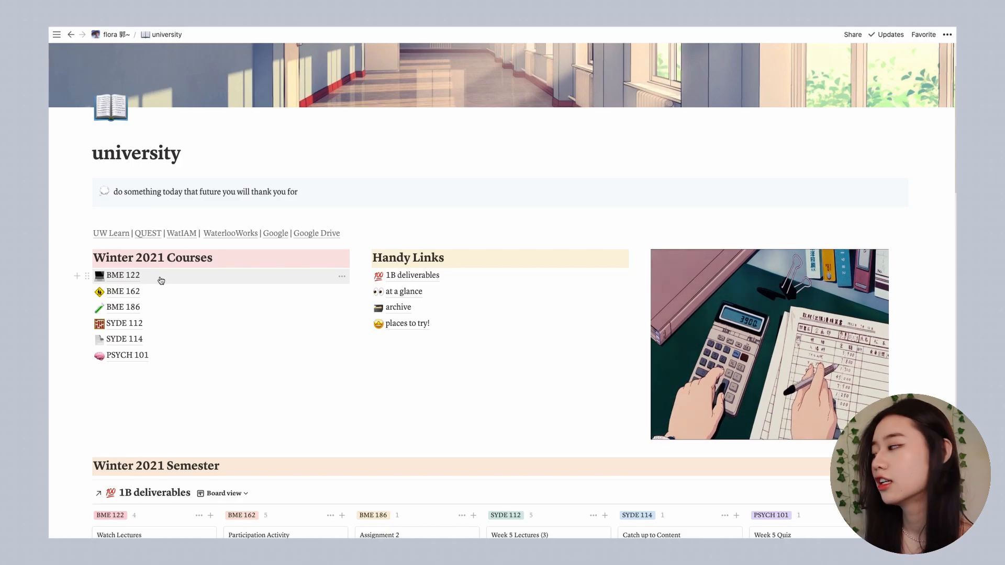
{"action": "left_click", "coordinate": [123, 275]}
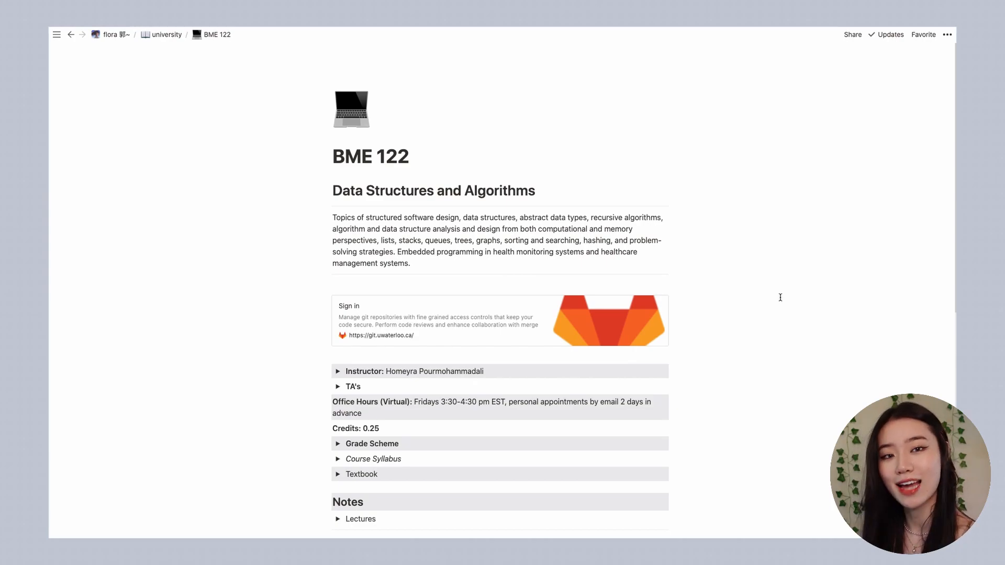
{"action": "mouse_move", "coordinate": [323, 190]}
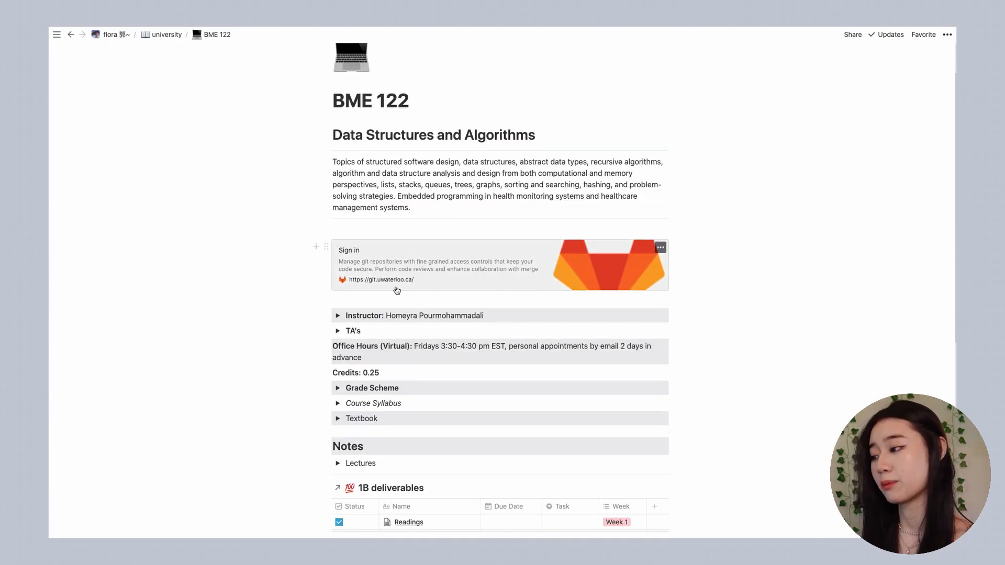
{"action": "scroll", "scroll_direction": "down", "scroll_amount": 3}
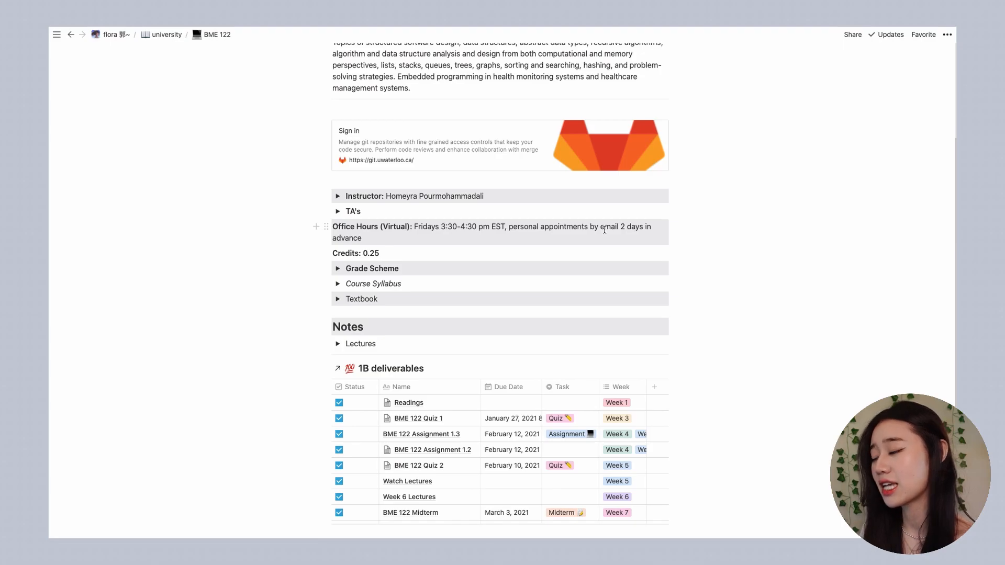
{"action": "mouse_move", "coordinate": [338, 268]}
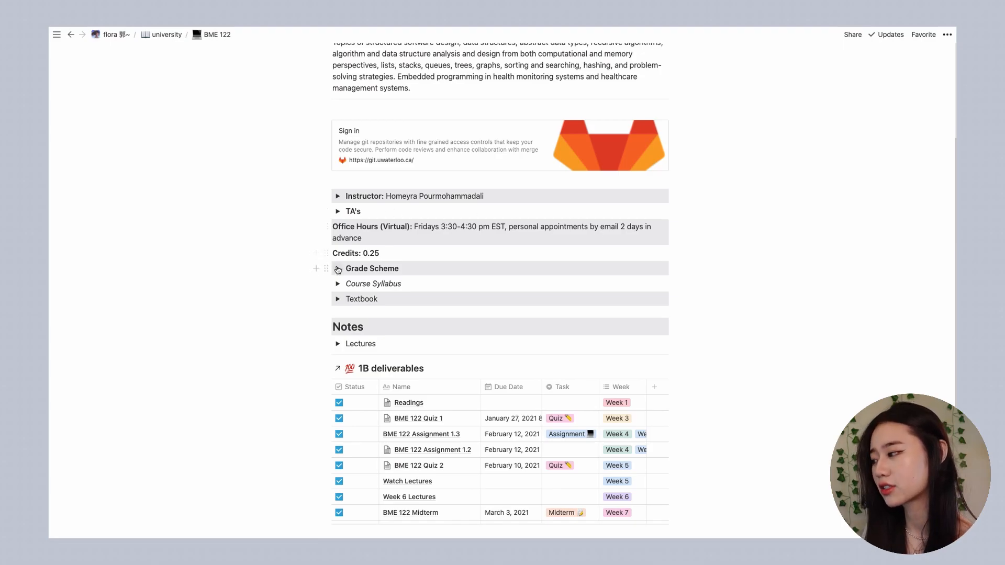
{"action": "left_click", "coordinate": [338, 268]}
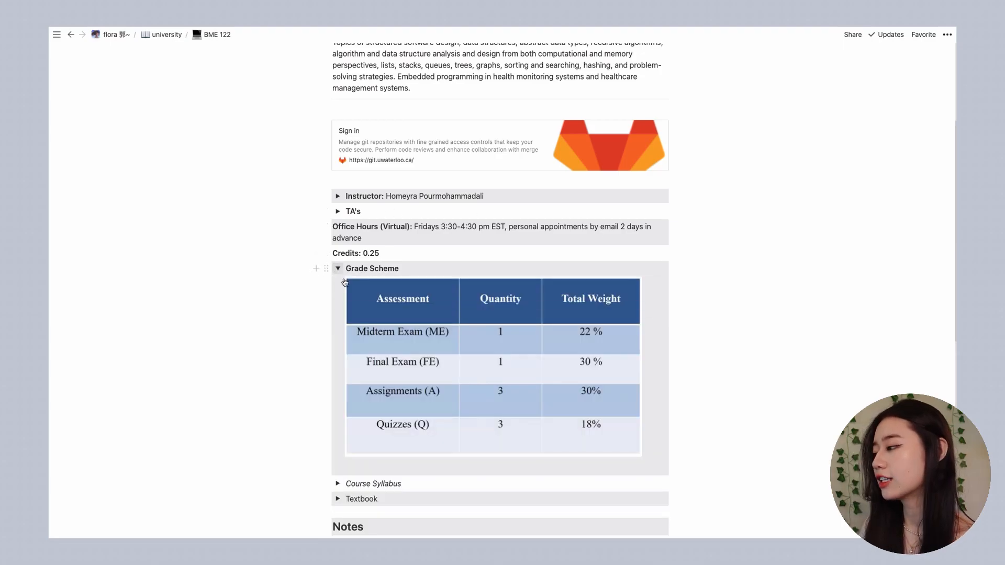
{"action": "scroll", "scroll_direction": "down", "scroll_amount": 3}
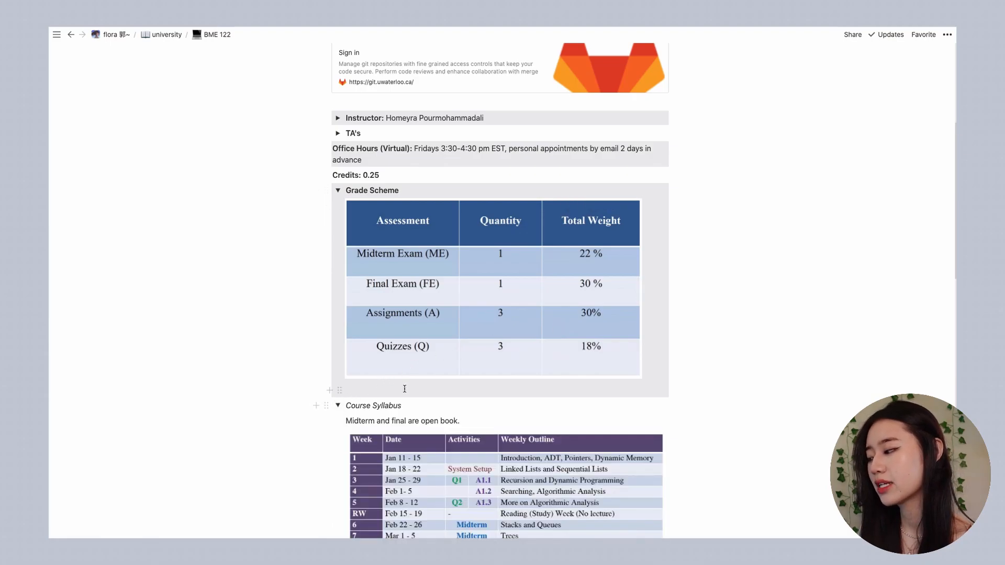
{"action": "scroll", "scroll_direction": "down", "scroll_amount": 3}
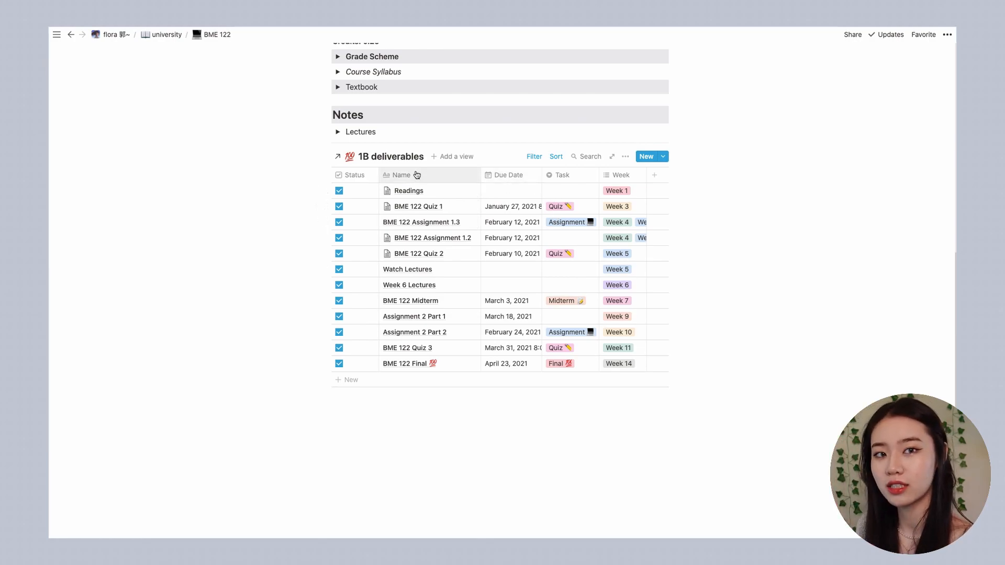
Expand the linked 1B deliverables database from BME 122 into a full page
{"action": "left_click", "coordinate": [509, 174]}
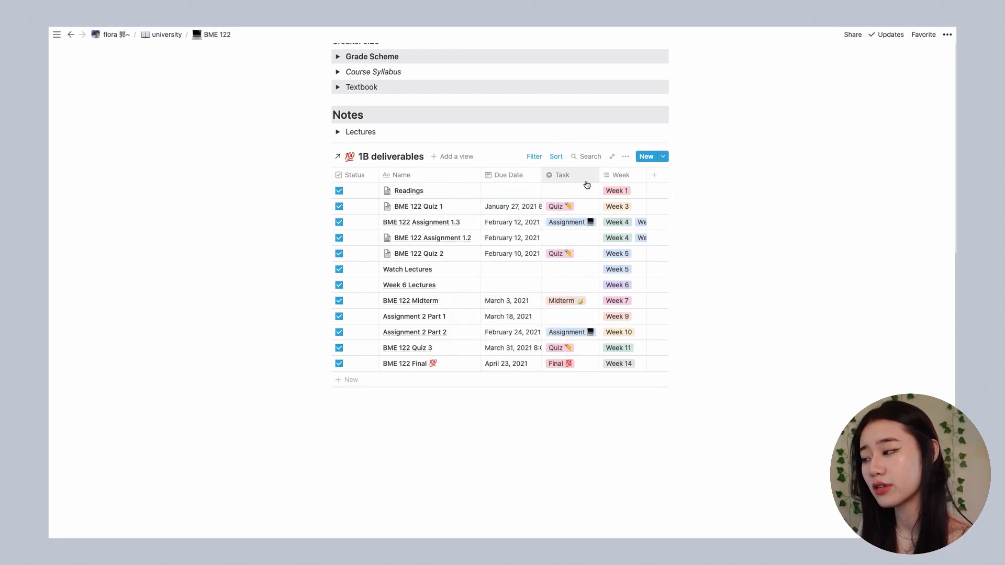
{"action": "left_click", "coordinate": [562, 174]}
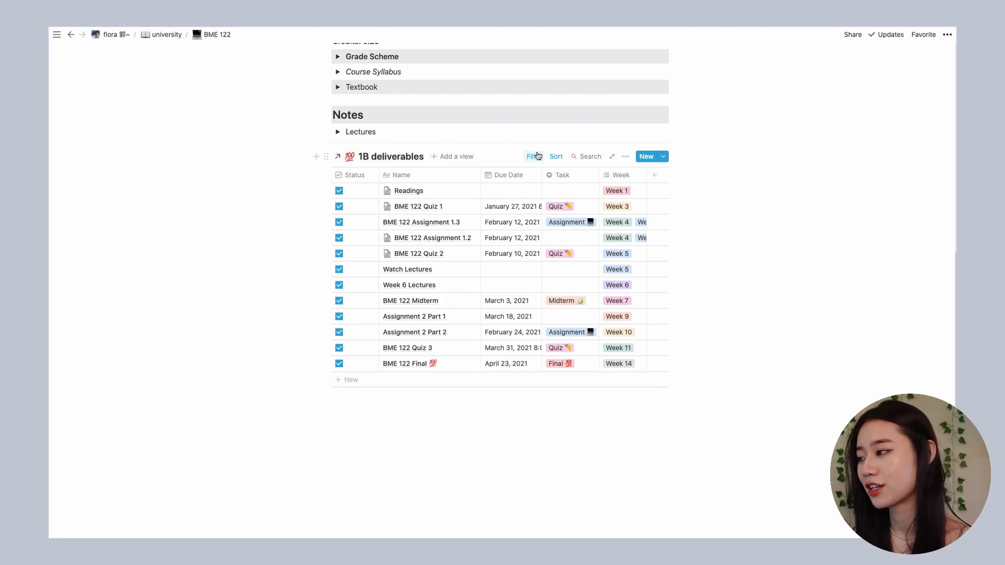
{"action": "left_click", "coordinate": [534, 156]}
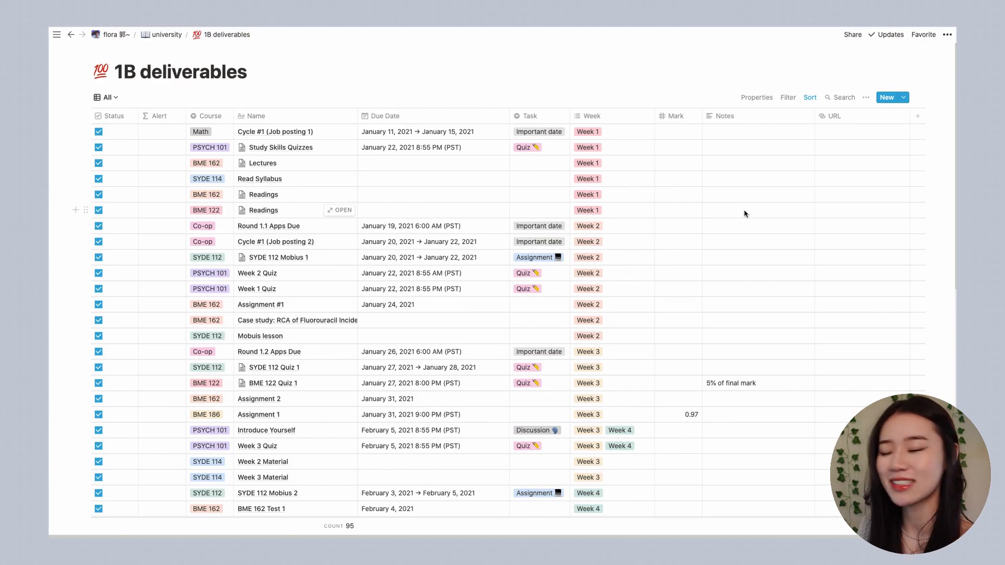
Scroll through the 95 deliverables, then list the saved views from the All dropdown
{"action": "scroll", "scroll_direction": "down", "scroll_amount": 3}
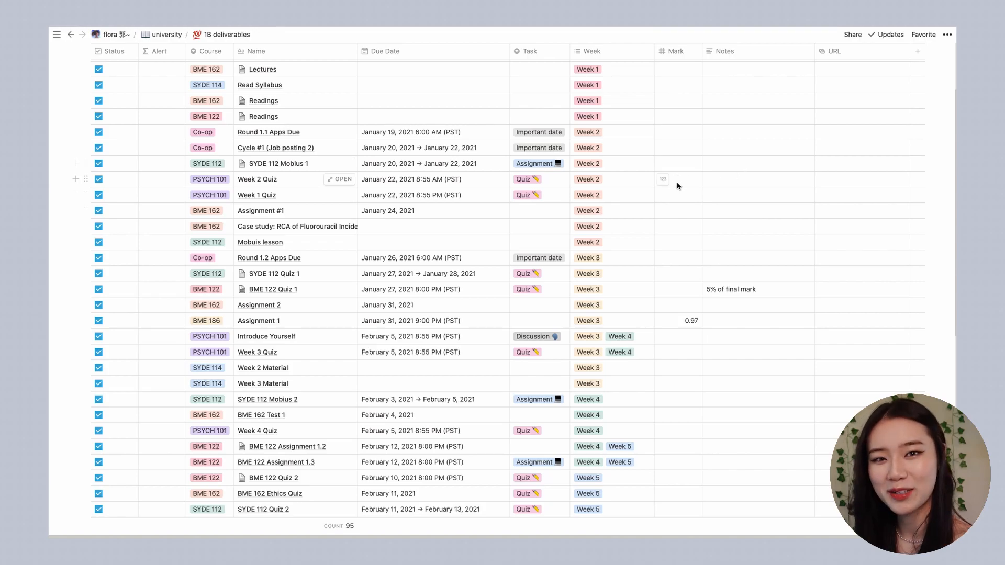
{"action": "scroll", "scroll_direction": "down", "scroll_amount": 3}
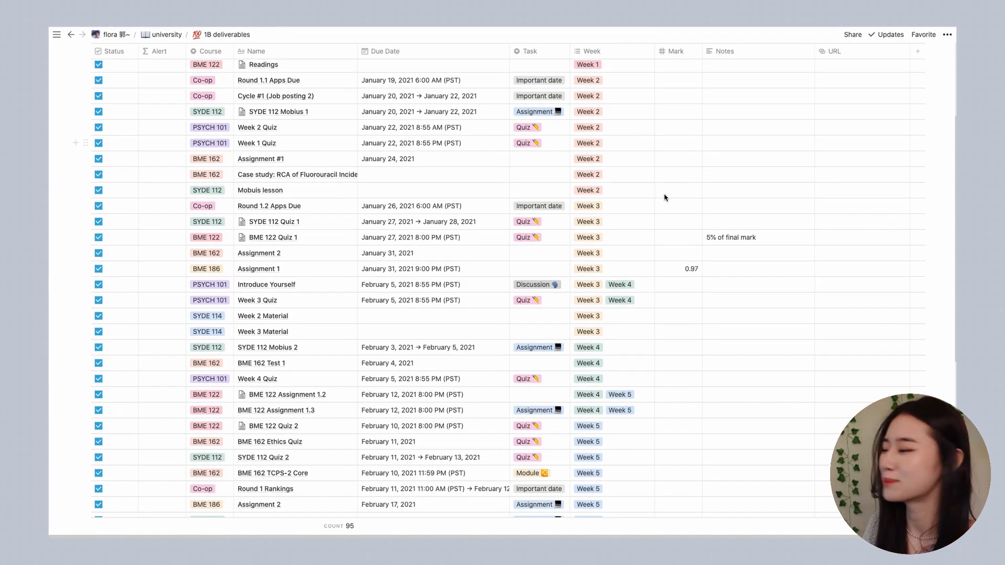
{"action": "scroll", "scroll_direction": "down", "scroll_amount": 3}
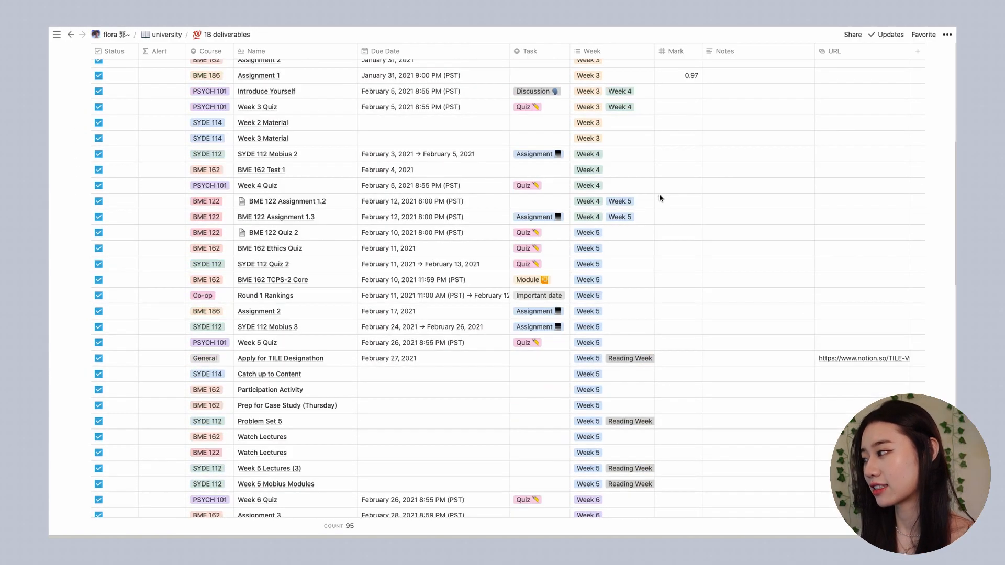
{"action": "scroll", "scroll_direction": "down", "scroll_amount": 3}
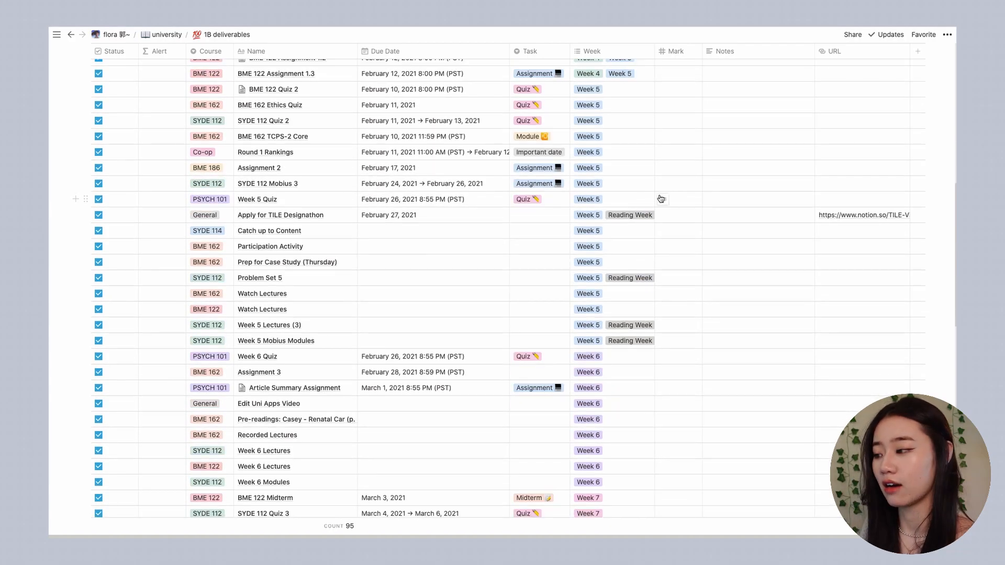
{"action": "scroll", "scroll_direction": "down", "scroll_amount": 3}
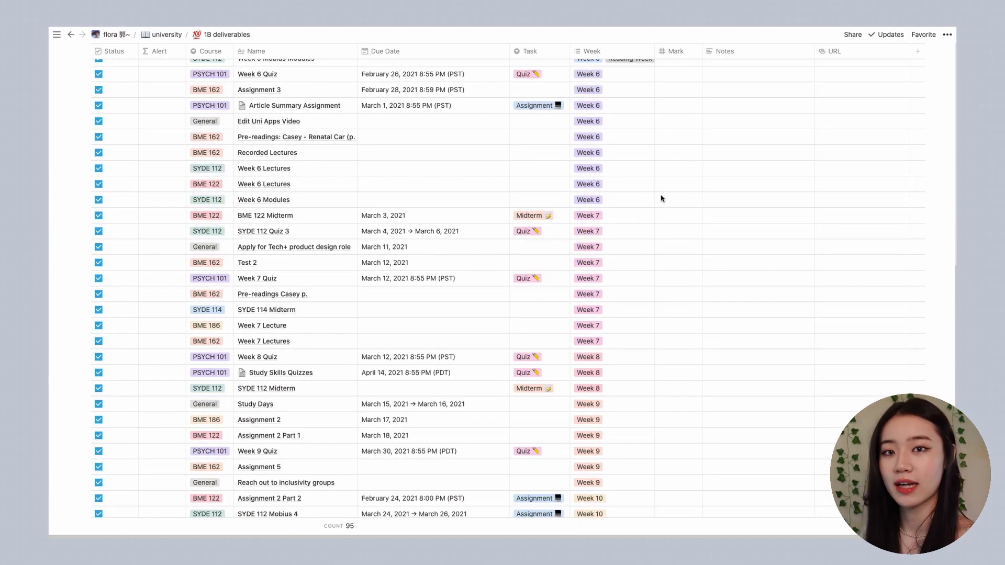
{"action": "scroll", "scroll_direction": "down", "scroll_amount": 3}
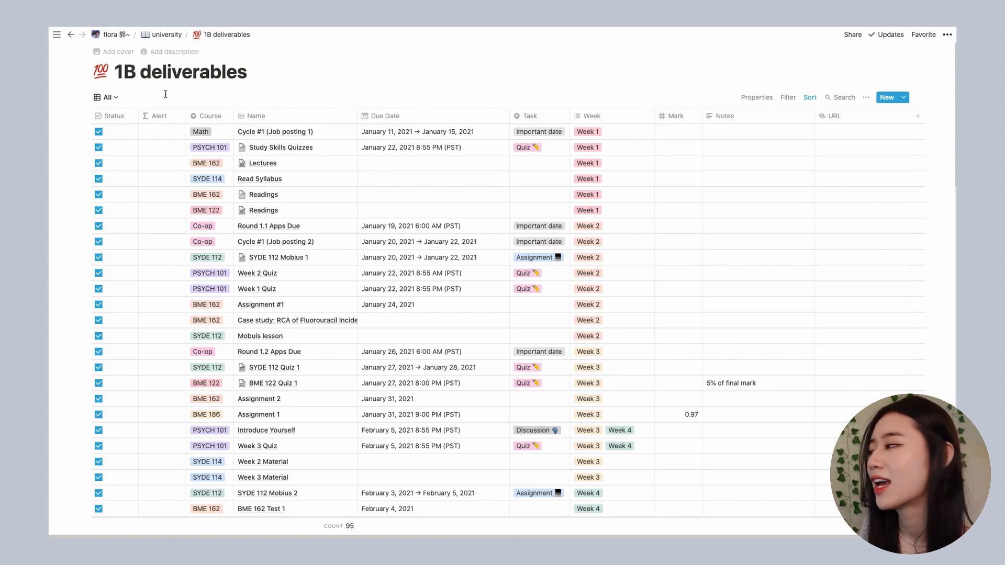
{"action": "left_click", "coordinate": [106, 97]}
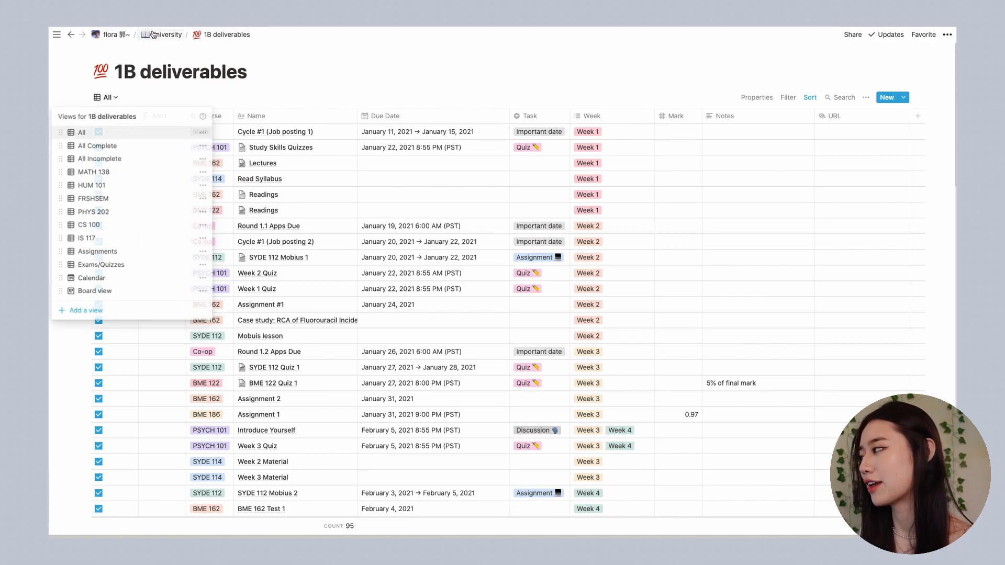
Return to the university page and switch the deliverables to table layout and back to board
{"action": "left_click", "coordinate": [164, 35]}
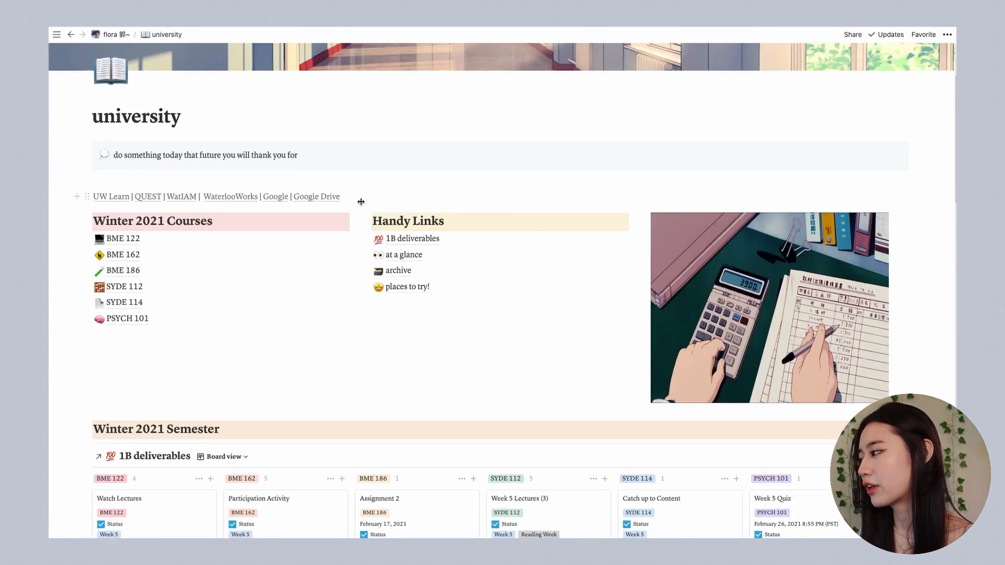
{"action": "scroll", "scroll_direction": "down", "scroll_amount": 3}
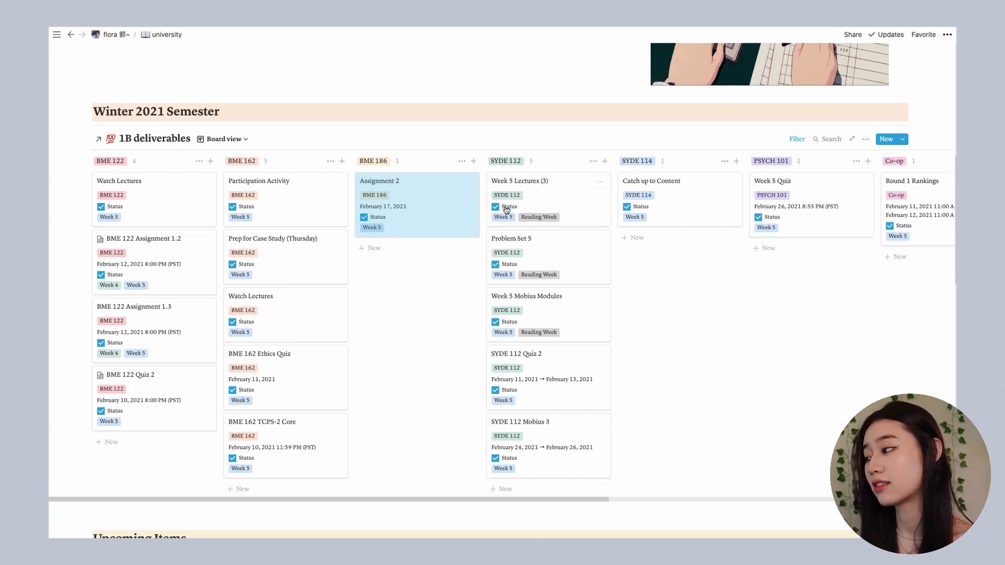
{"action": "left_click", "coordinate": [223, 138]}
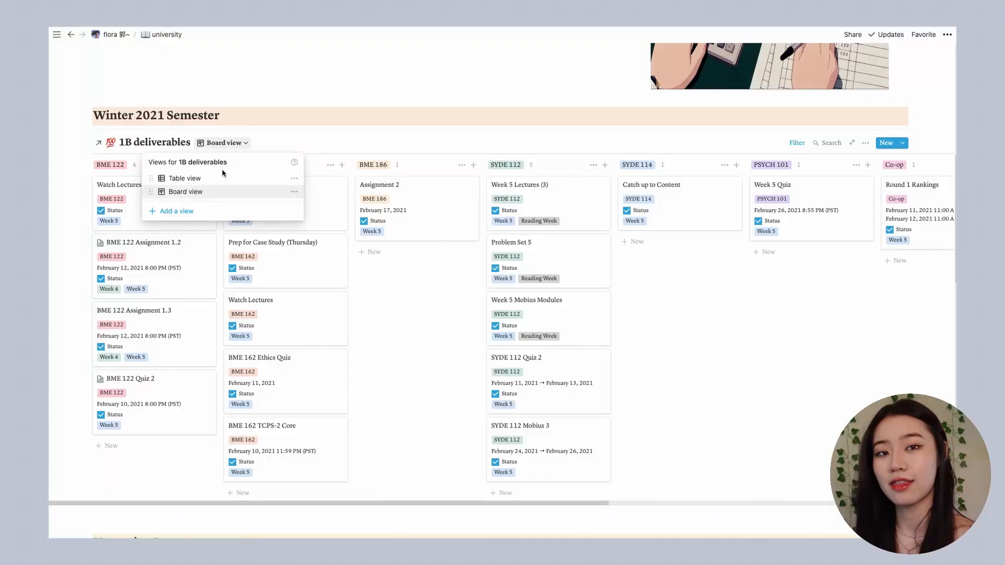
{"action": "left_click", "coordinate": [185, 178]}
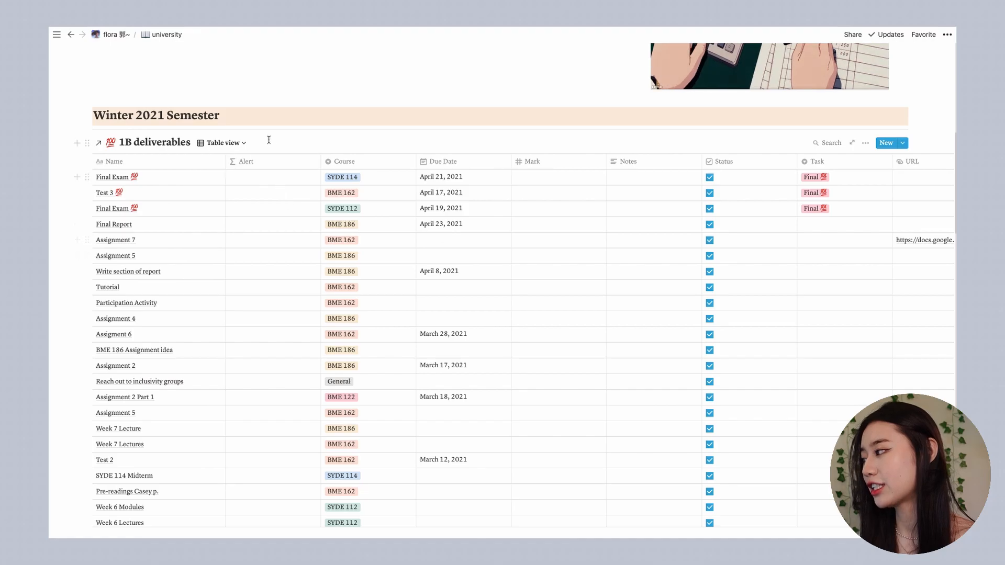
{"action": "left_click", "coordinate": [223, 142]}
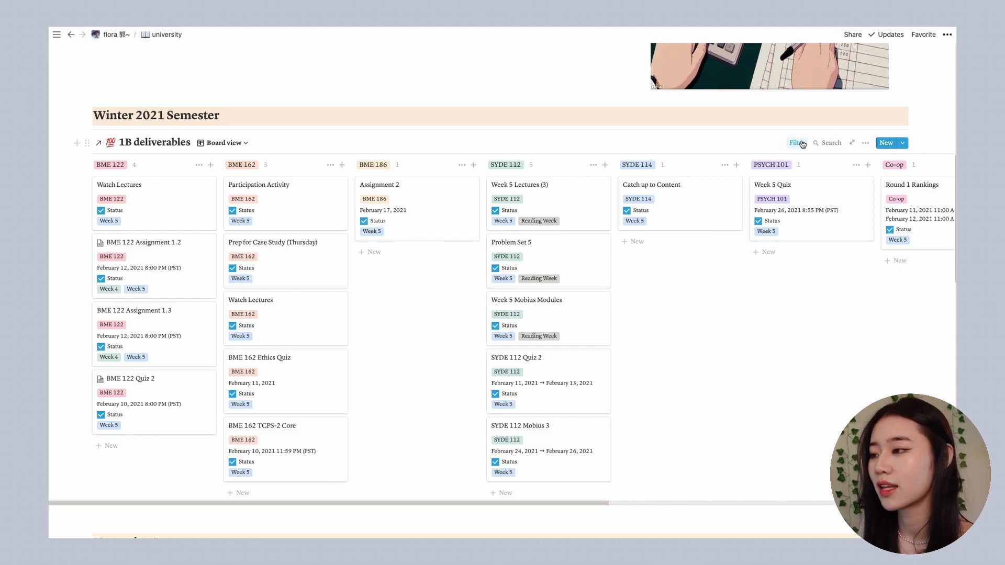
Change the deliverables board filter's Week value from Week 5 to Week 4
{"action": "left_click", "coordinate": [796, 142]}
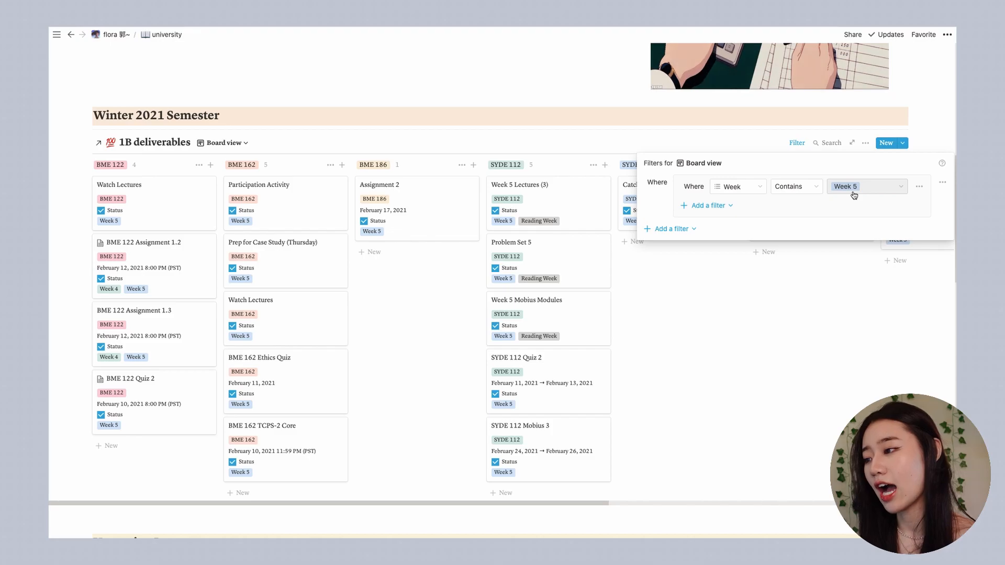
{"action": "left_click", "coordinate": [865, 186]}
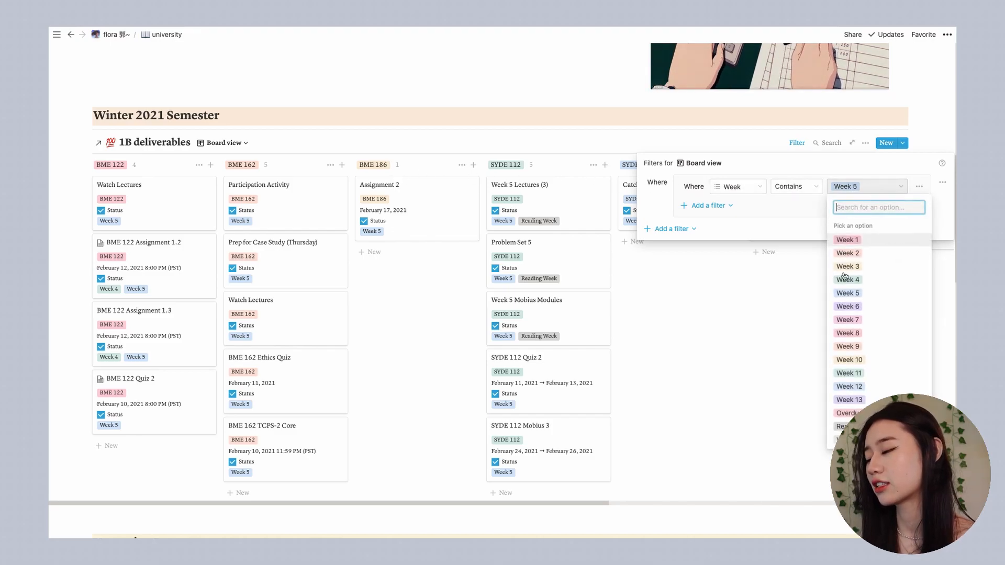
{"action": "left_click", "coordinate": [847, 279]}
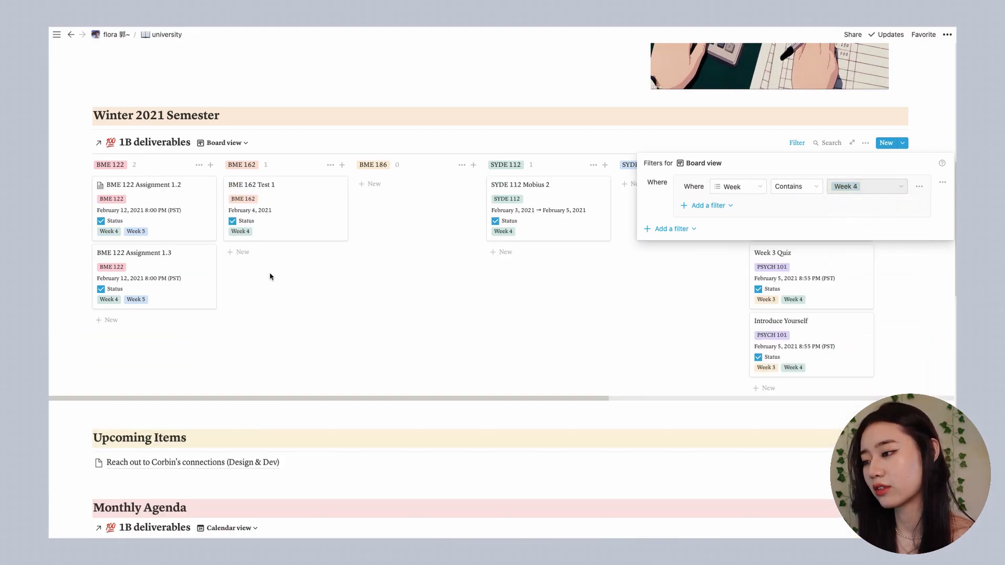
{"action": "left_click", "coordinate": [527, 401]}
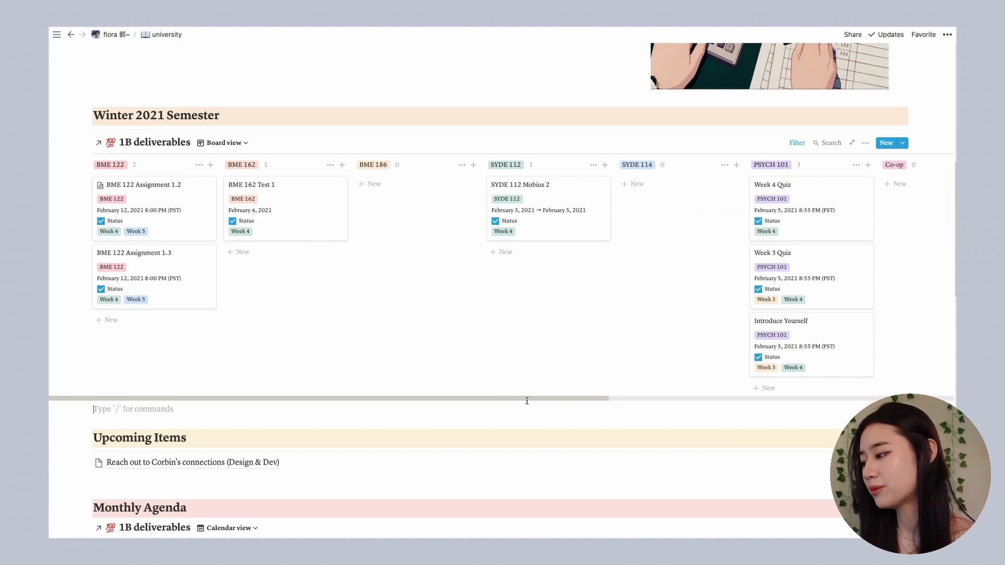
{"action": "scroll", "scroll_direction": "right", "scroll_amount": 3}
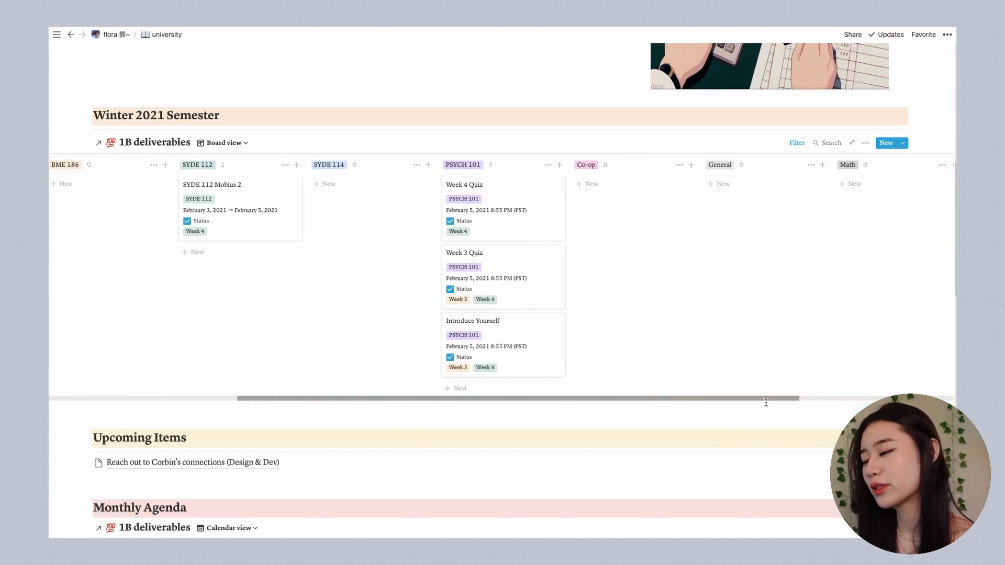
{"action": "scroll", "scroll_direction": "left", "scroll_amount": 3}
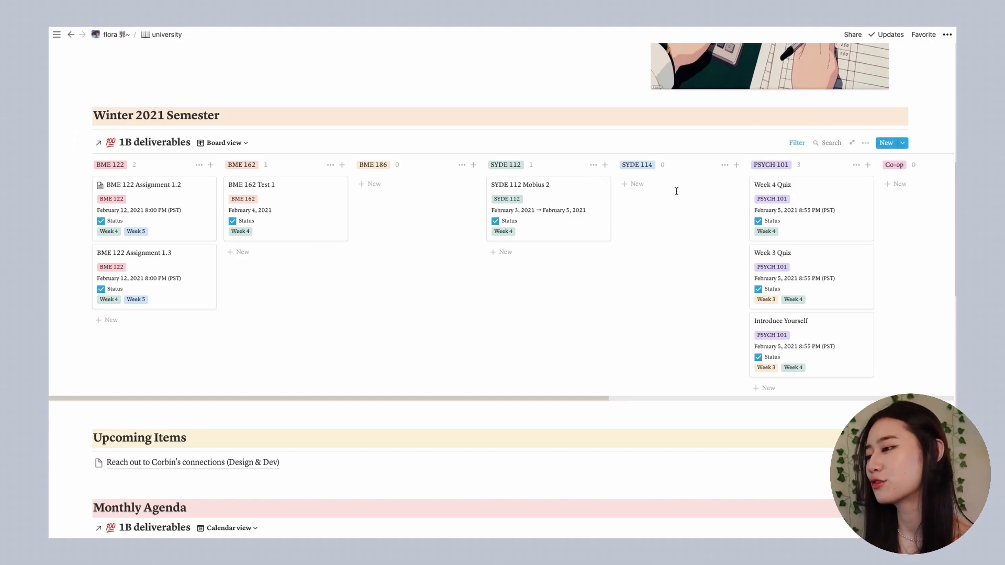
{"action": "scroll", "scroll_direction": "down", "scroll_amount": 3}
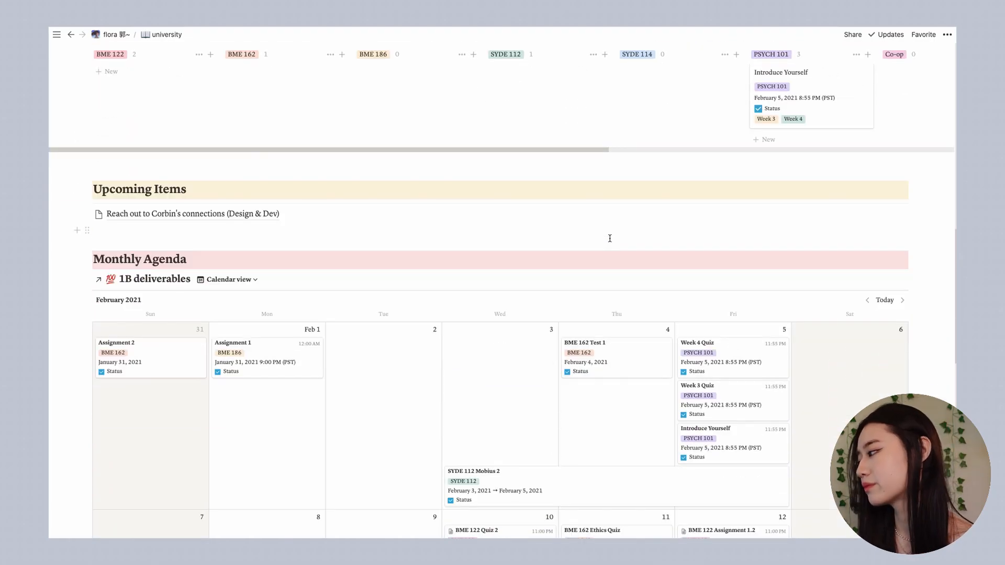
{"action": "scroll", "scroll_direction": "down", "scroll_amount": 3}
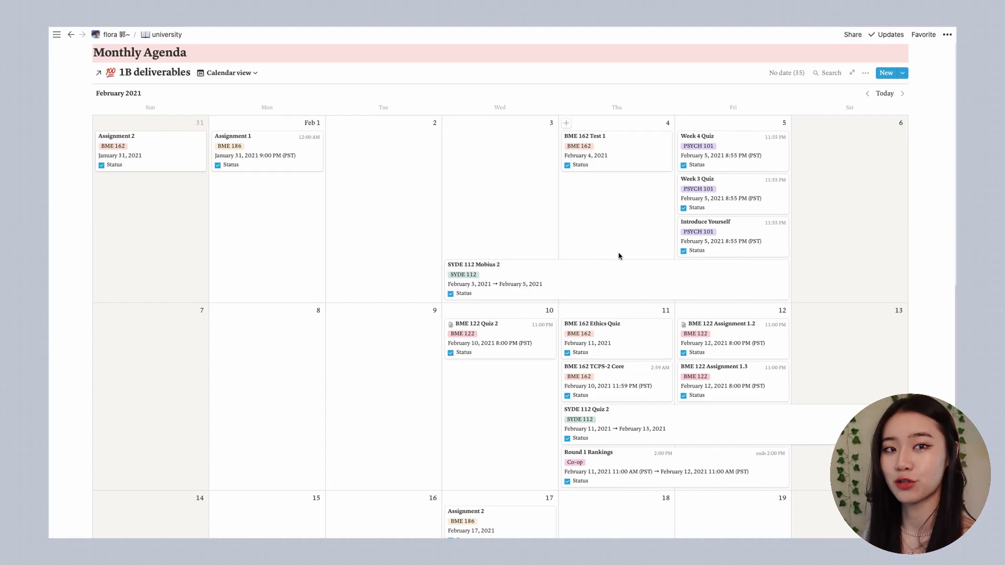
{"action": "left_click", "coordinate": [225, 72]}
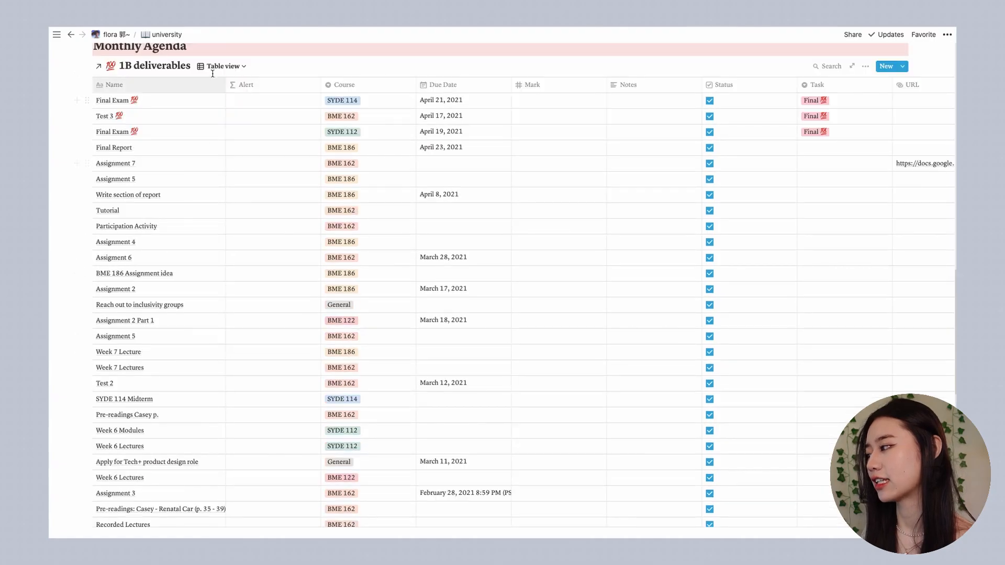
{"action": "left_click", "coordinate": [221, 65]}
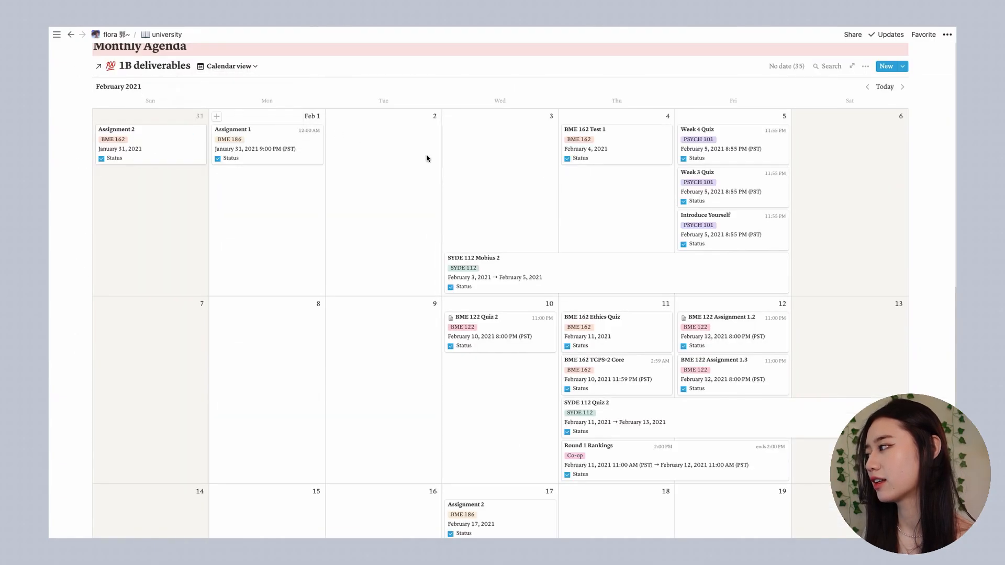
{"action": "scroll", "scroll_direction": "down", "scroll_amount": 3}
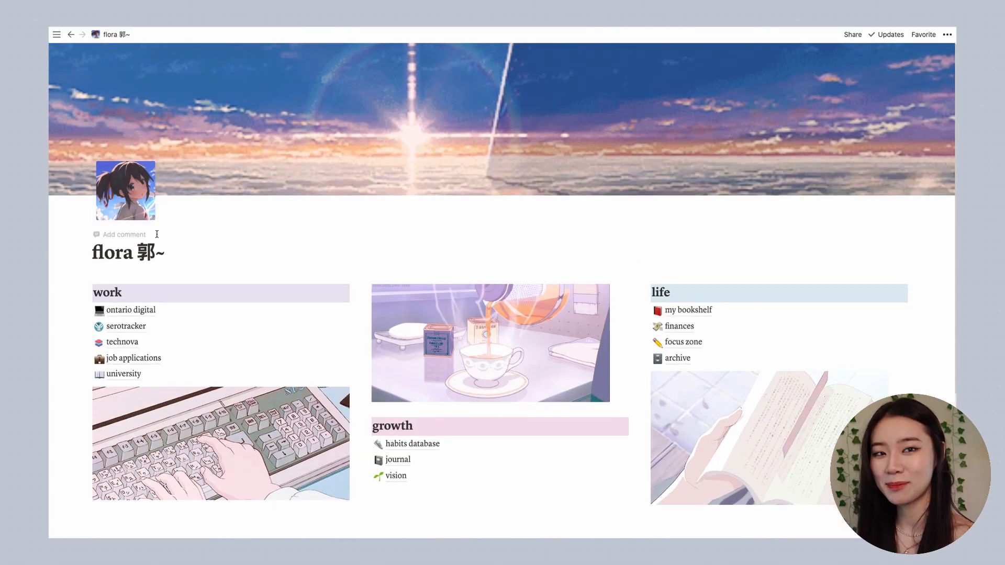
Open the job applications page from the home page's work section
{"action": "scroll", "scroll_direction": "down", "scroll_amount": 3}
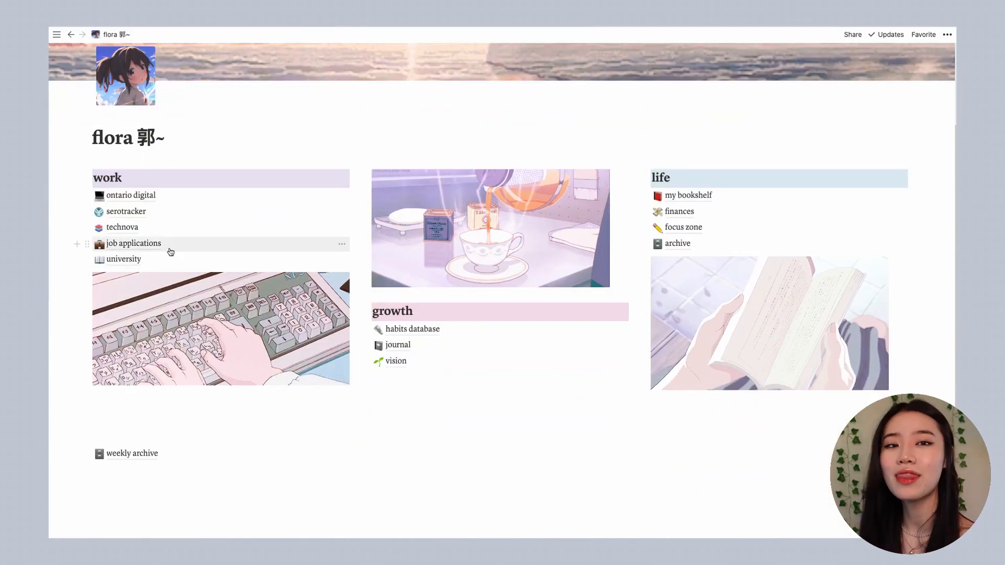
{"action": "left_click", "coordinate": [131, 243]}
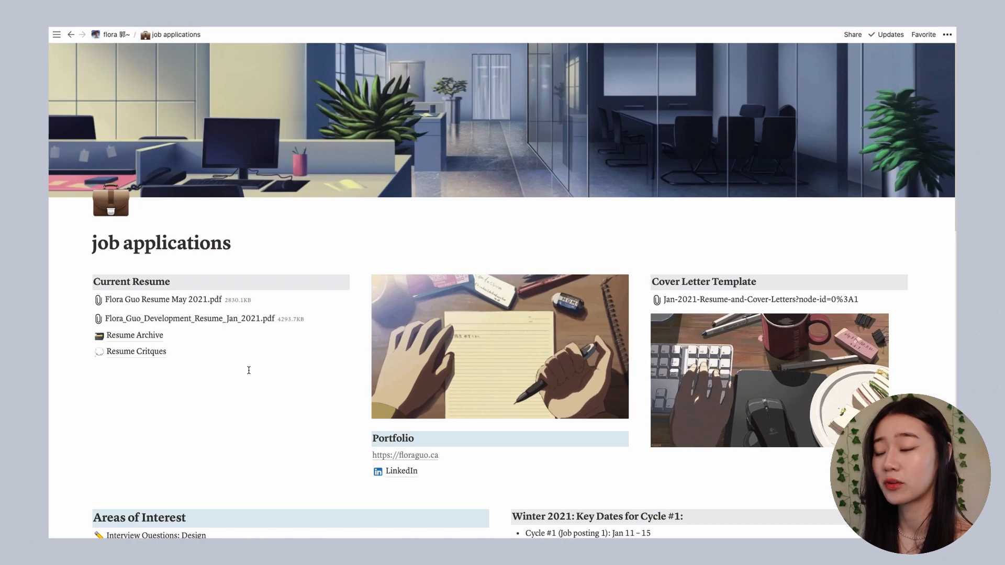
{"action": "scroll", "scroll_direction": "down", "scroll_amount": 3}
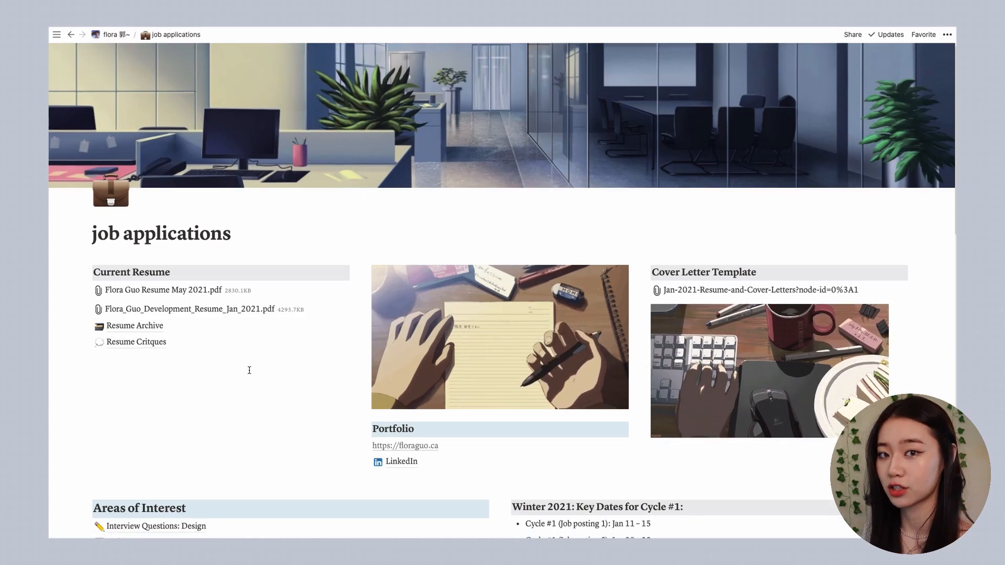
{"action": "scroll", "scroll_direction": "down", "scroll_amount": 3}
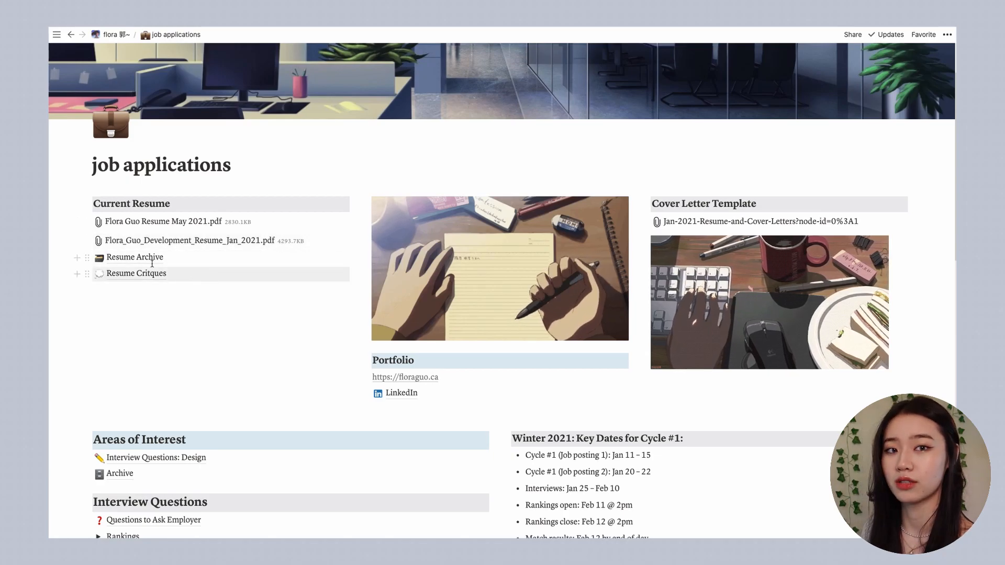
{"action": "mouse_move", "coordinate": [98, 273]}
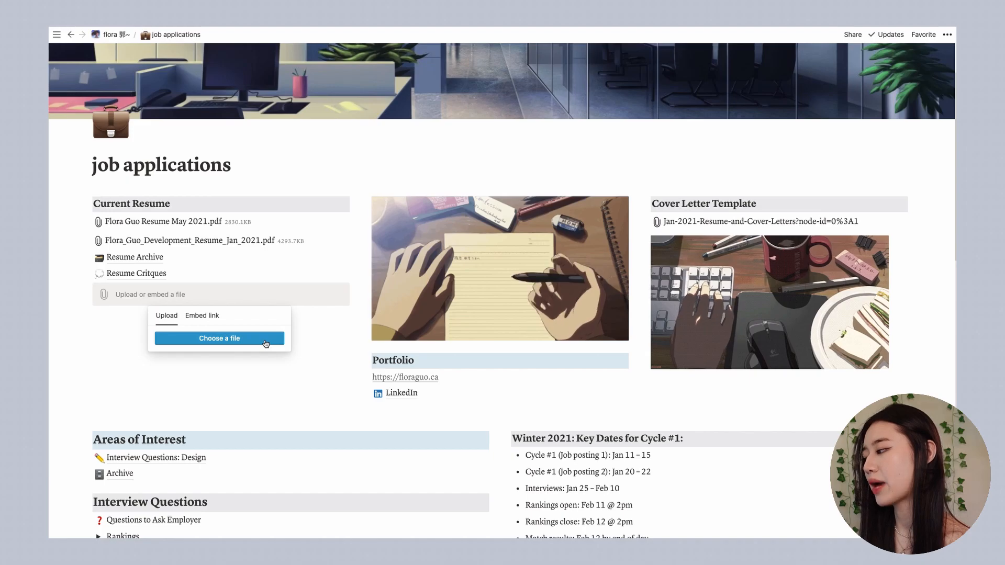
{"action": "left_click", "coordinate": [201, 315]}
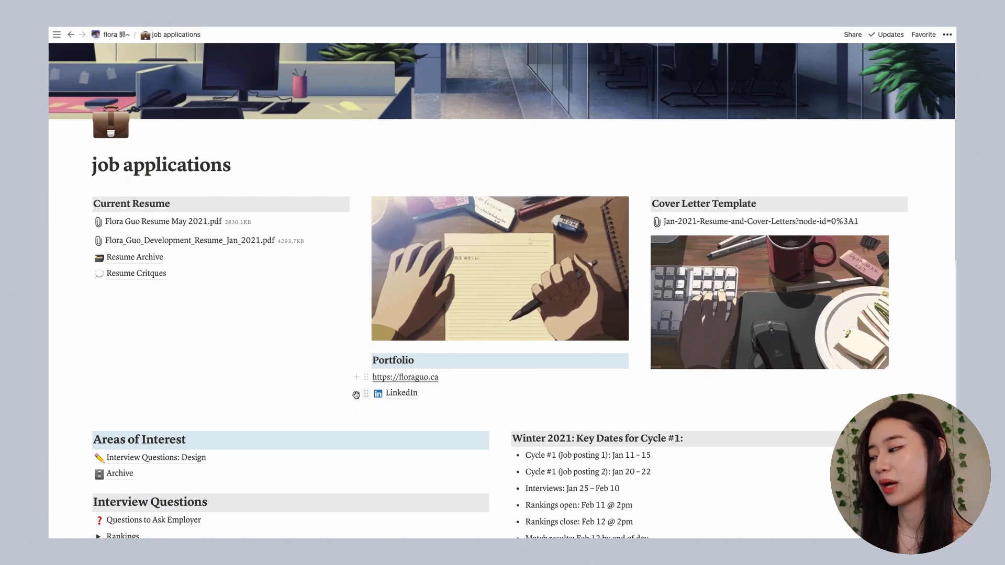
{"action": "mouse_move", "coordinate": [407, 394]}
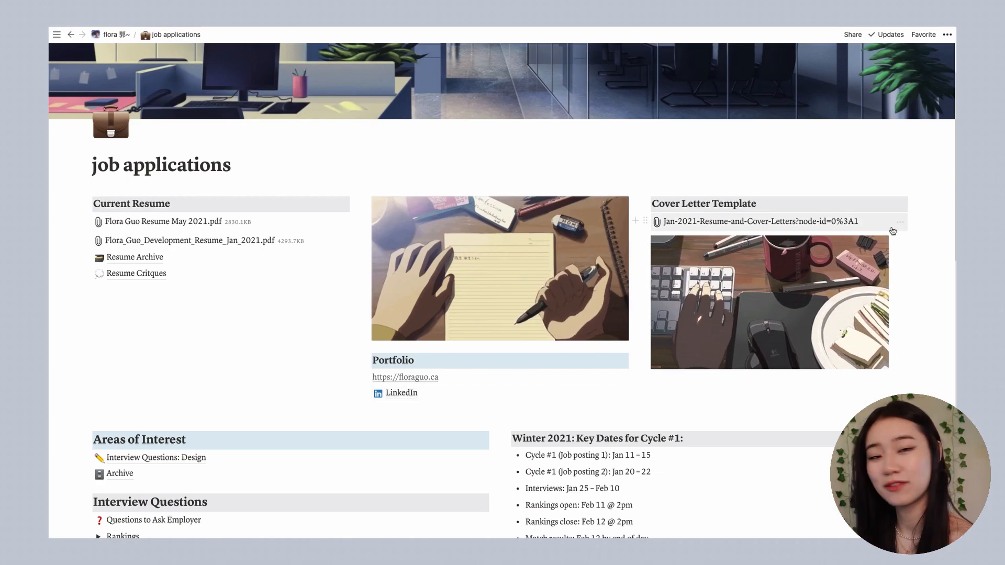
{"action": "scroll", "scroll_direction": "down", "scroll_amount": 3}
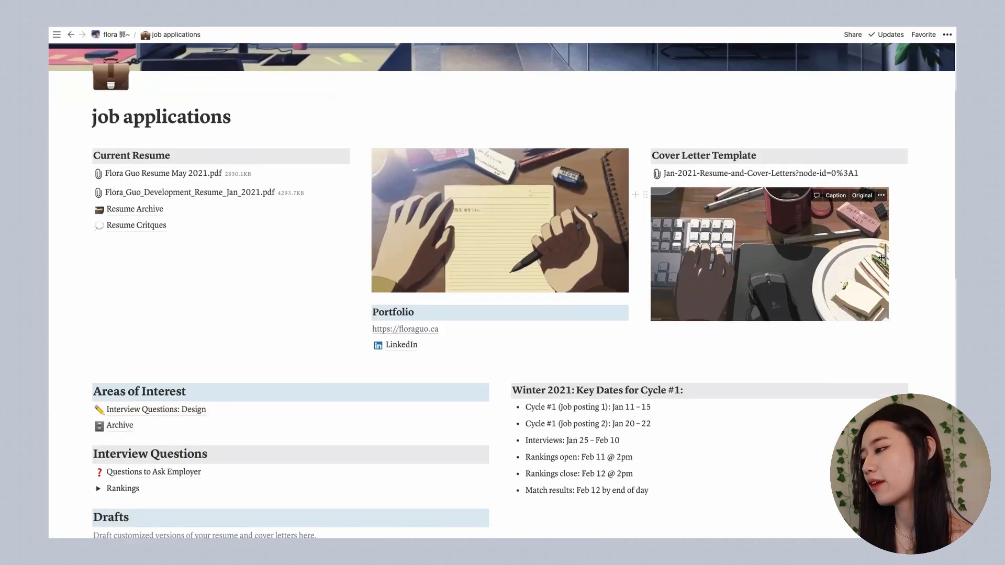
{"action": "scroll", "scroll_direction": "down", "scroll_amount": 3}
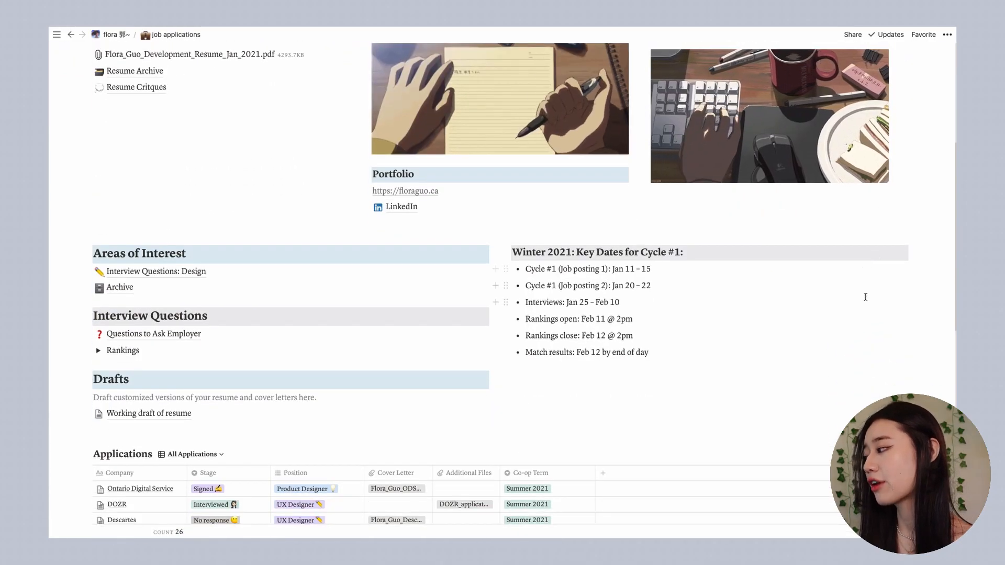
{"action": "scroll", "scroll_direction": "down", "scroll_amount": 3}
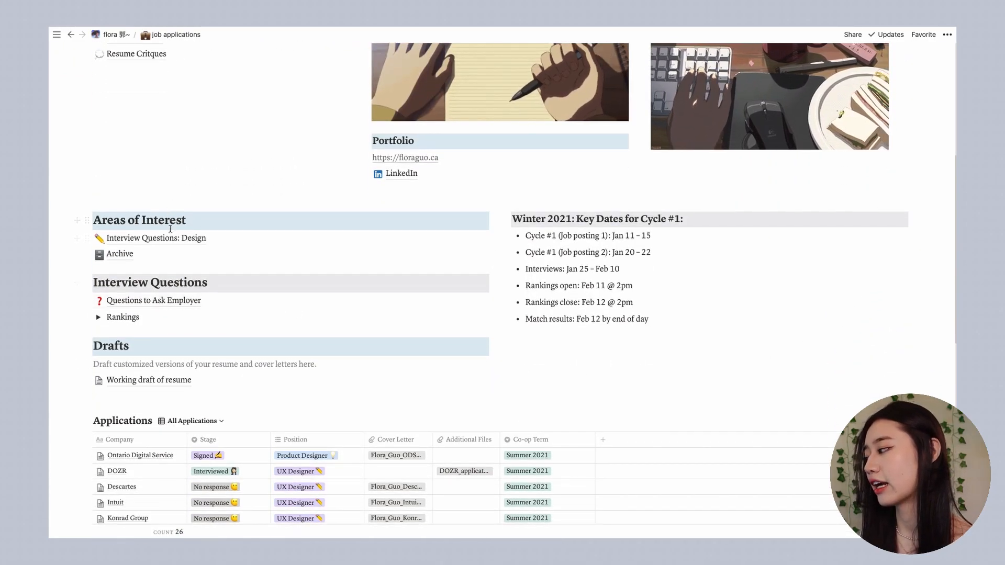
{"action": "left_click", "coordinate": [154, 300]}
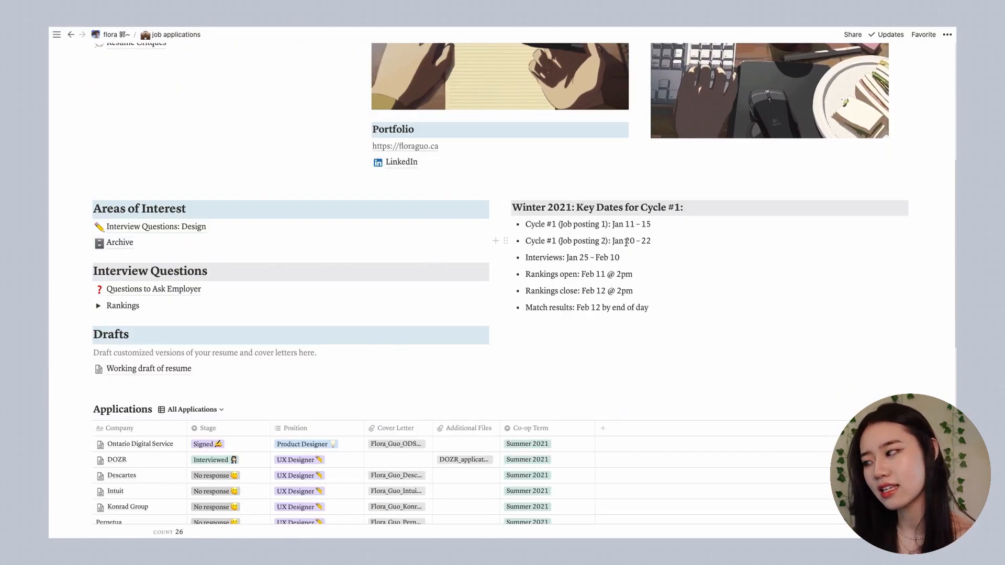
{"action": "scroll", "scroll_direction": "down", "scroll_amount": 3}
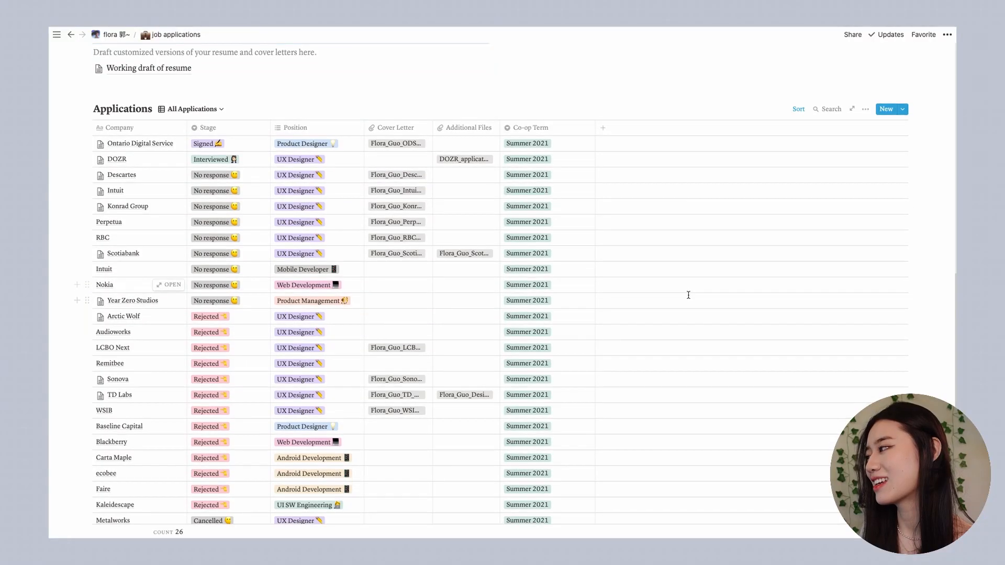
{"action": "scroll", "scroll_direction": "down", "scroll_amount": 3}
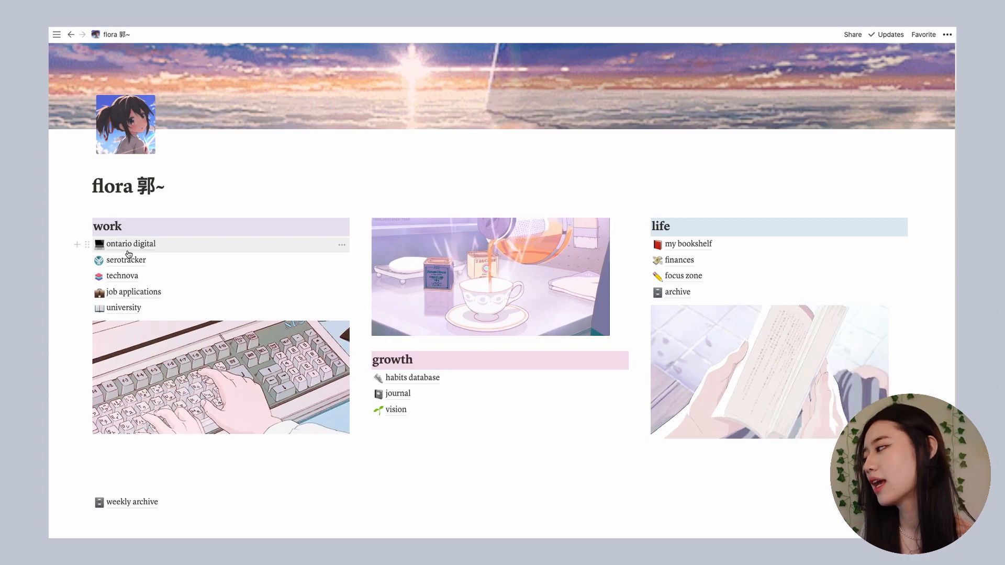
Open ontario digital, expand the daily log, and scroll to the things on the table board
{"action": "left_click", "coordinate": [130, 244]}
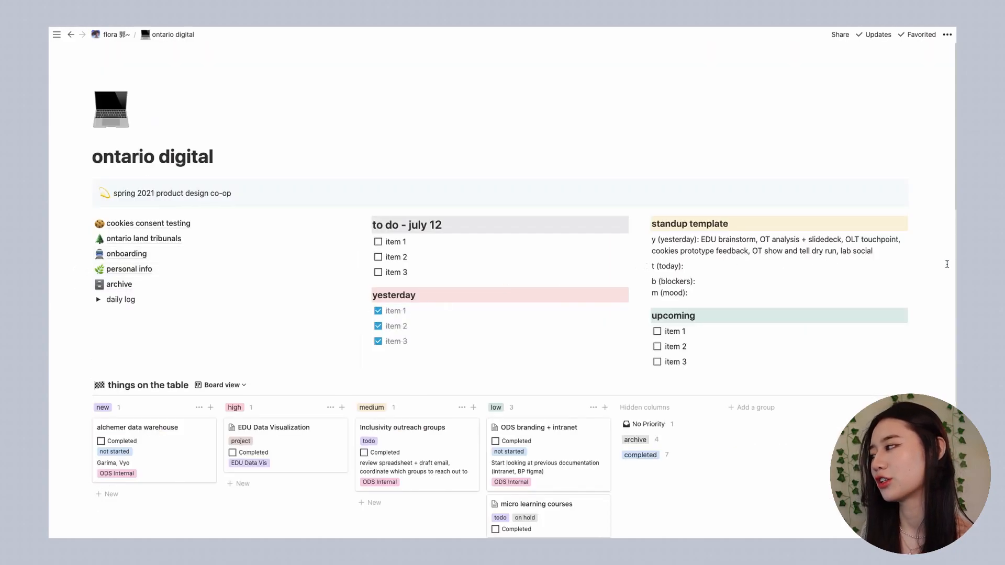
{"action": "mouse_move", "coordinate": [917, 266]}
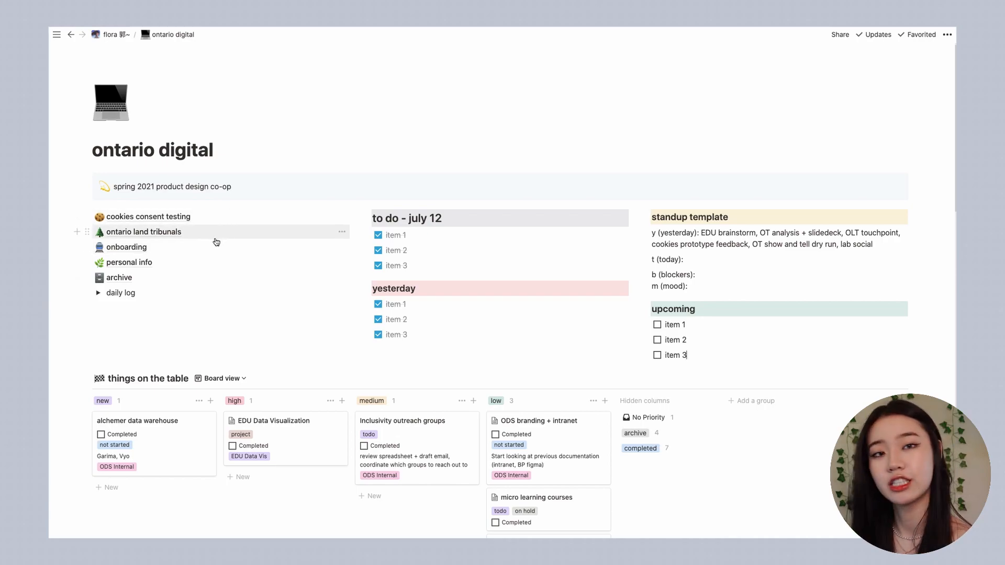
{"action": "mouse_move", "coordinate": [211, 250]}
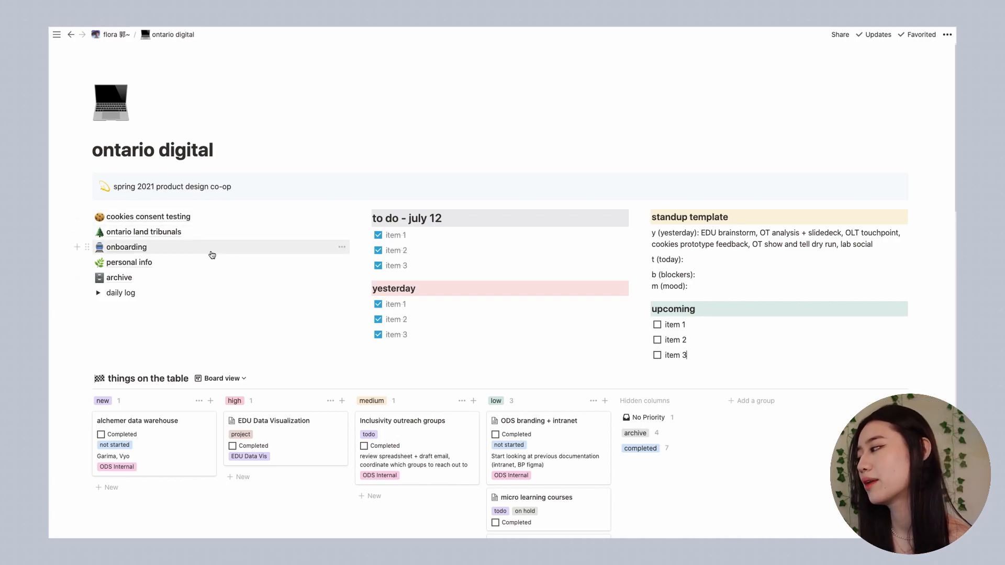
{"action": "left_click", "coordinate": [99, 293]}
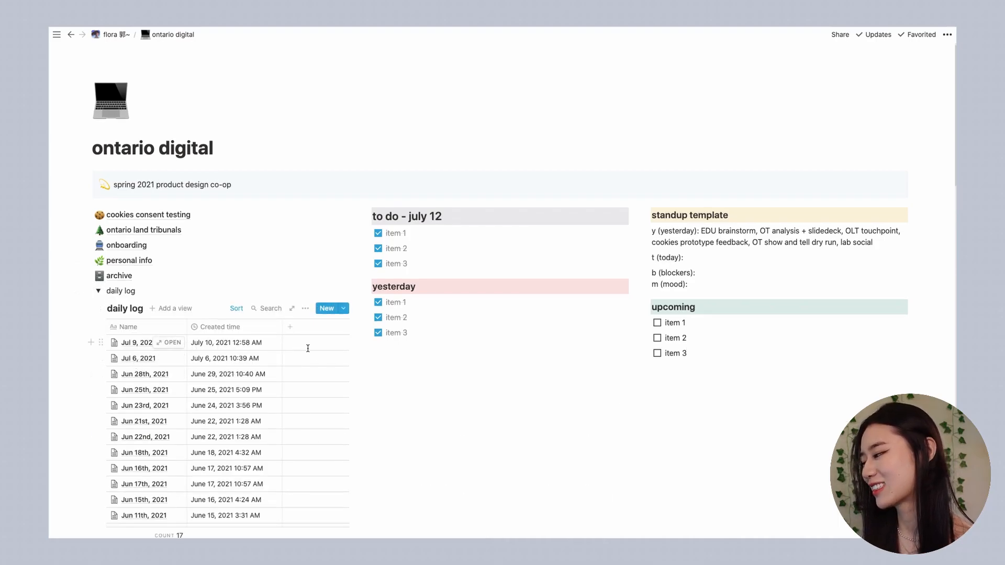
{"action": "scroll", "scroll_direction": "down", "scroll_amount": 3}
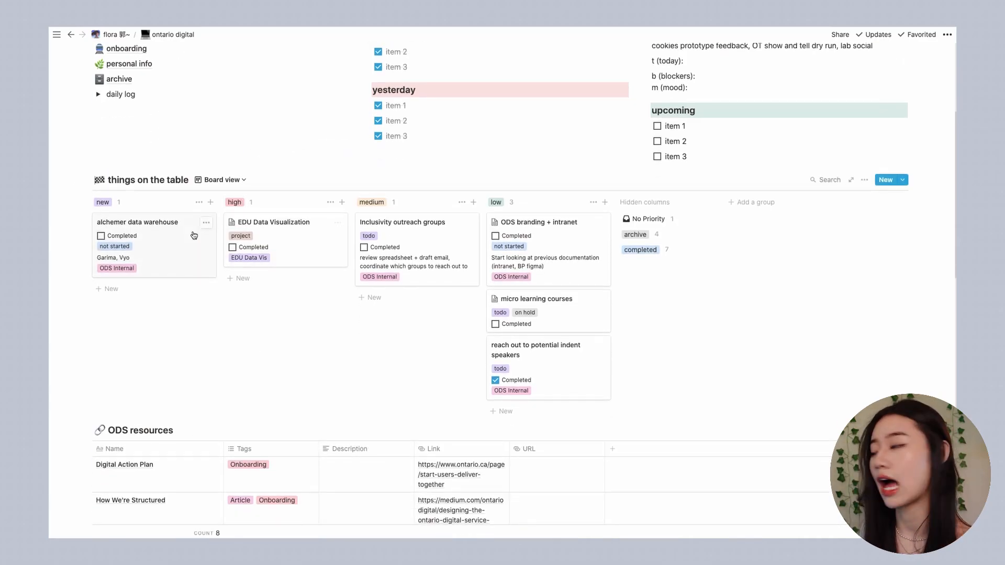
Scroll past the board and ODS resources table, then go back to the home dashboard
{"action": "scroll", "scroll_direction": "down", "scroll_amount": 3}
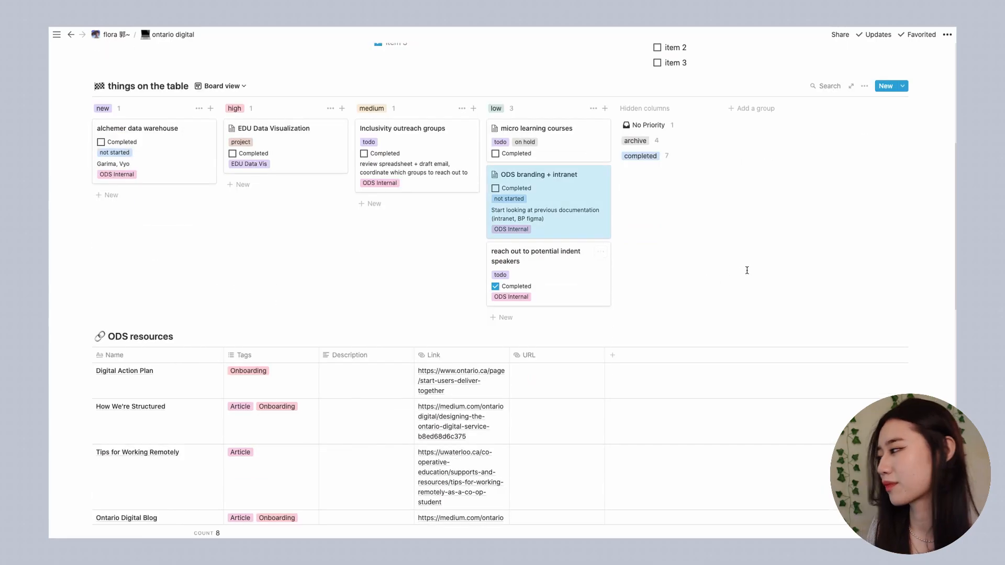
{"action": "scroll", "scroll_direction": "down", "scroll_amount": 3}
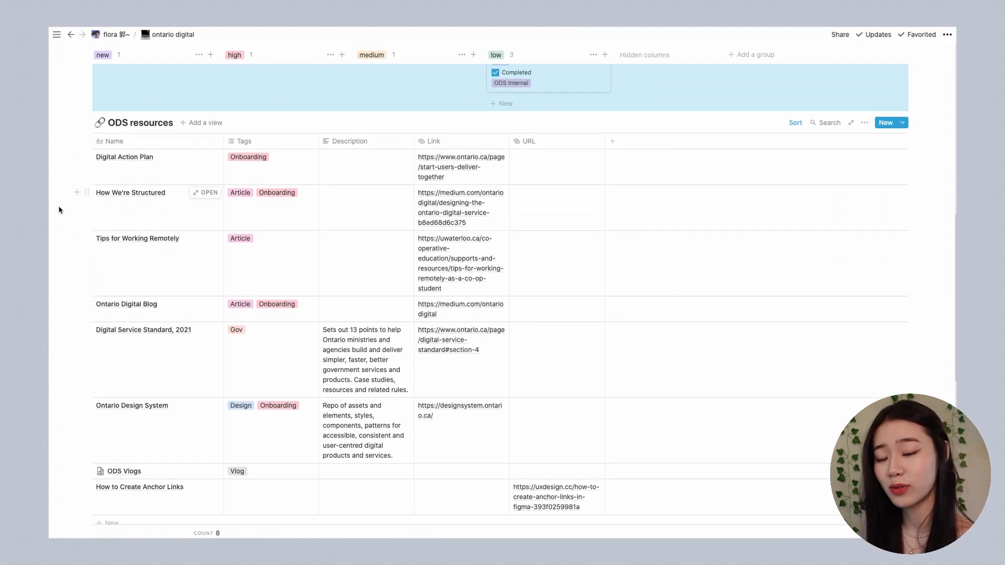
{"action": "left_click", "coordinate": [109, 34]}
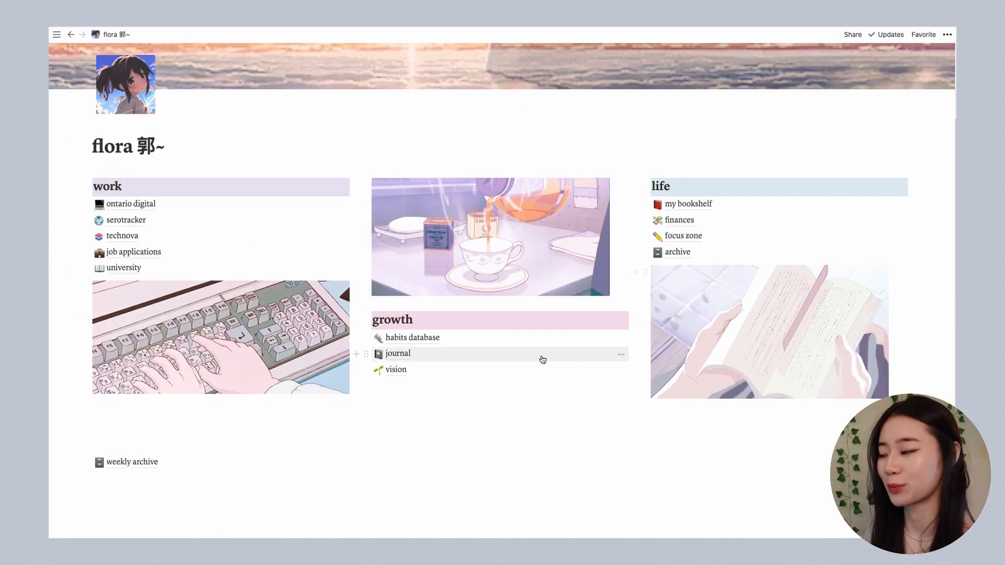
Open the habits database and check Sunday's sleep, Journal, Exercise and Read habits
{"action": "left_click", "coordinate": [413, 337]}
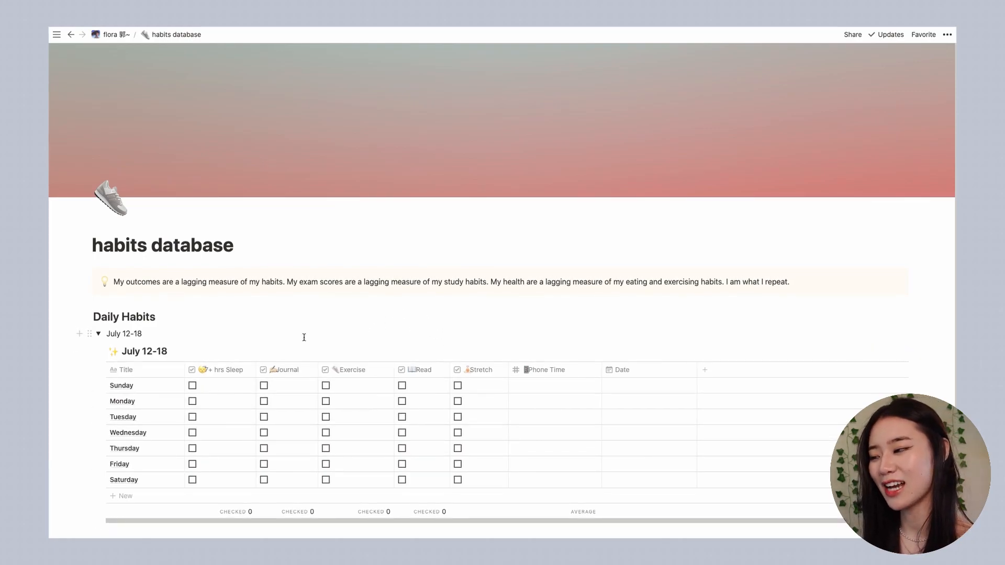
{"action": "scroll", "scroll_direction": "down", "scroll_amount": 3}
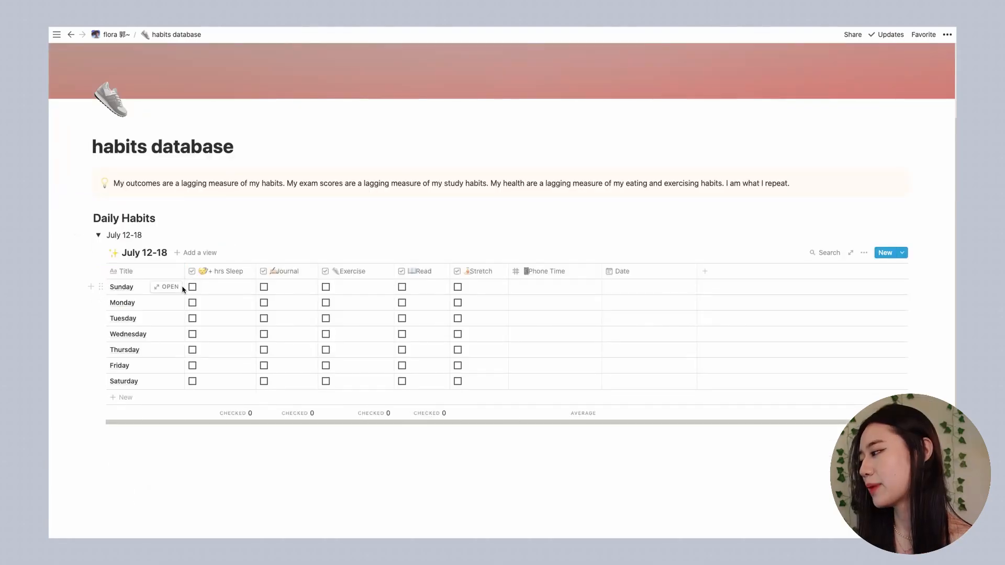
{"action": "mouse_move", "coordinate": [197, 287]}
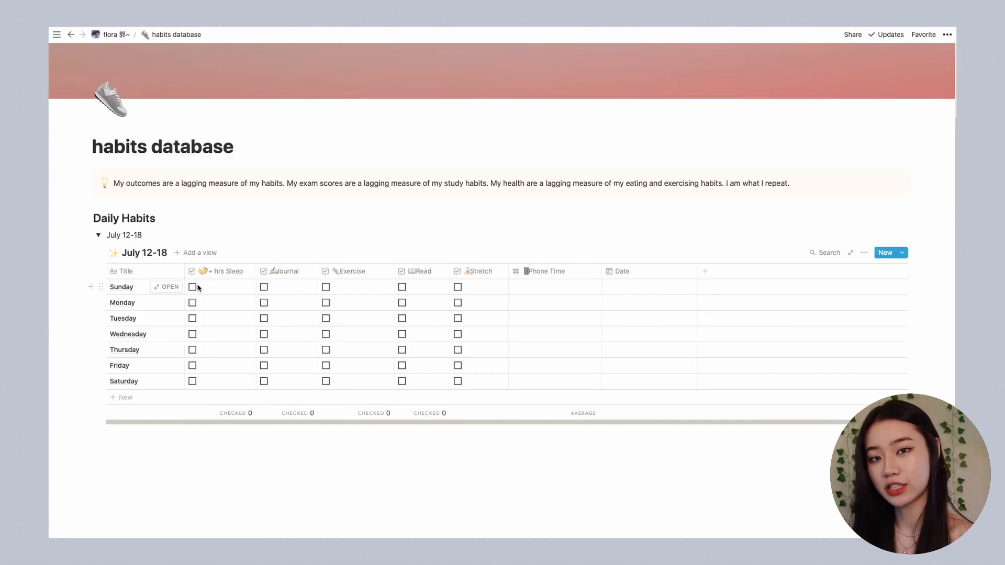
{"action": "left_click", "coordinate": [192, 287]}
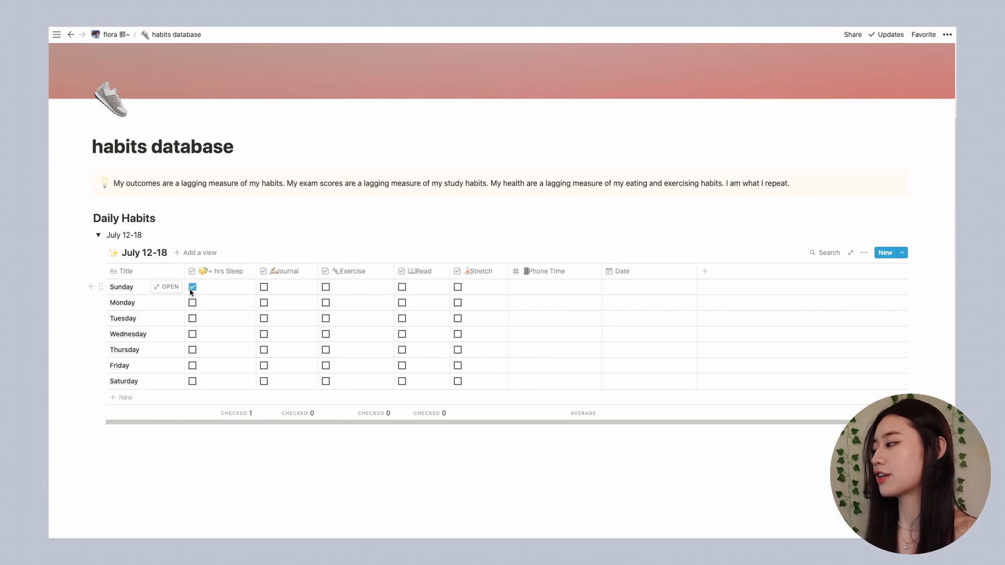
{"action": "left_click", "coordinate": [326, 286]}
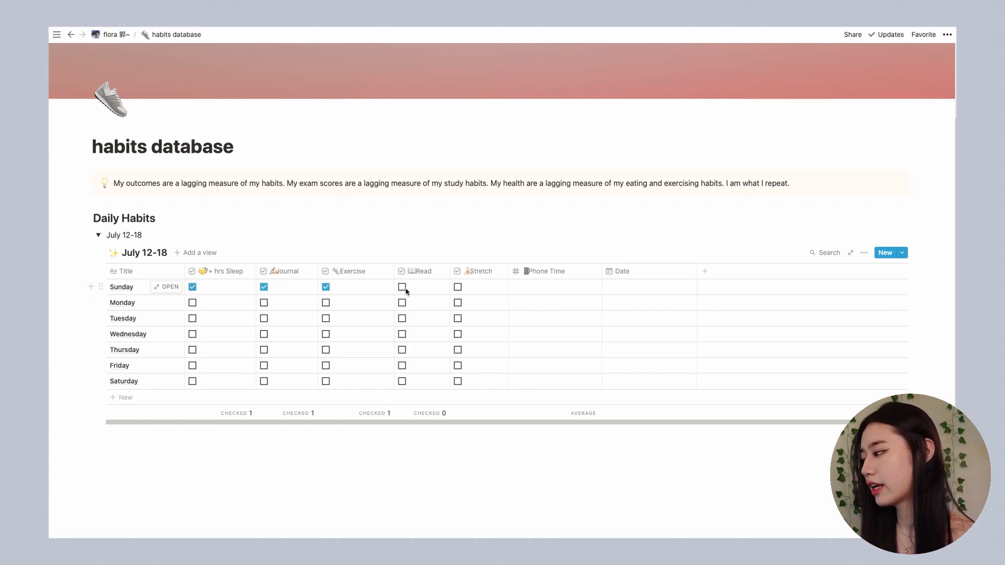
{"action": "left_click", "coordinate": [402, 286]}
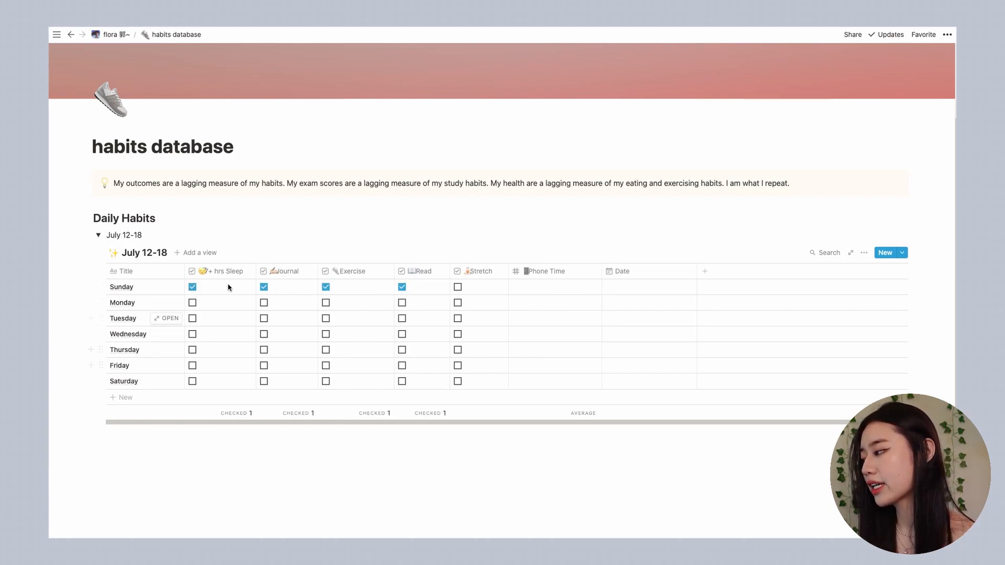
{"action": "mouse_move", "coordinate": [167, 302]}
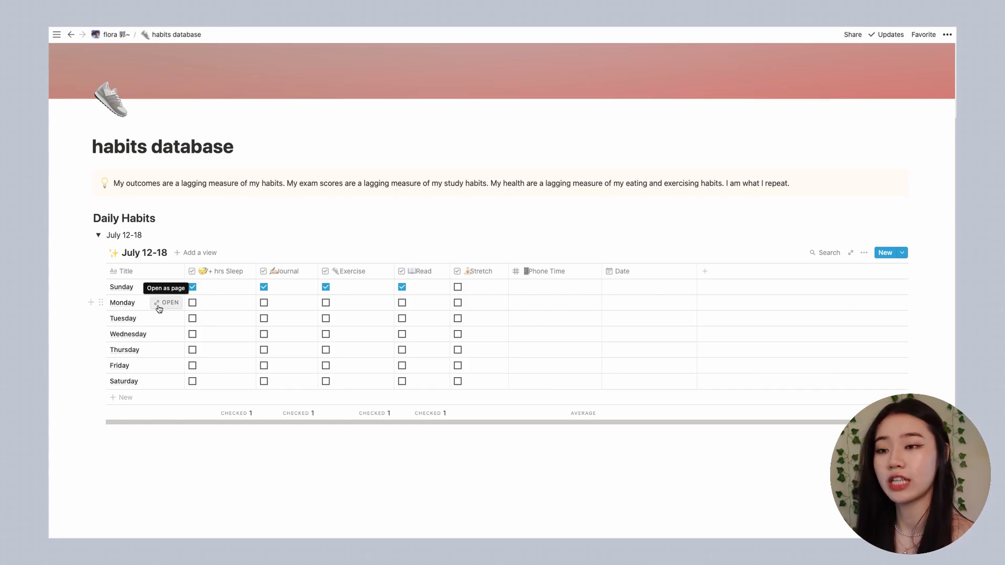
{"action": "mouse_move", "coordinate": [132, 274]}
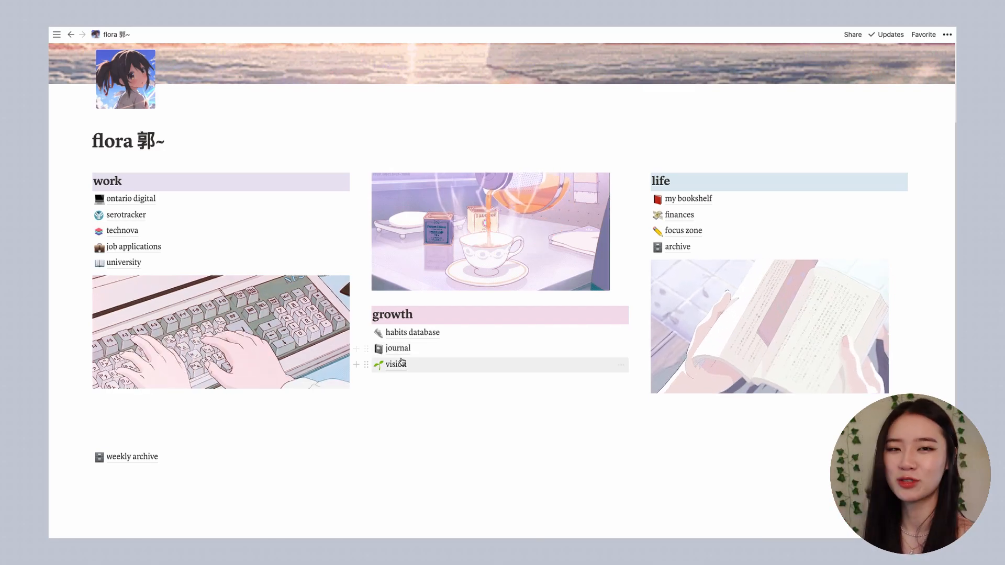
Open the journal page from the dashboard to see All Entries
{"action": "left_click", "coordinate": [397, 348]}
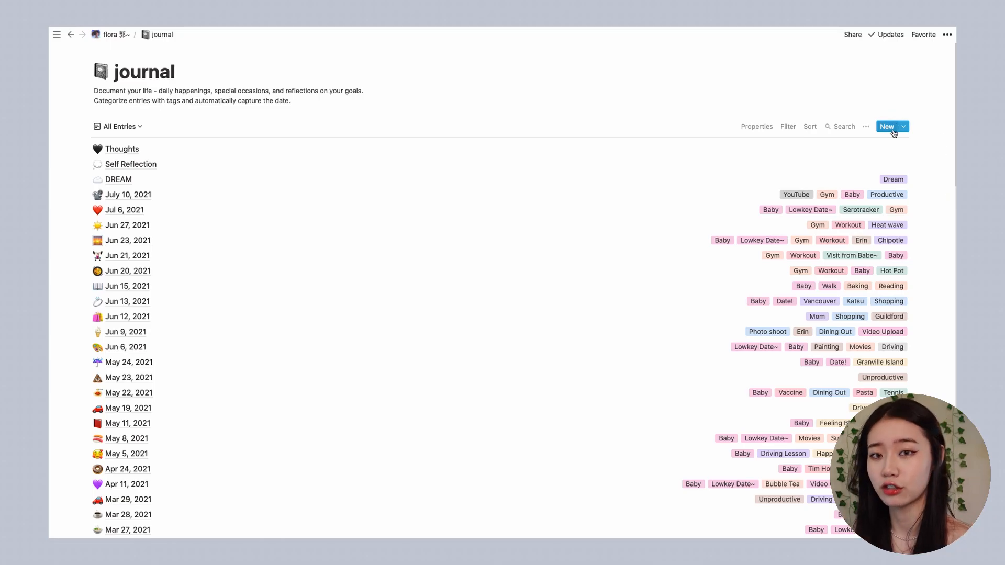
Create a new journal entry titled 'July 11, 2021'
{"action": "left_click", "coordinate": [887, 126]}
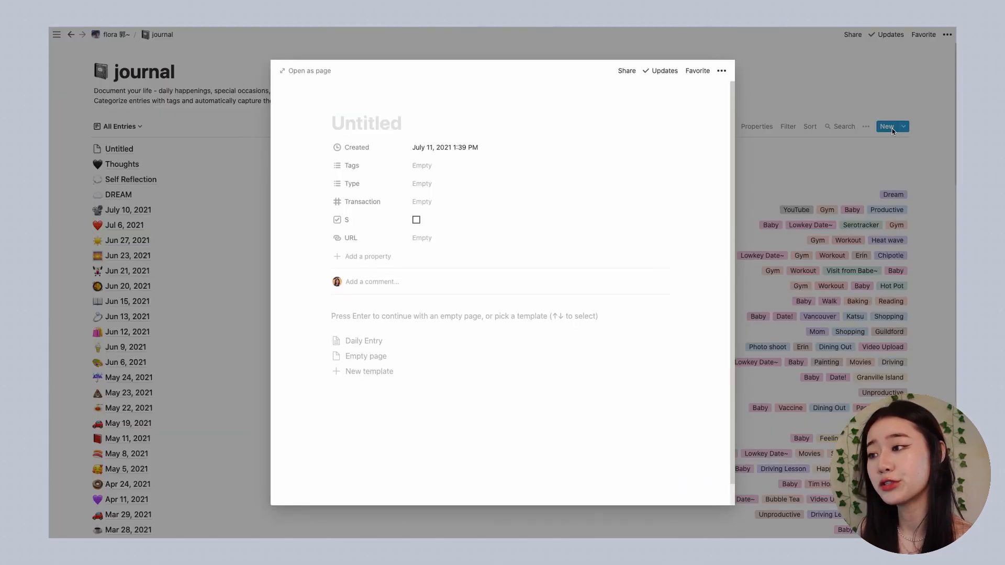
{"action": "type", "text": "July"}
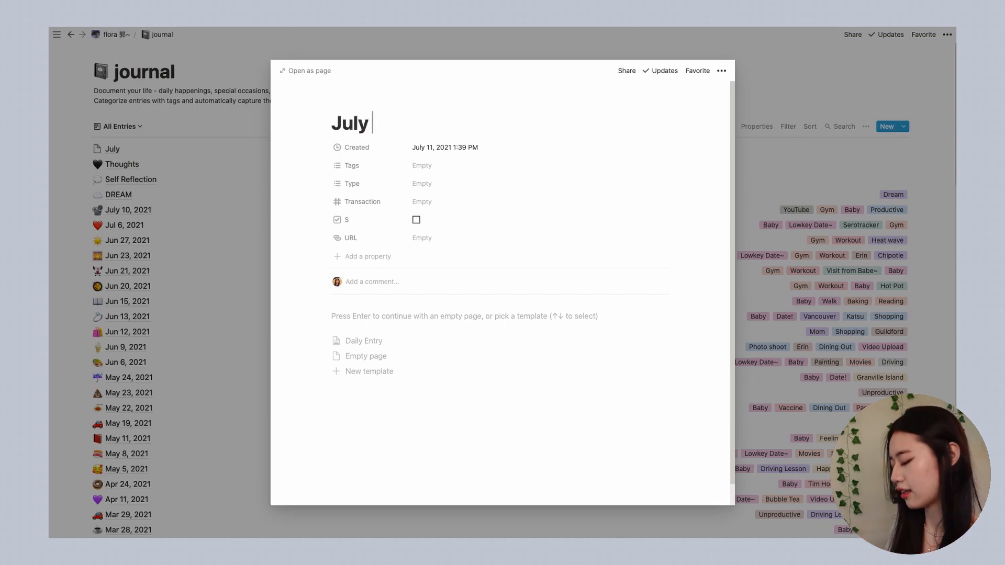
{"action": "type", "text": "11, 2021"}
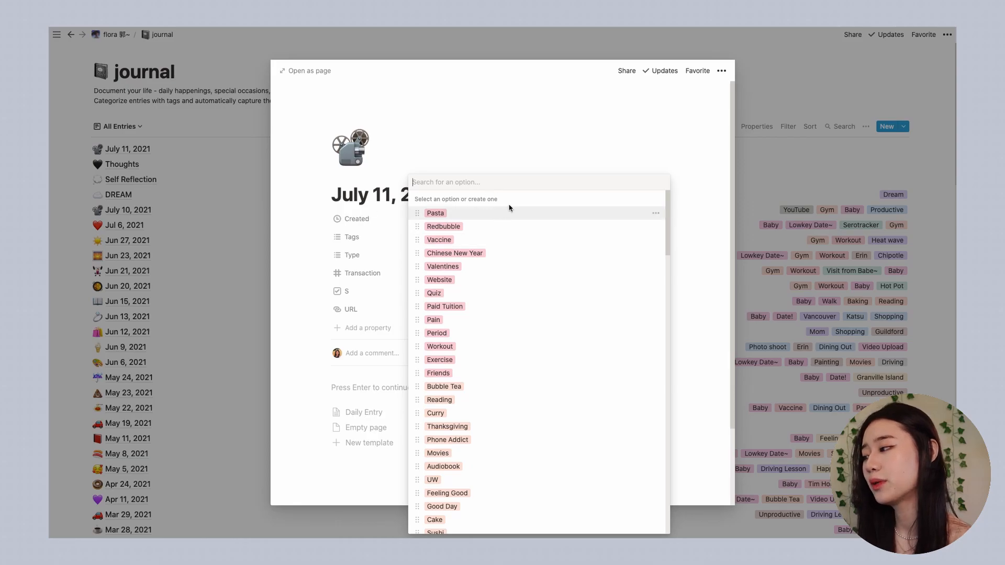
{"action": "mouse_move", "coordinate": [594, 219]}
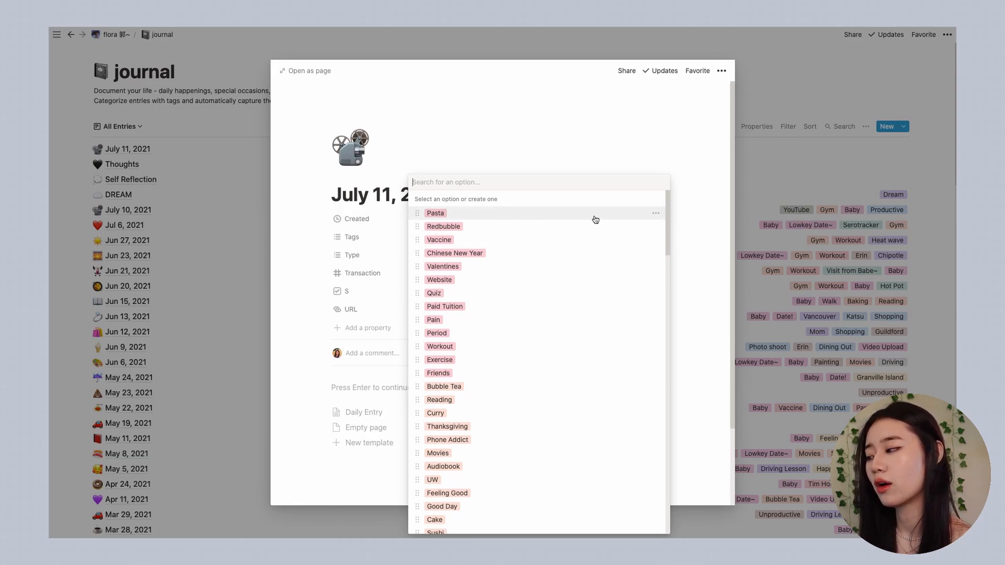
Tag the entry Filming, YouTube and Shopping, and apply the Daily Entry template
{"action": "type", "text": "Fil"}
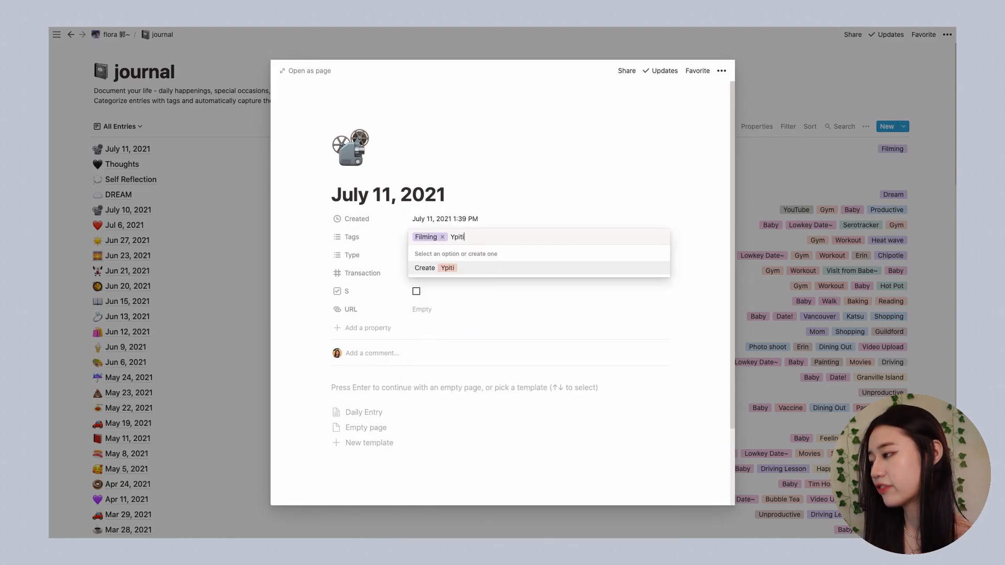
{"action": "type", "text": "You"}
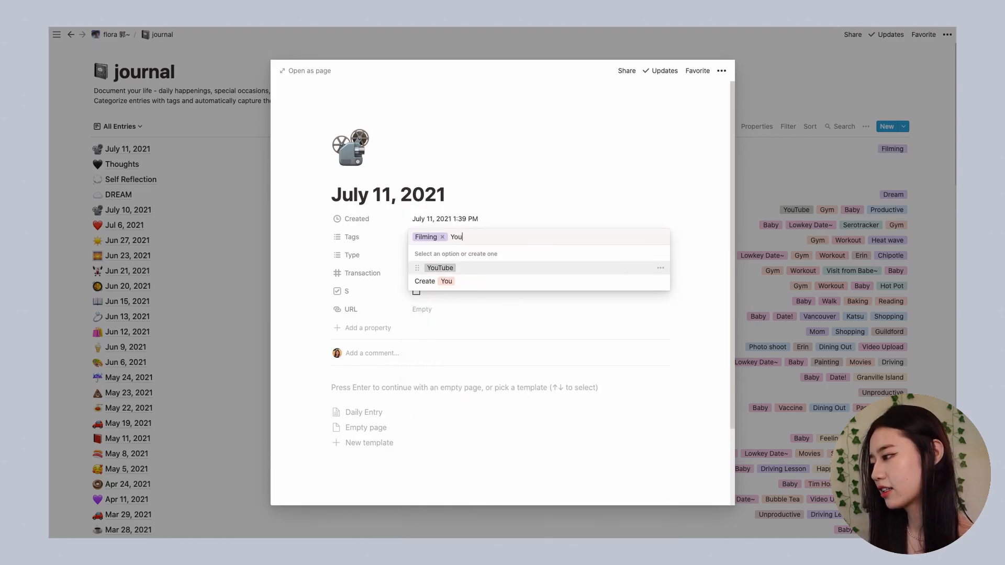
{"action": "left_click", "coordinate": [440, 267]}
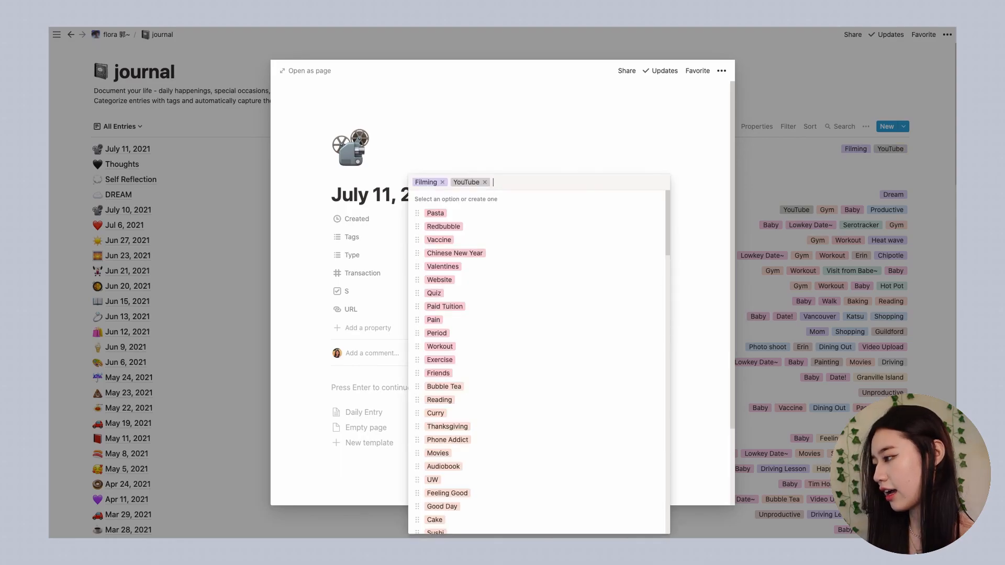
{"action": "type", "text": "Shop"}
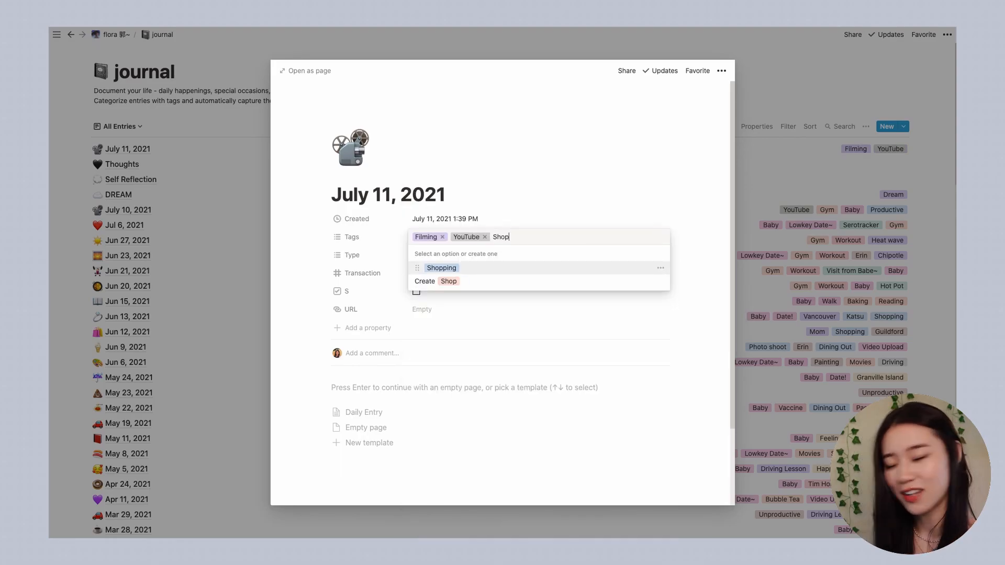
{"action": "left_click", "coordinate": [441, 268]}
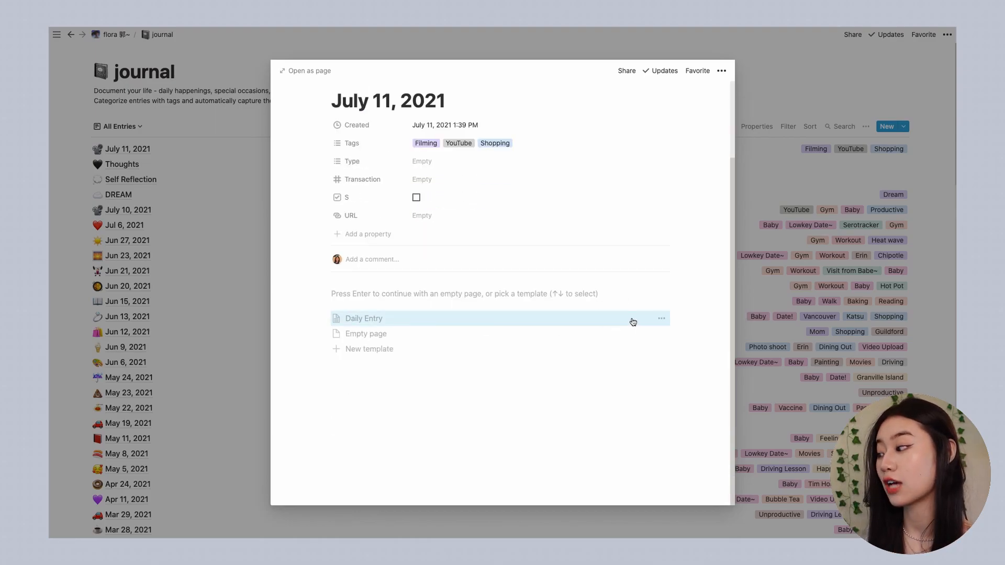
{"action": "left_click", "coordinate": [363, 319]}
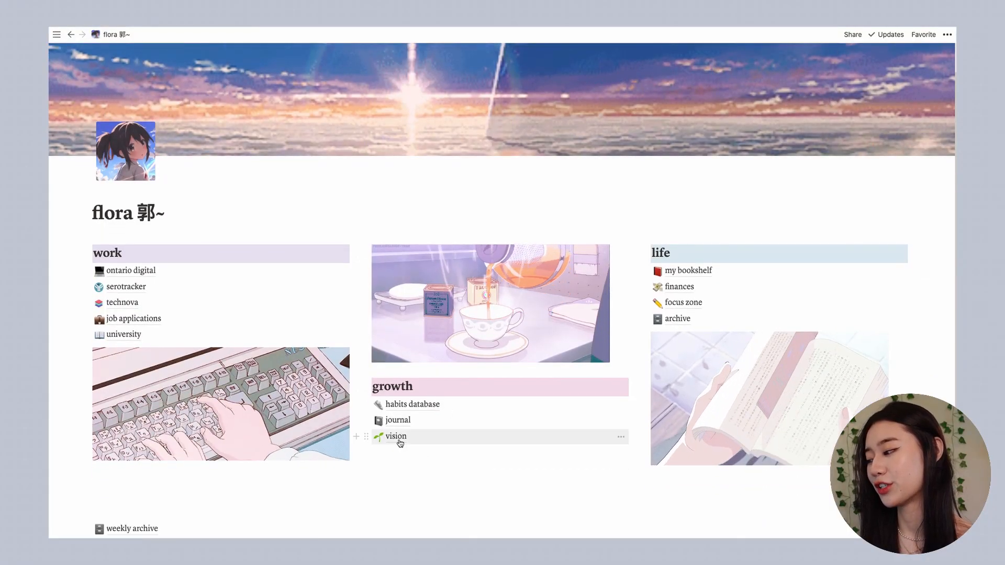
Go from the dashboard to vision, then open the goals database
{"action": "left_click", "coordinate": [396, 436]}
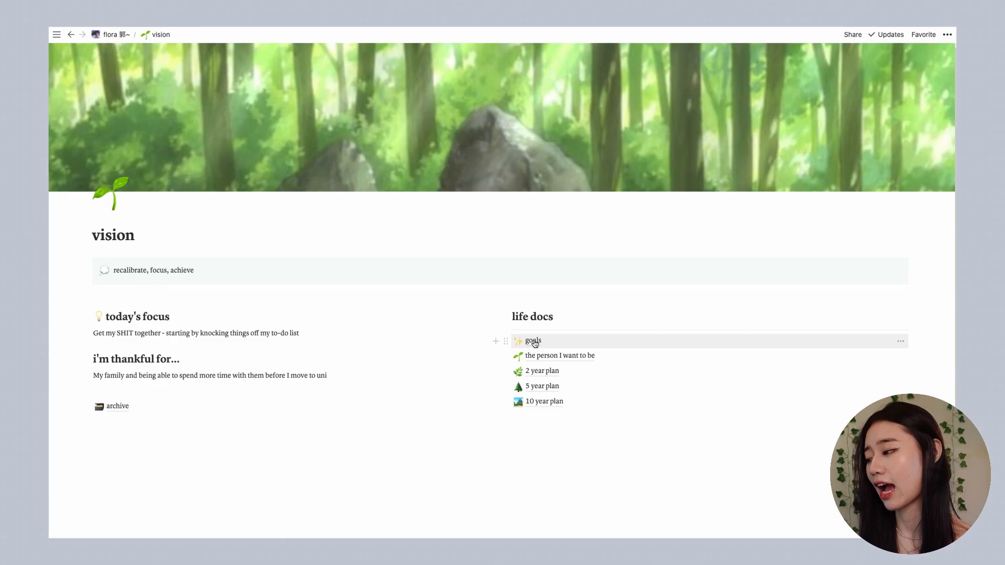
{"action": "left_click", "coordinate": [534, 340]}
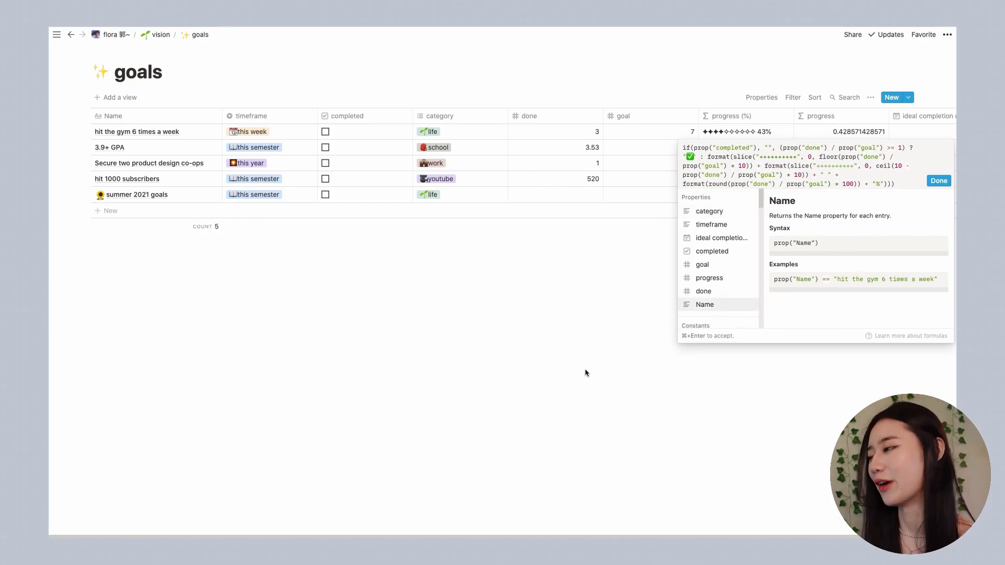
View 'the person I want to be' page from vision, then return to the home dashboard
{"action": "left_click", "coordinate": [161, 34]}
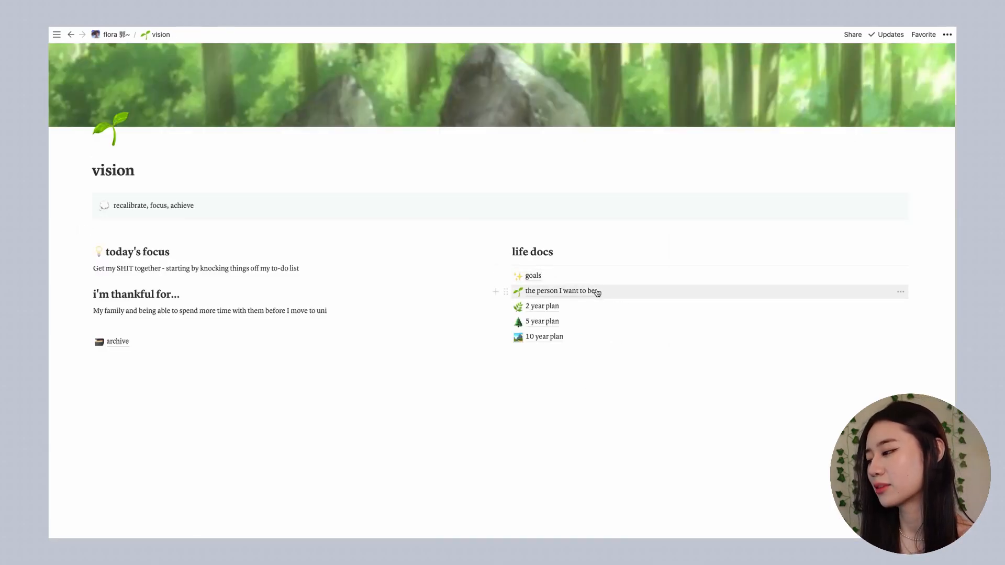
{"action": "left_click", "coordinate": [560, 290]}
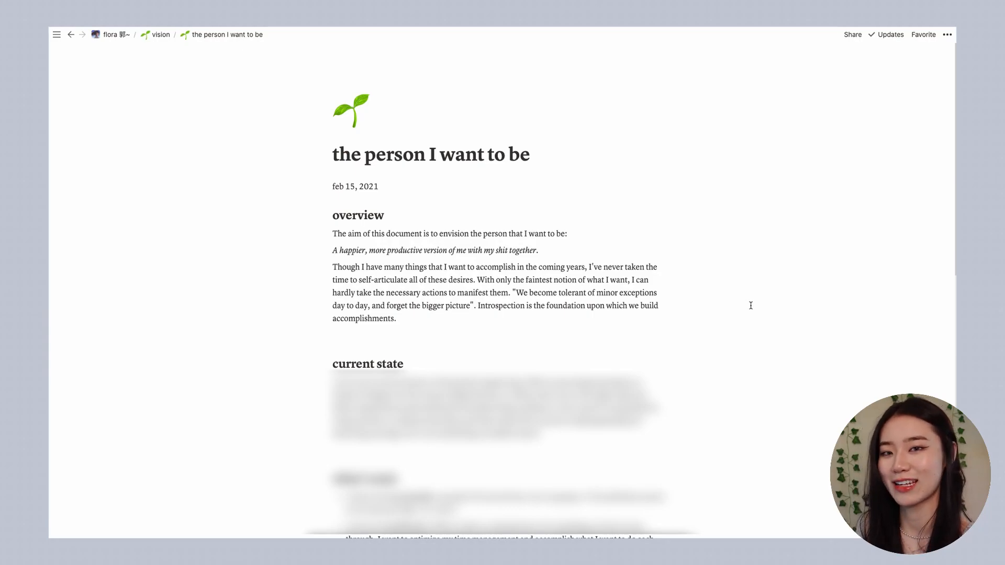
{"action": "mouse_move", "coordinate": [745, 308]}
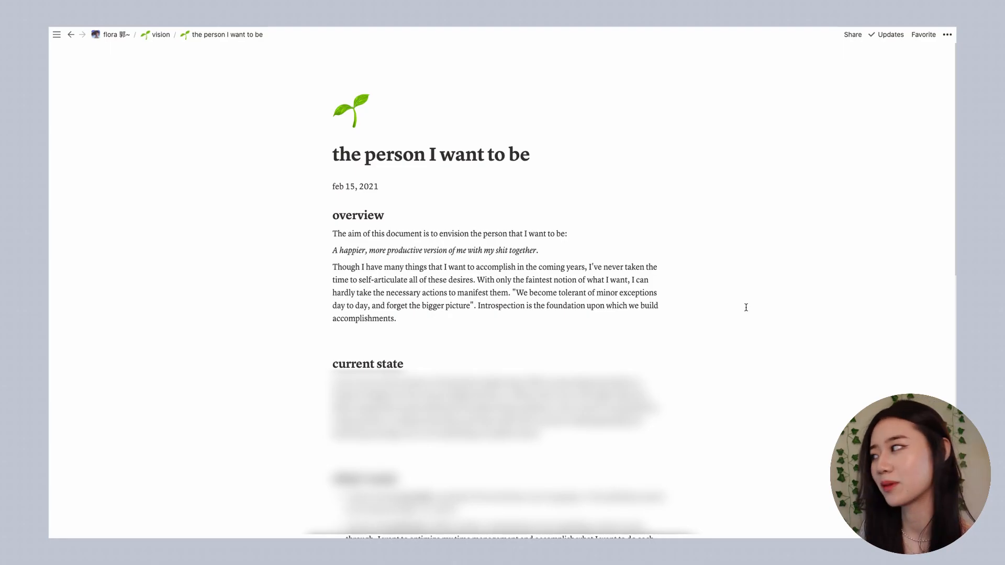
{"action": "left_click", "coordinate": [160, 35]}
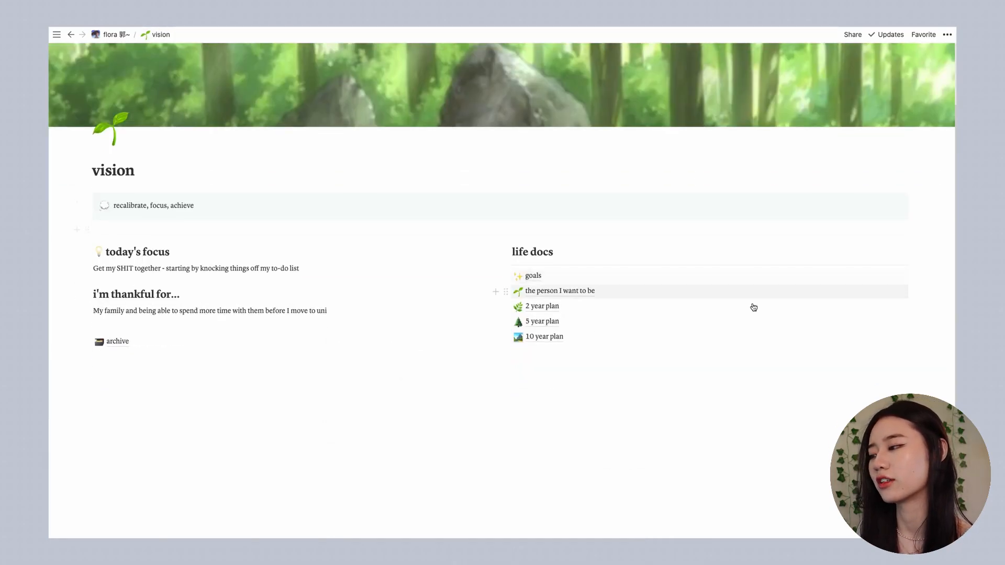
{"action": "left_click", "coordinate": [110, 34]}
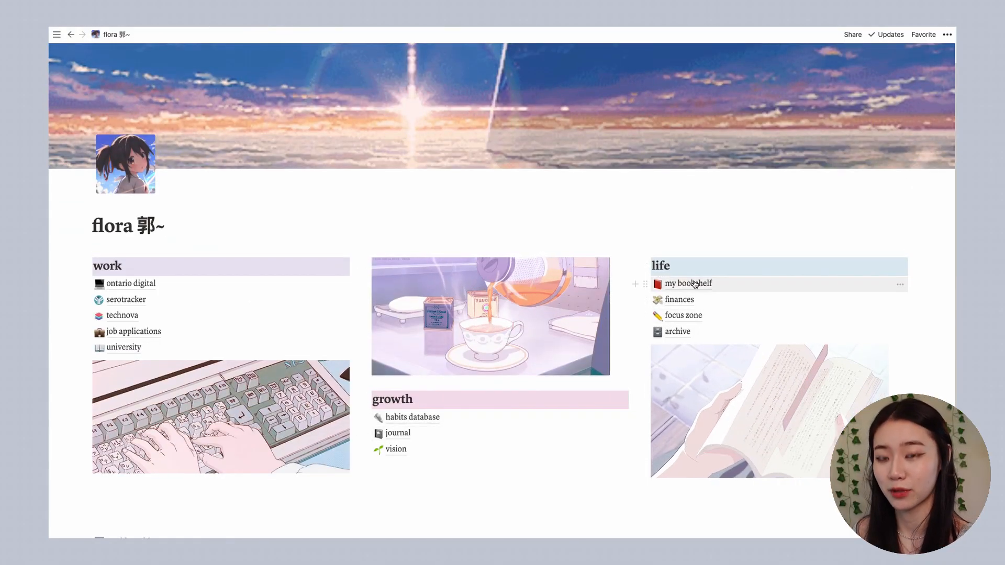
Open my bookshelf, scroll to the Media gallery and add a new book entry
{"action": "left_click", "coordinate": [688, 283]}
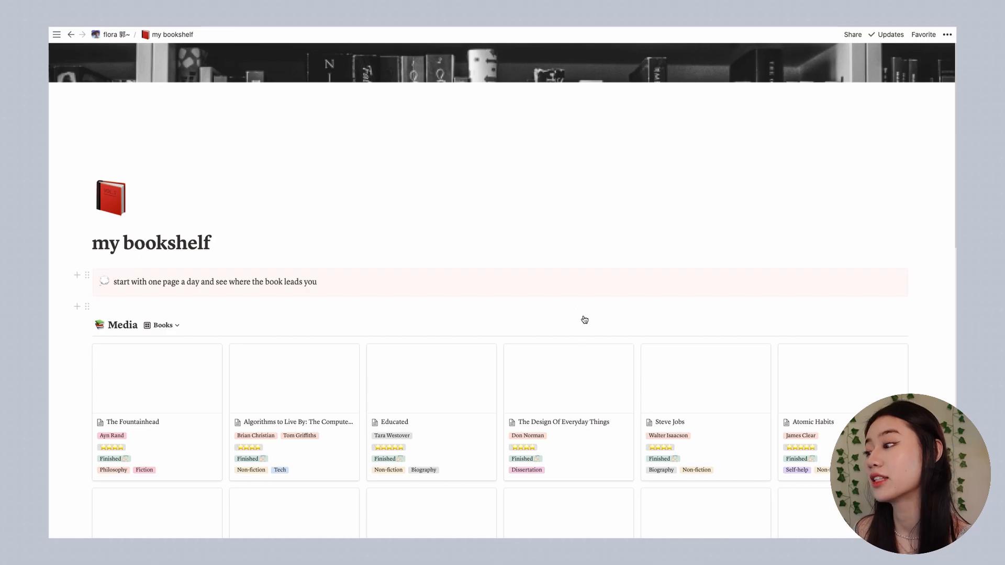
{"action": "scroll", "scroll_direction": "down", "scroll_amount": 3}
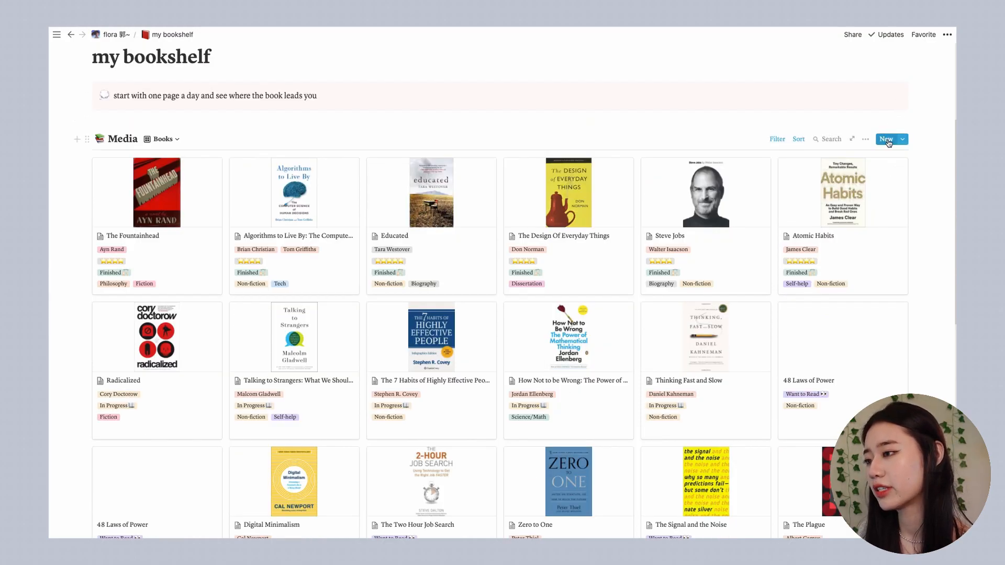
{"action": "left_click", "coordinate": [886, 139]}
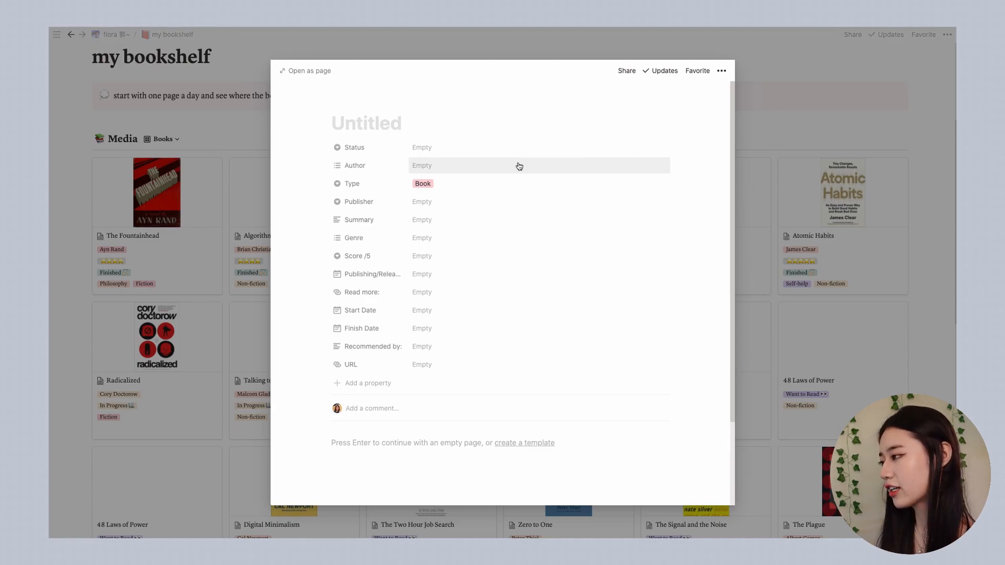
Set the book's author to Malcolm Gladwell and its genre to Non-fiction
{"action": "left_click", "coordinate": [422, 146]}
{"action": "type", "text": "M"}
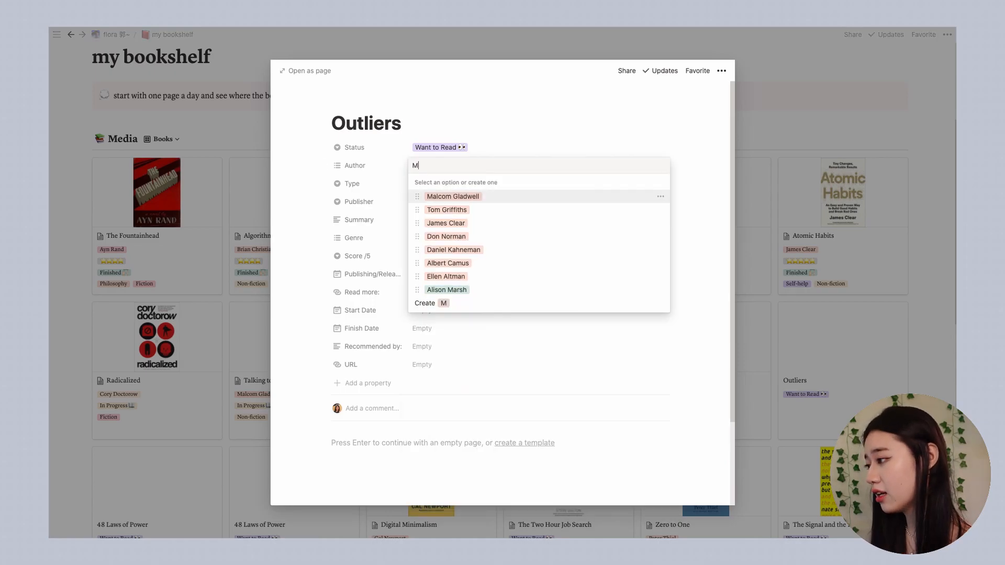
{"action": "left_click", "coordinate": [452, 197]}
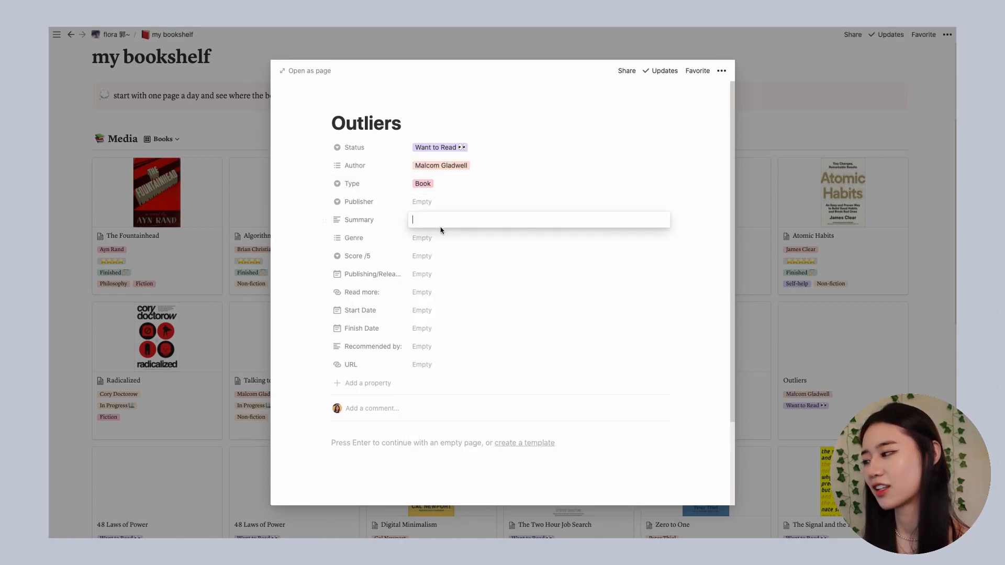
{"action": "left_click", "coordinate": [422, 237]}
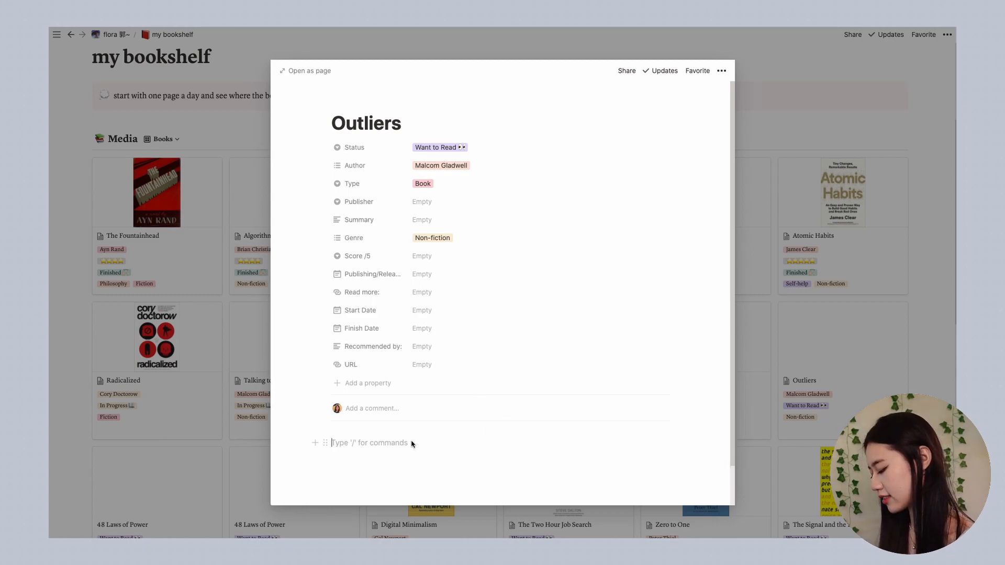
Insert an /image block into the page using an embed link
{"action": "type", "text": "/image"}
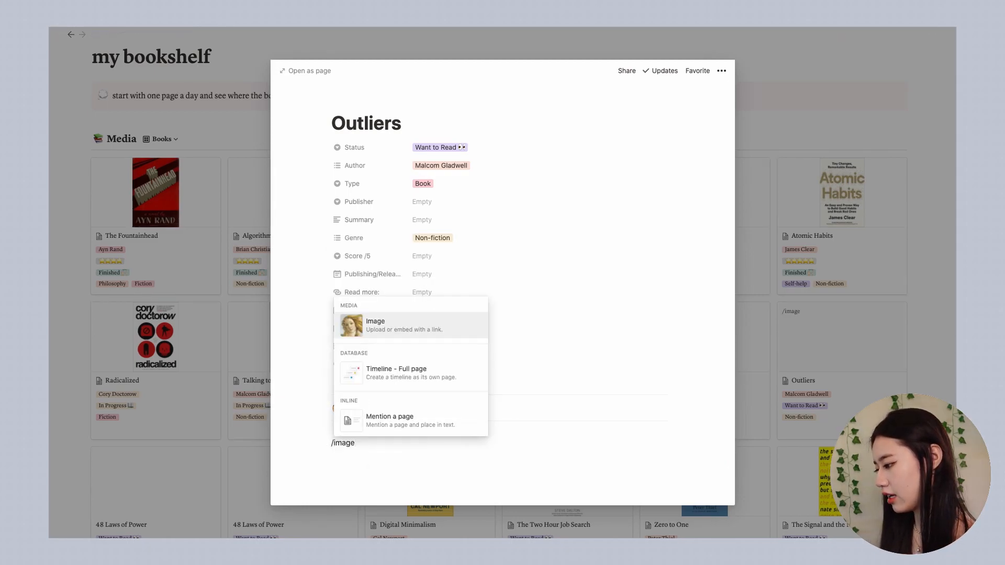
{"action": "left_click", "coordinate": [375, 325]}
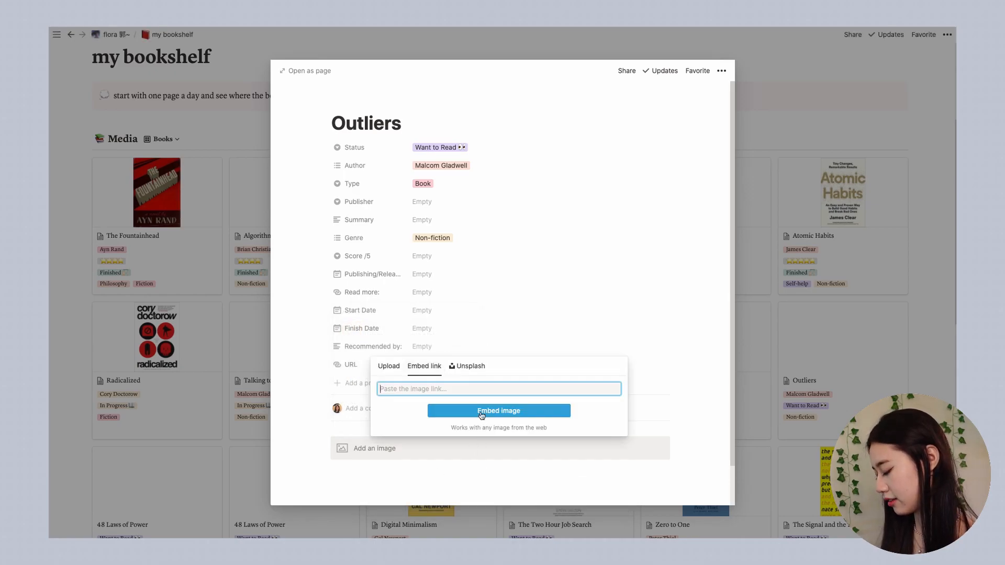
{"action": "left_click", "coordinate": [526, 418]}
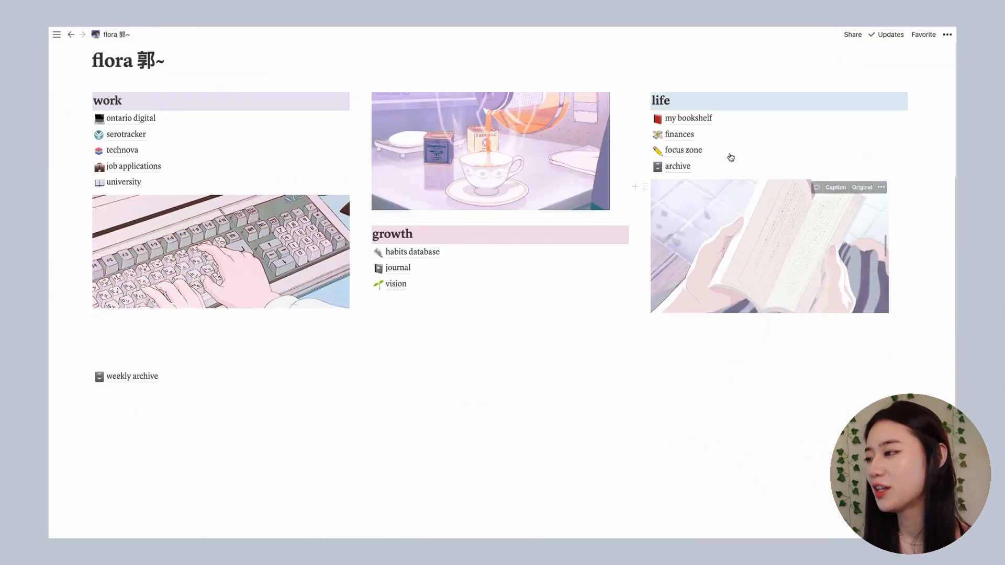
{"action": "left_click", "coordinate": [680, 134]}
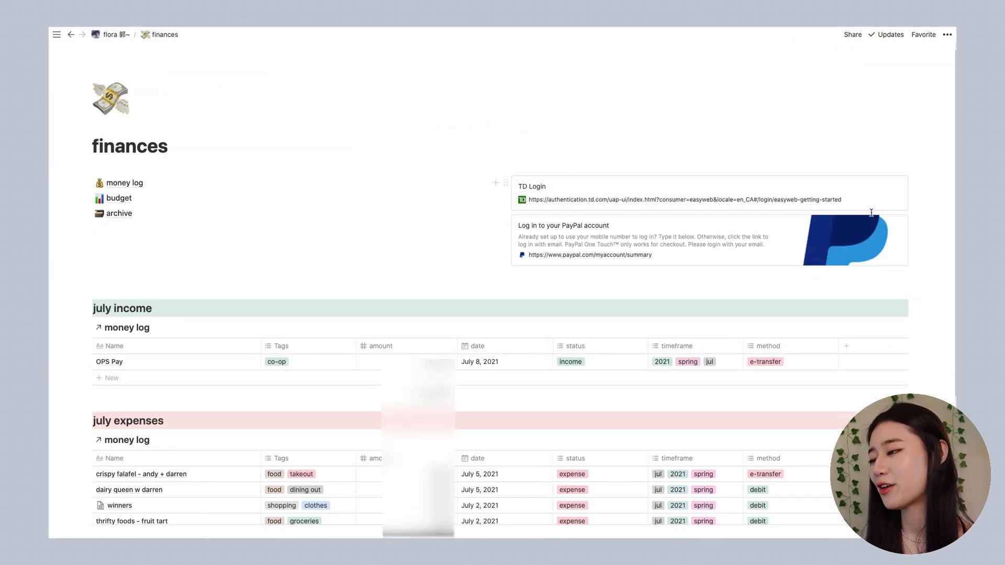
{"action": "mouse_move", "coordinate": [939, 223]}
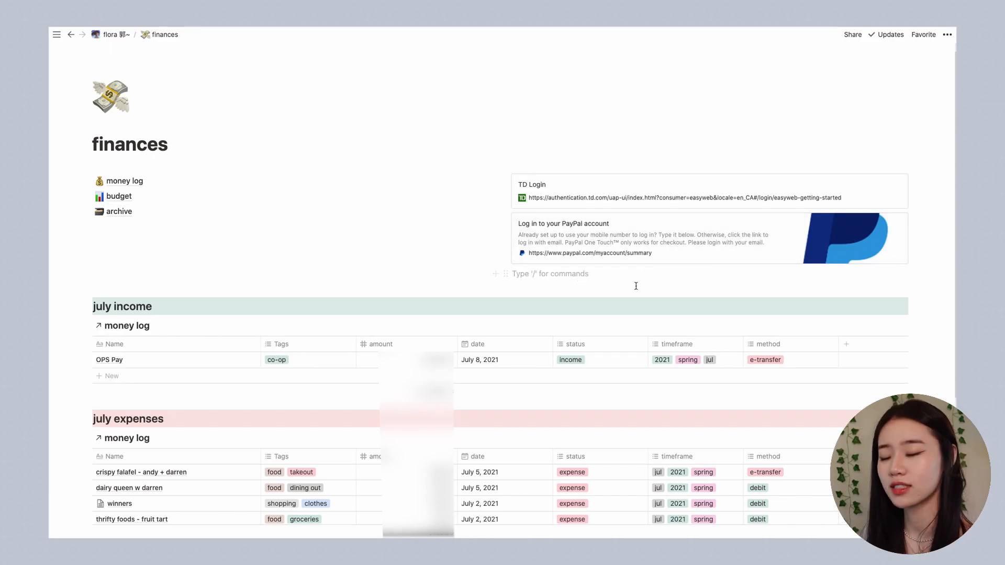
{"action": "scroll", "scroll_direction": "down", "scroll_amount": 3}
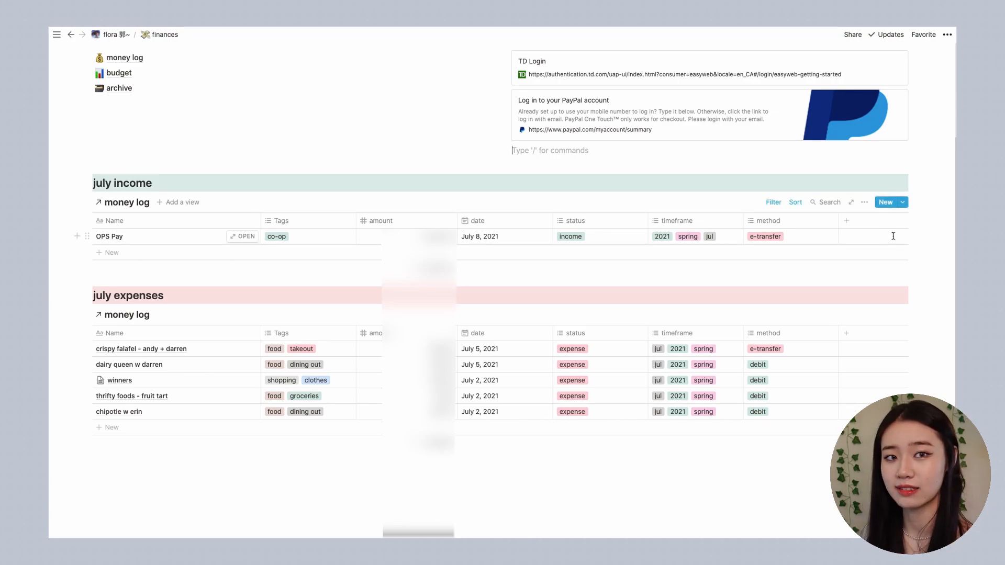
{"action": "mouse_move", "coordinate": [126, 202]}
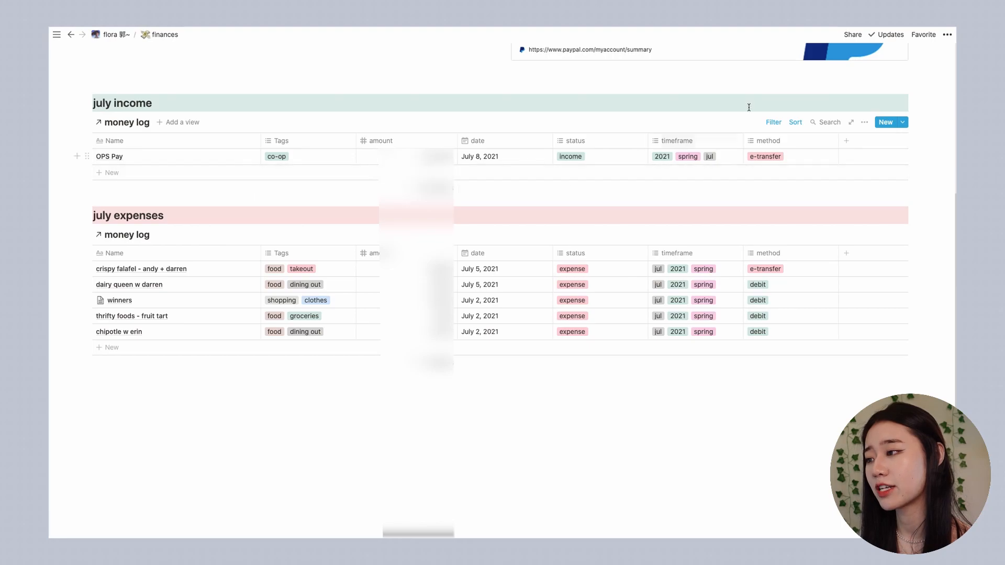
Check the july income table's filters (jul, income, not projected), then return home
{"action": "left_click", "coordinate": [773, 122]}
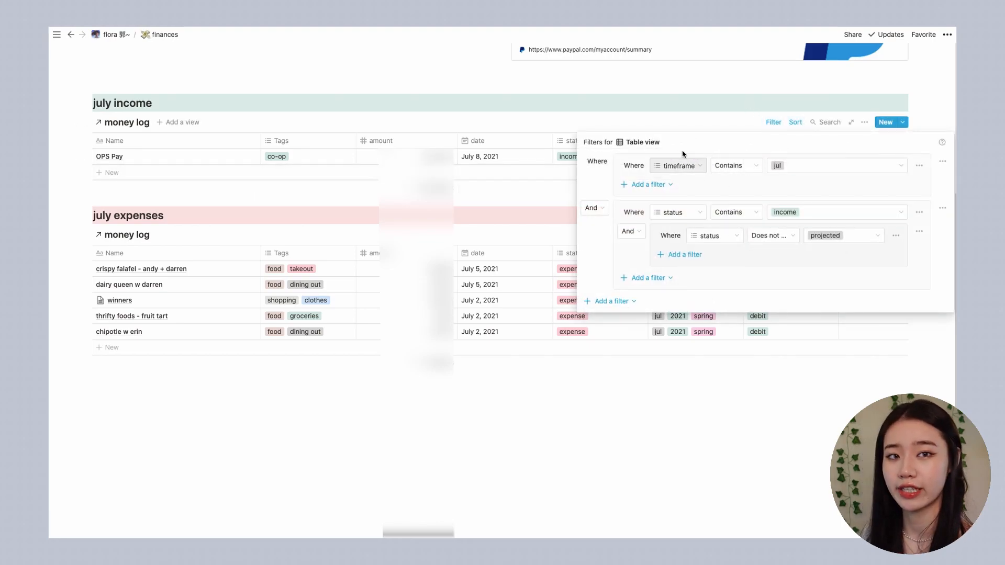
{"action": "mouse_move", "coordinate": [950, 182]}
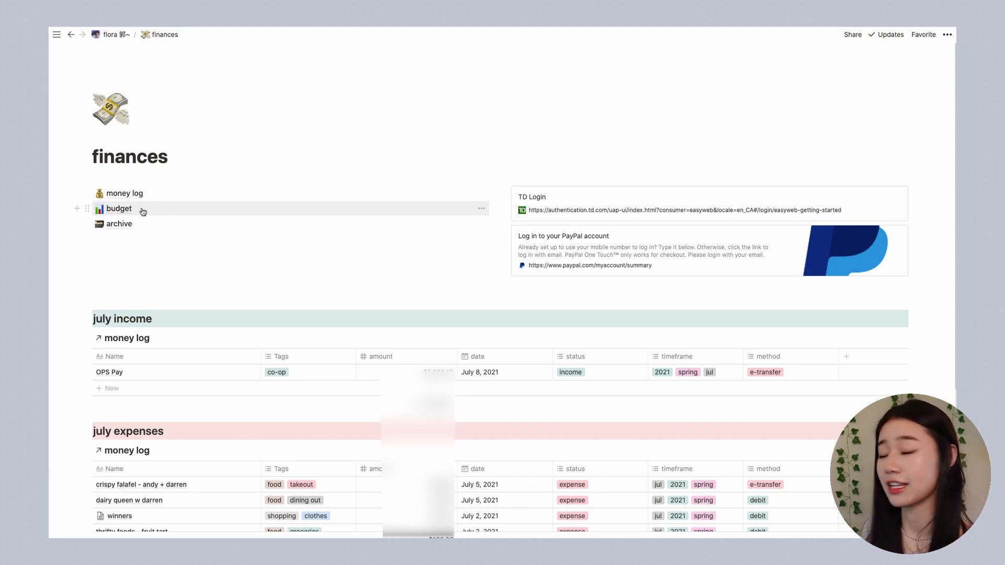
{"action": "mouse_move", "coordinate": [138, 212]}
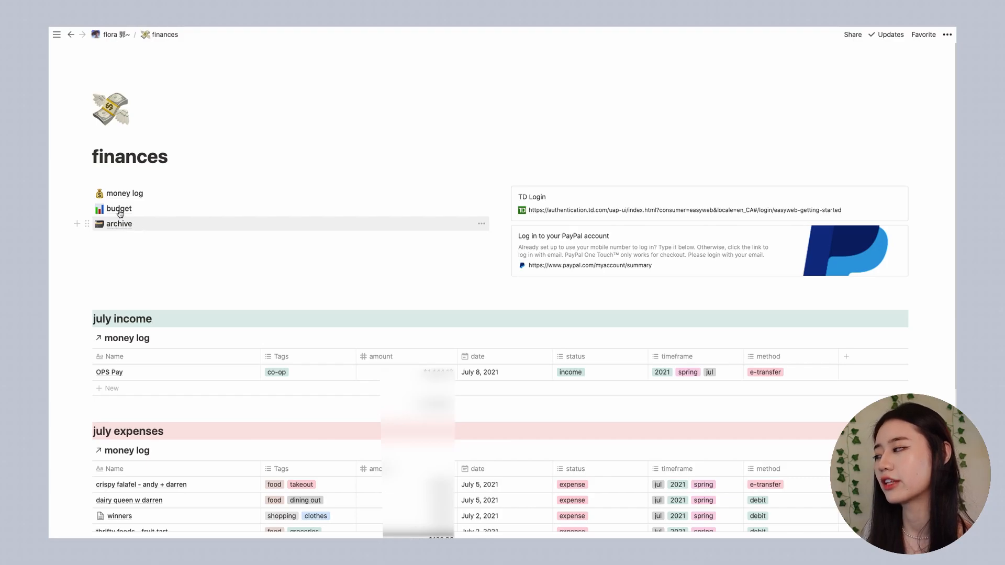
{"action": "left_click", "coordinate": [115, 34]}
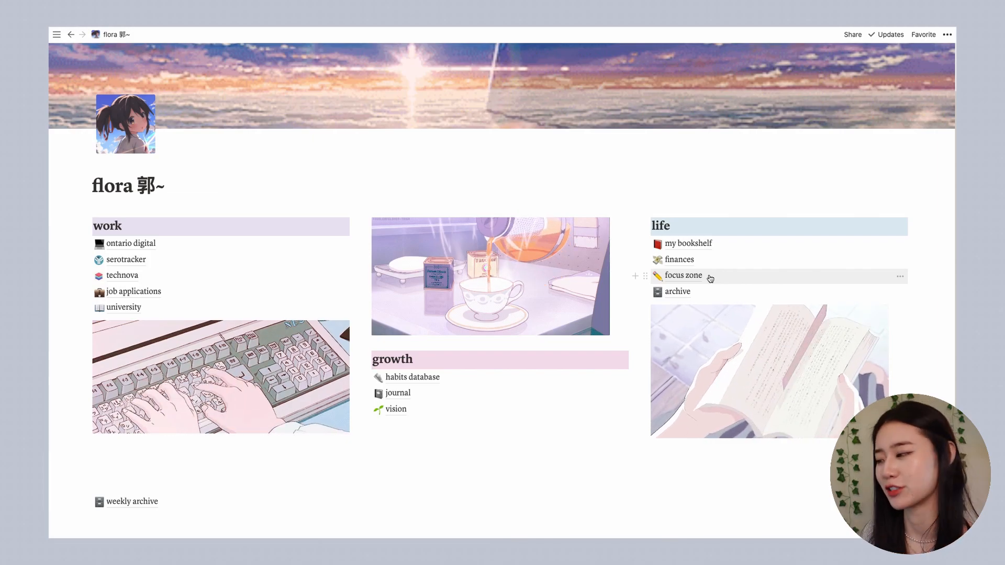
Open focus zone and switch the Pomofocus timer through Short Break, Pomodoro and Long Break
{"action": "left_click", "coordinate": [682, 275]}
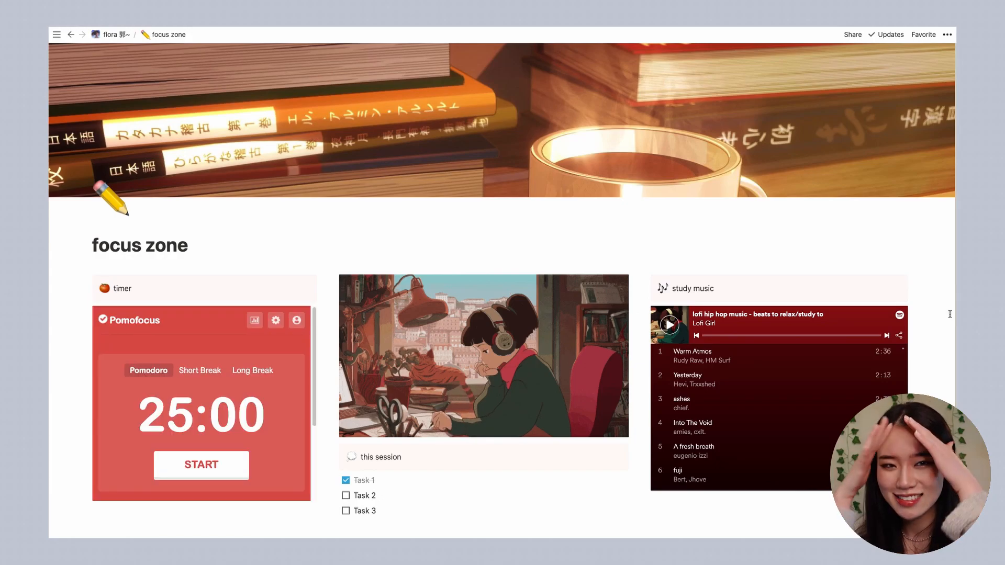
{"action": "scroll", "scroll_direction": "down", "scroll_amount": 3}
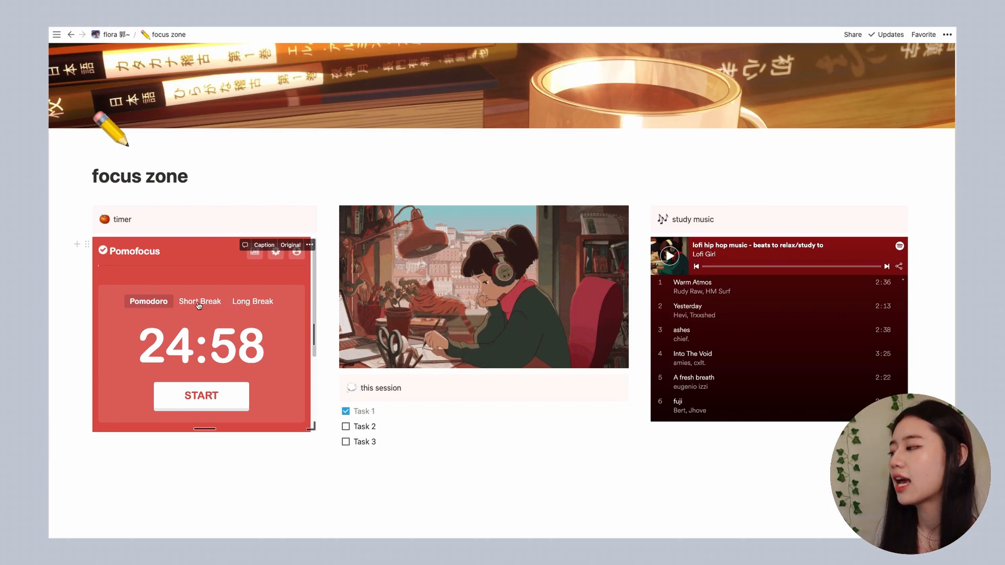
{"action": "left_click", "coordinate": [199, 301]}
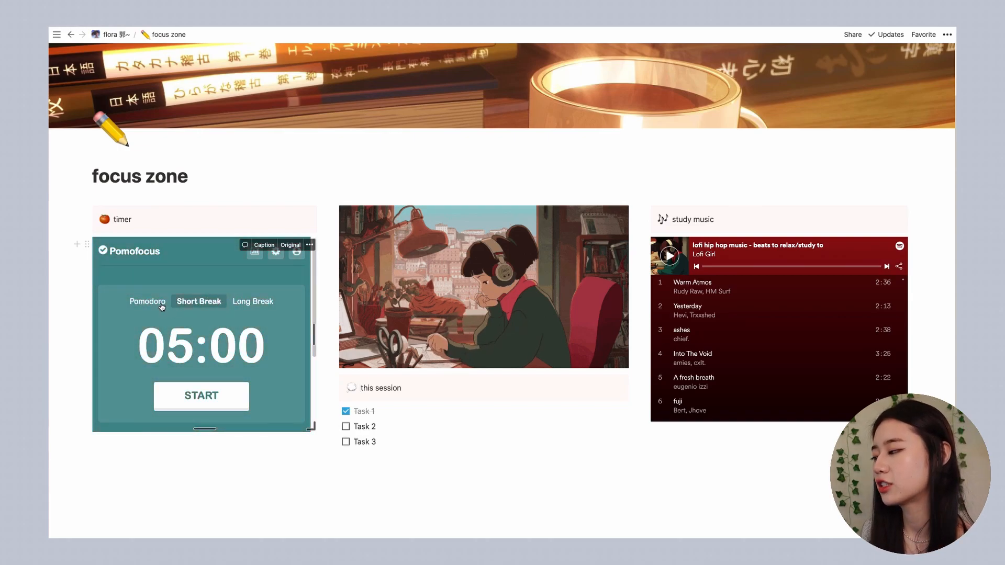
{"action": "left_click", "coordinate": [148, 301]}
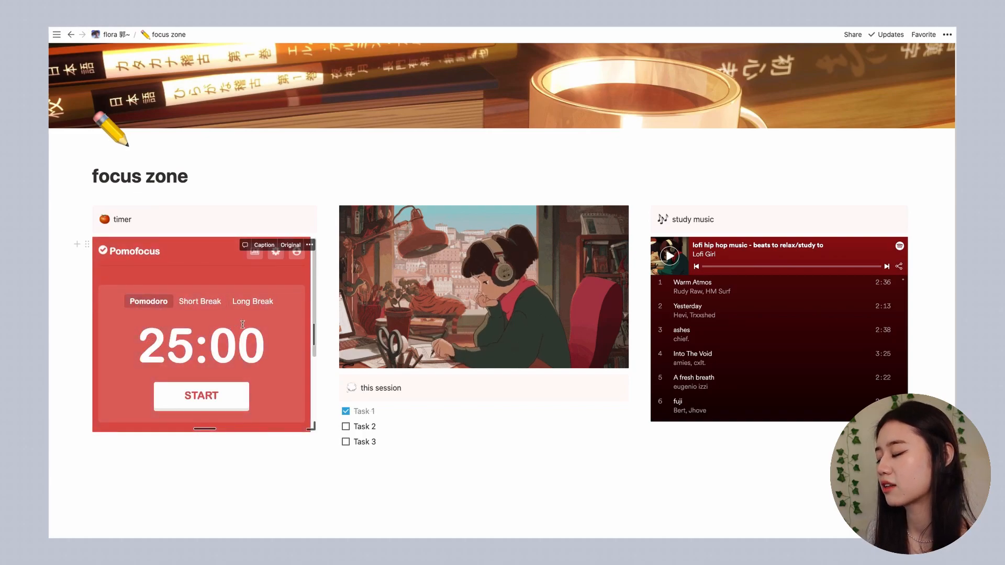
{"action": "left_click", "coordinate": [252, 301]}
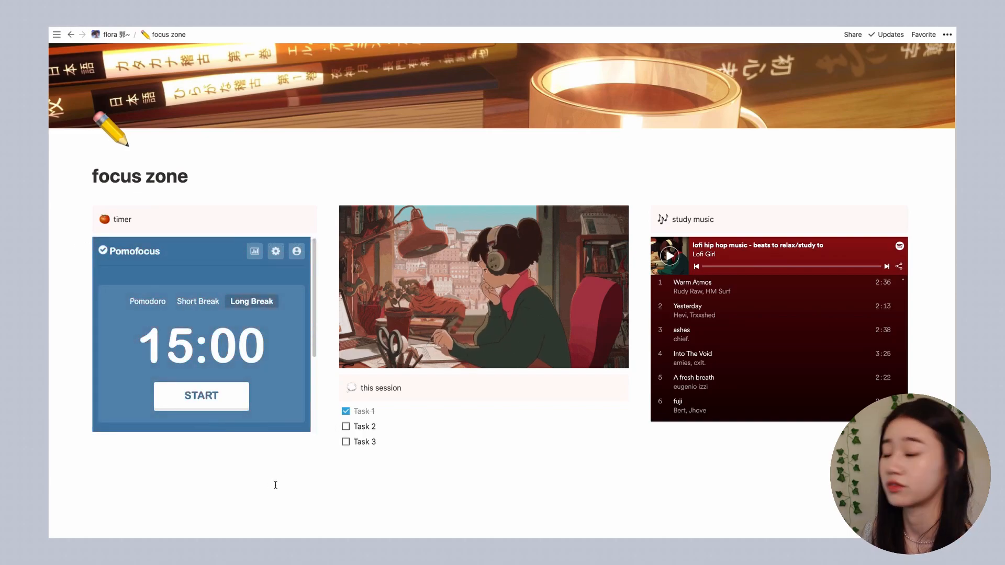
{"action": "scroll", "scroll_direction": "down", "scroll_amount": 3}
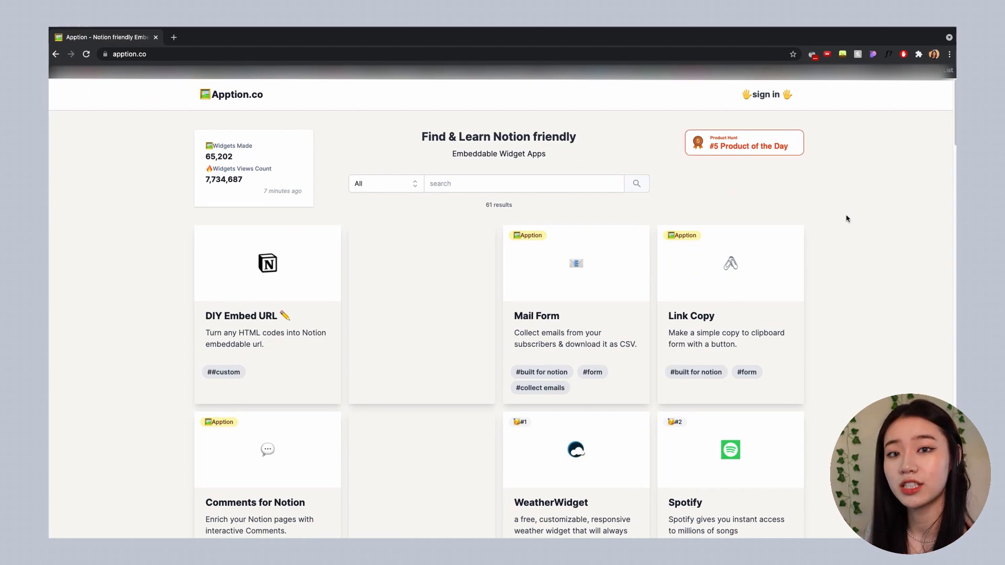
{"action": "mouse_move", "coordinate": [856, 192]}
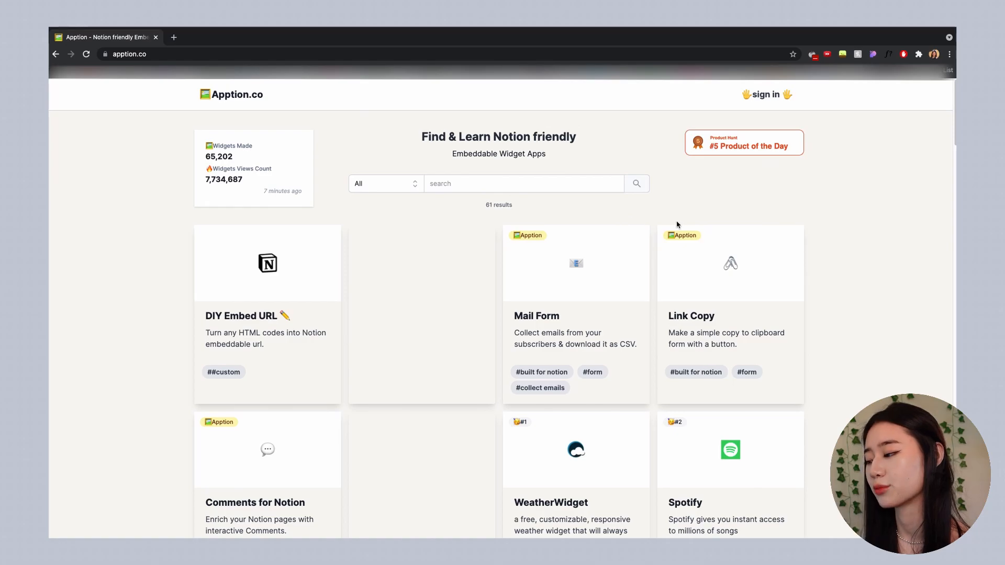
Scroll through Apption.co's gallery of Notion-friendly embeddable widgets
{"action": "scroll", "scroll_direction": "down", "scroll_amount": 3}
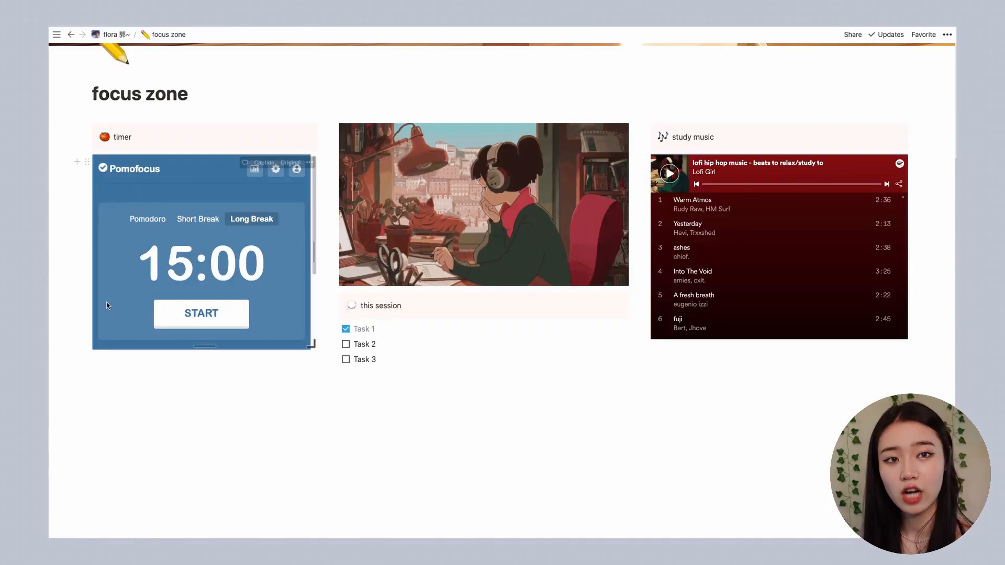
{"action": "mouse_move", "coordinate": [76, 161]}
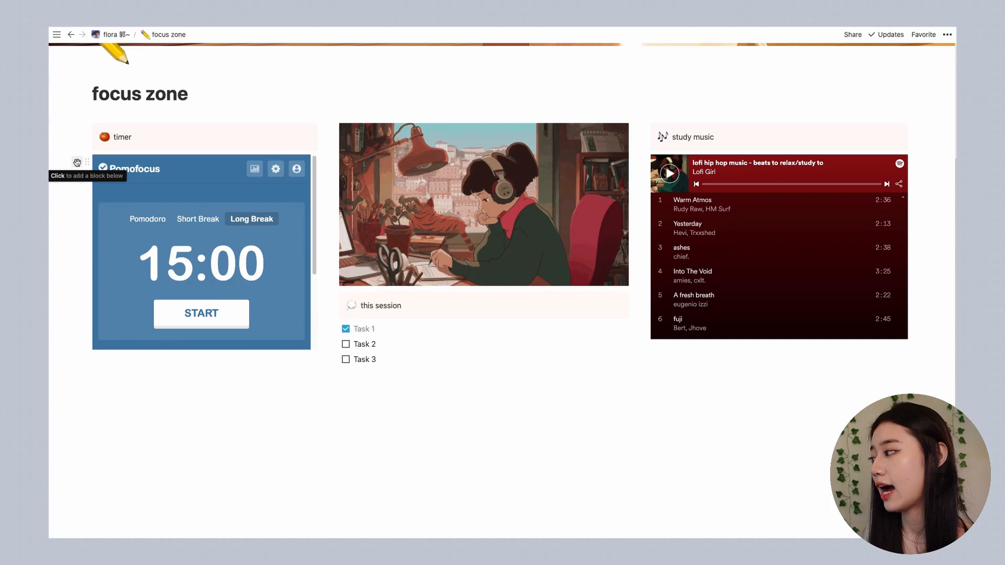
Embed the apption.co/embeds/pmn632 weather widget below the timer, then return to the home dashboard
{"action": "left_click", "coordinate": [77, 161]}
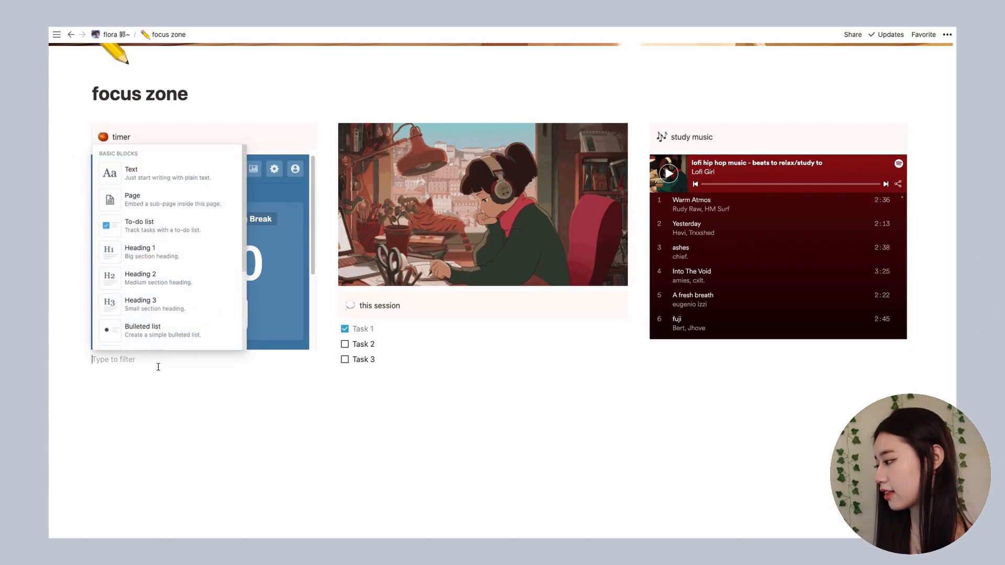
{"action": "type", "text": "https://apption.co/embeds/pmn632"}
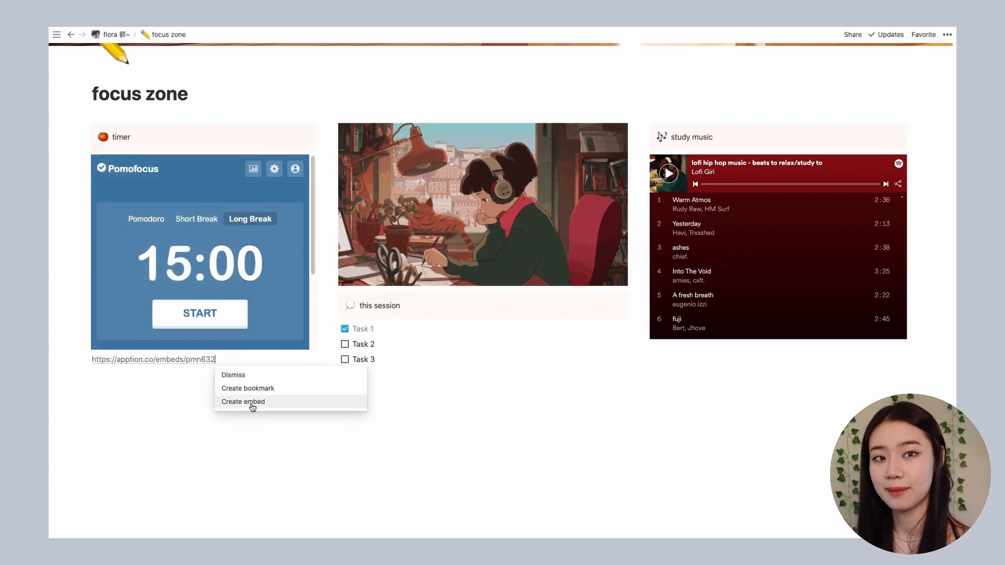
{"action": "left_click", "coordinate": [242, 402]}
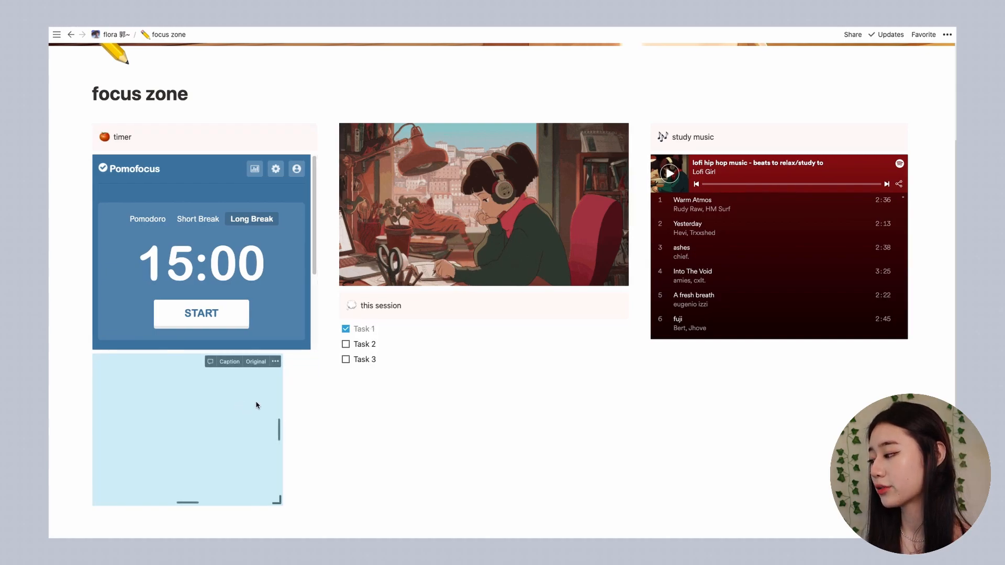
{"action": "scroll", "scroll_direction": "down", "scroll_amount": 3}
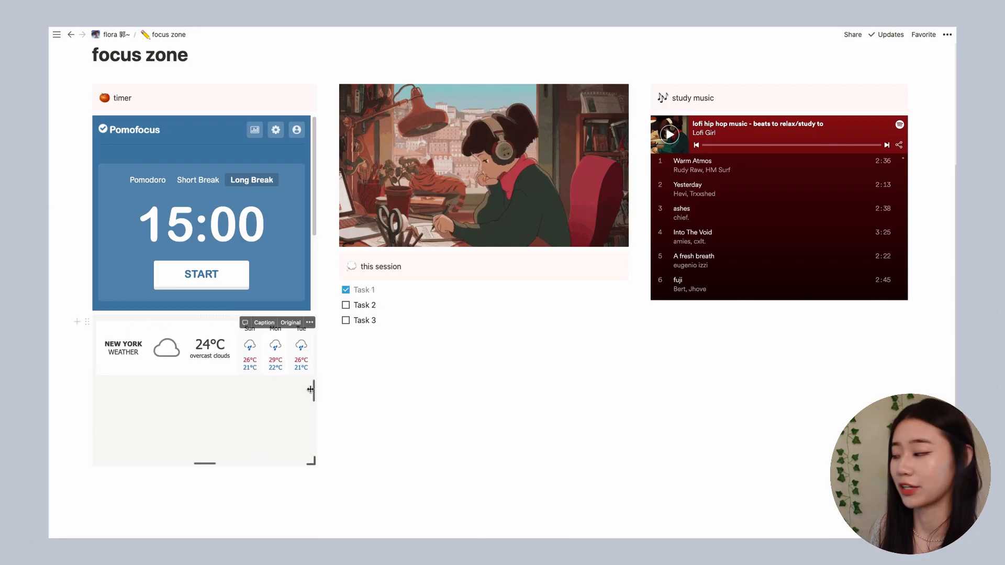
{"action": "scroll", "scroll_direction": "down", "scroll_amount": 3}
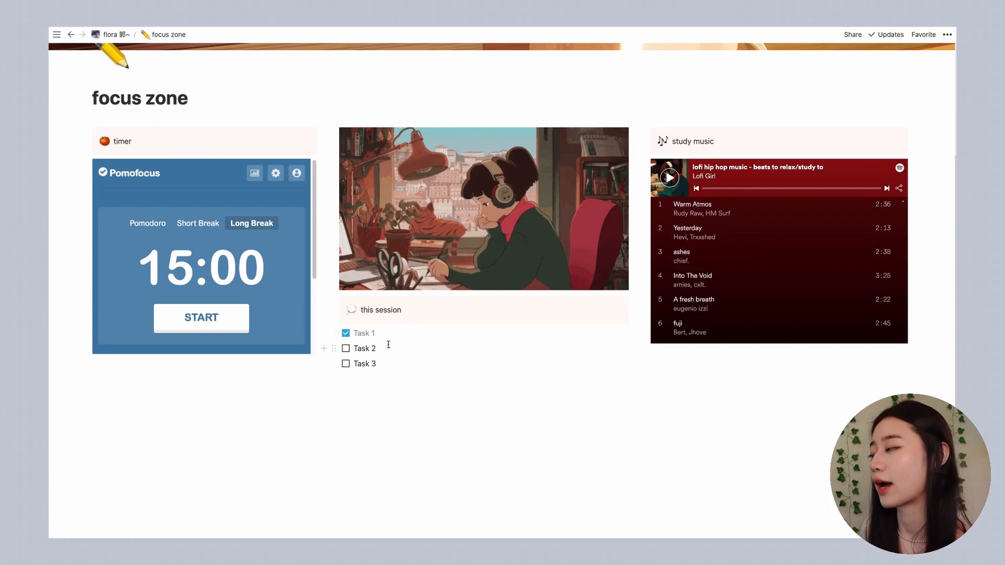
{"action": "left_click", "coordinate": [111, 34]}
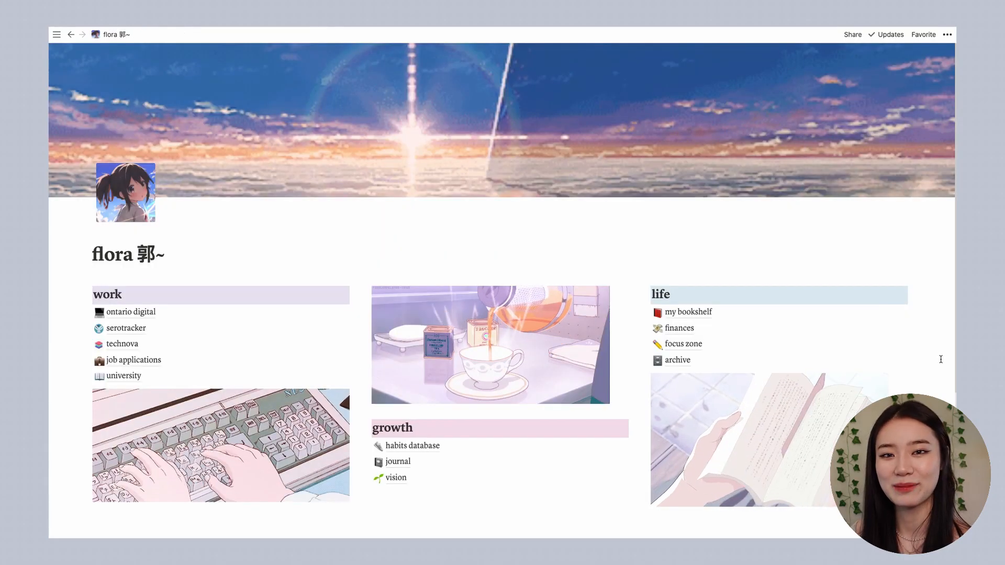